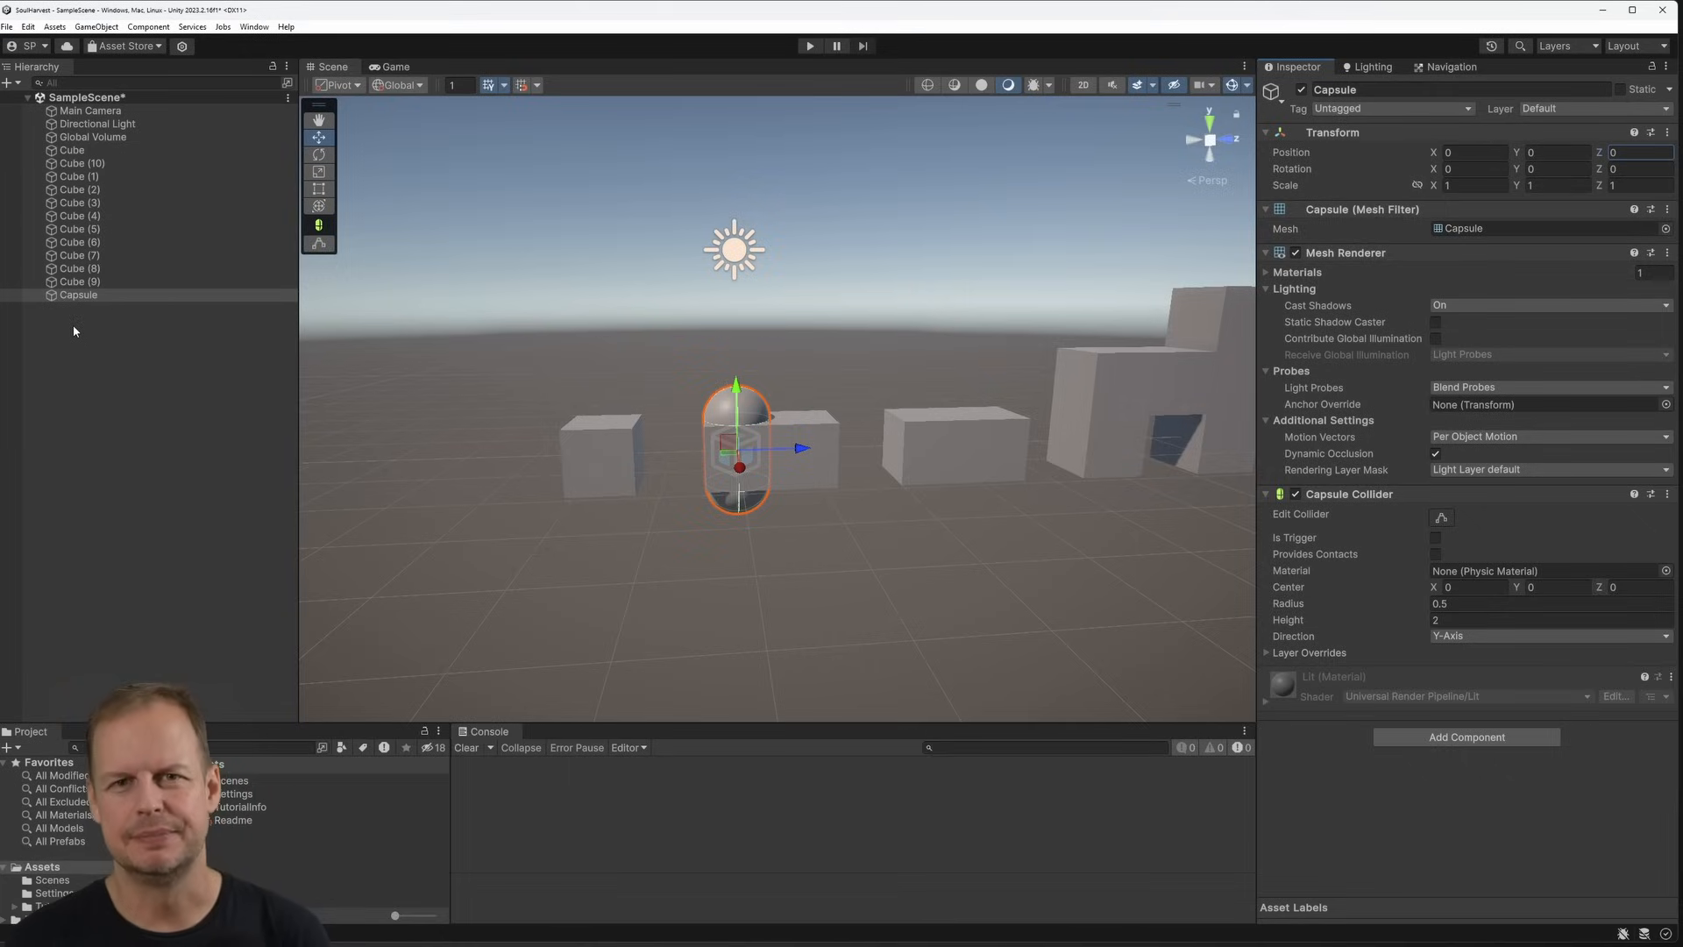
Place a capsule stand-in for the player among the grey test cubes
click(808, 45)
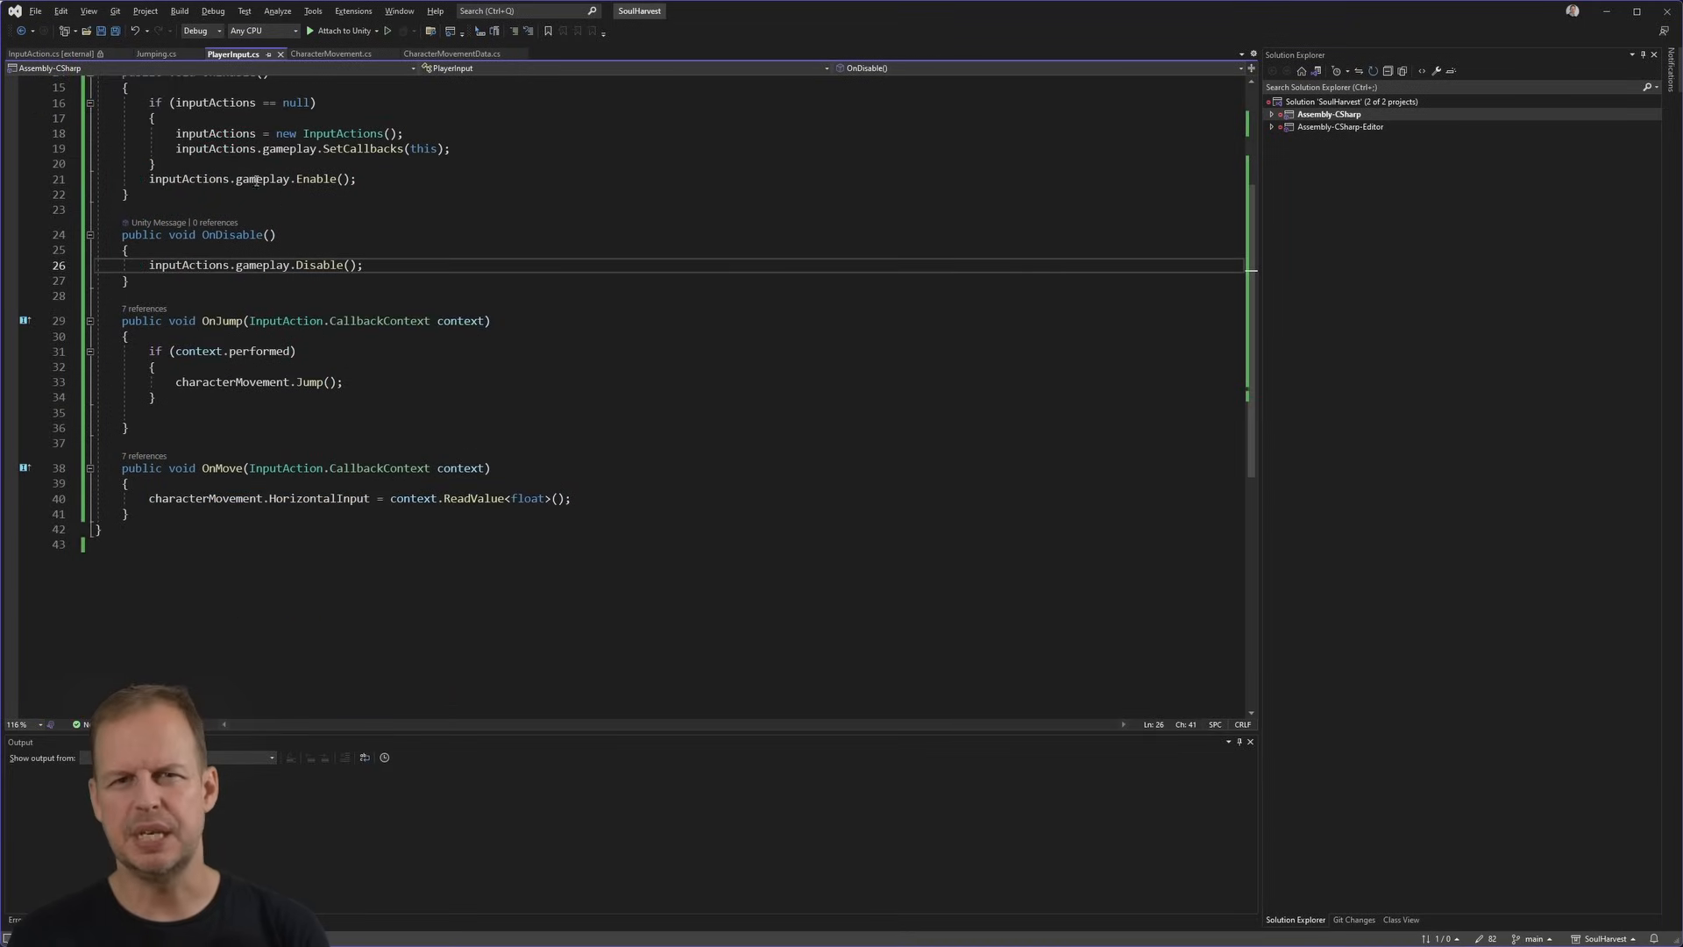
Write PlayerInput methods passing jump and move input to characterMovement
click(333, 53)
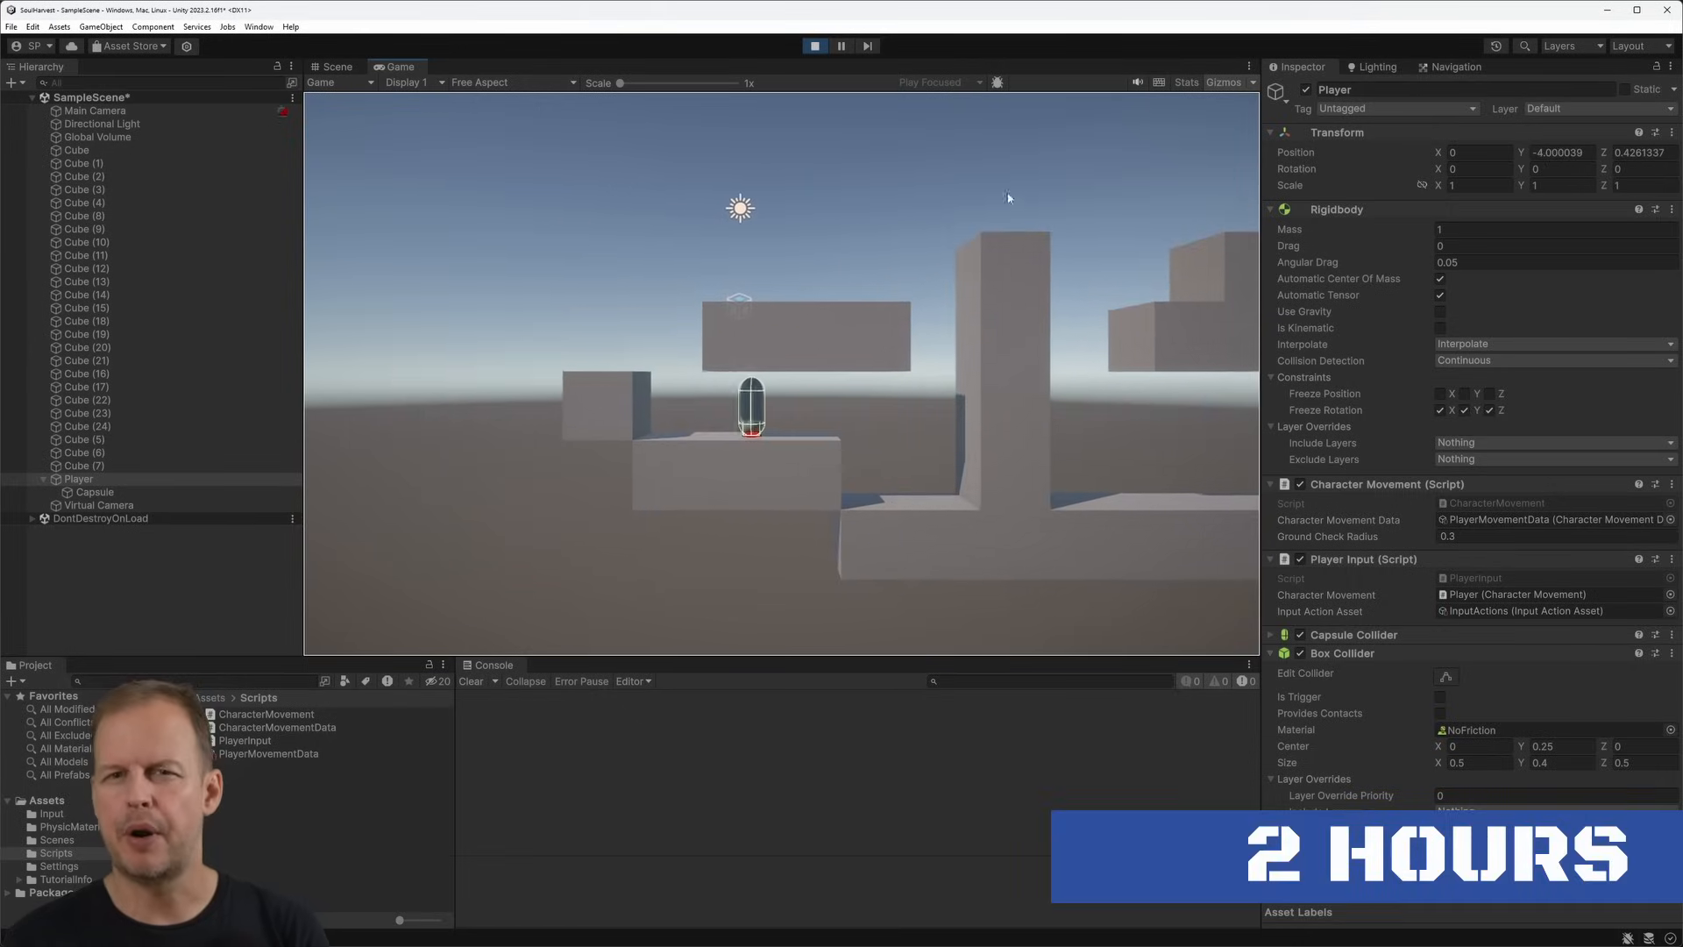
Try Jump Late Grace Time 0.05, settle on 0.03, and resume playtesting
click(268, 752)
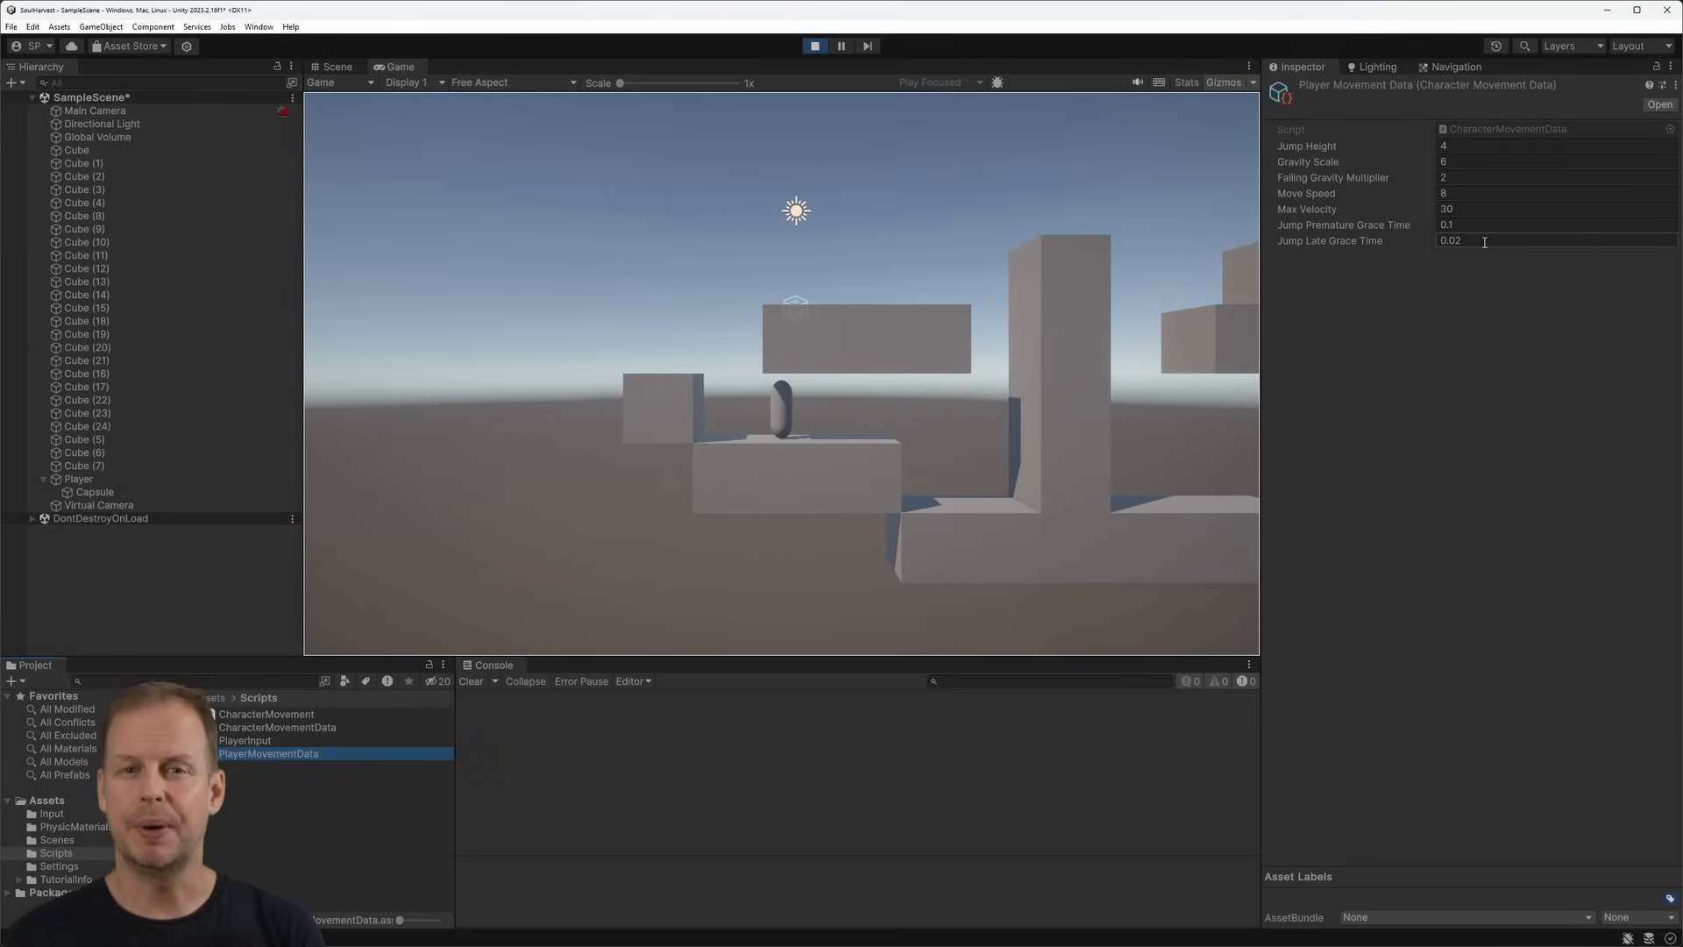
text(0.05)
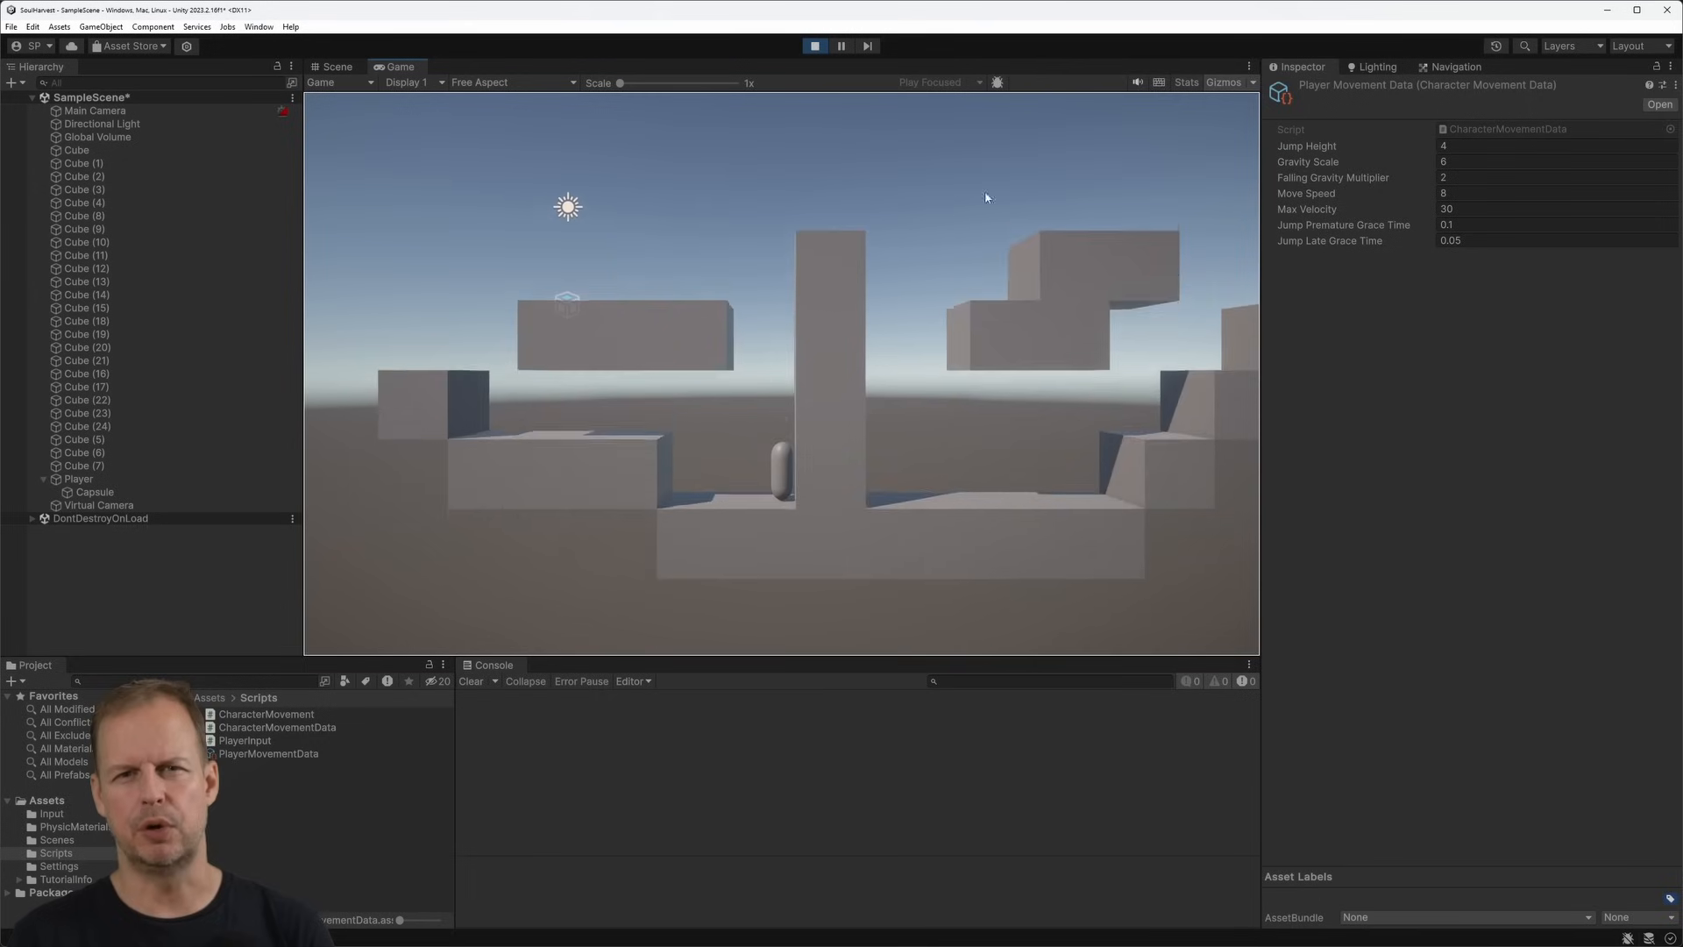
text(0.03)
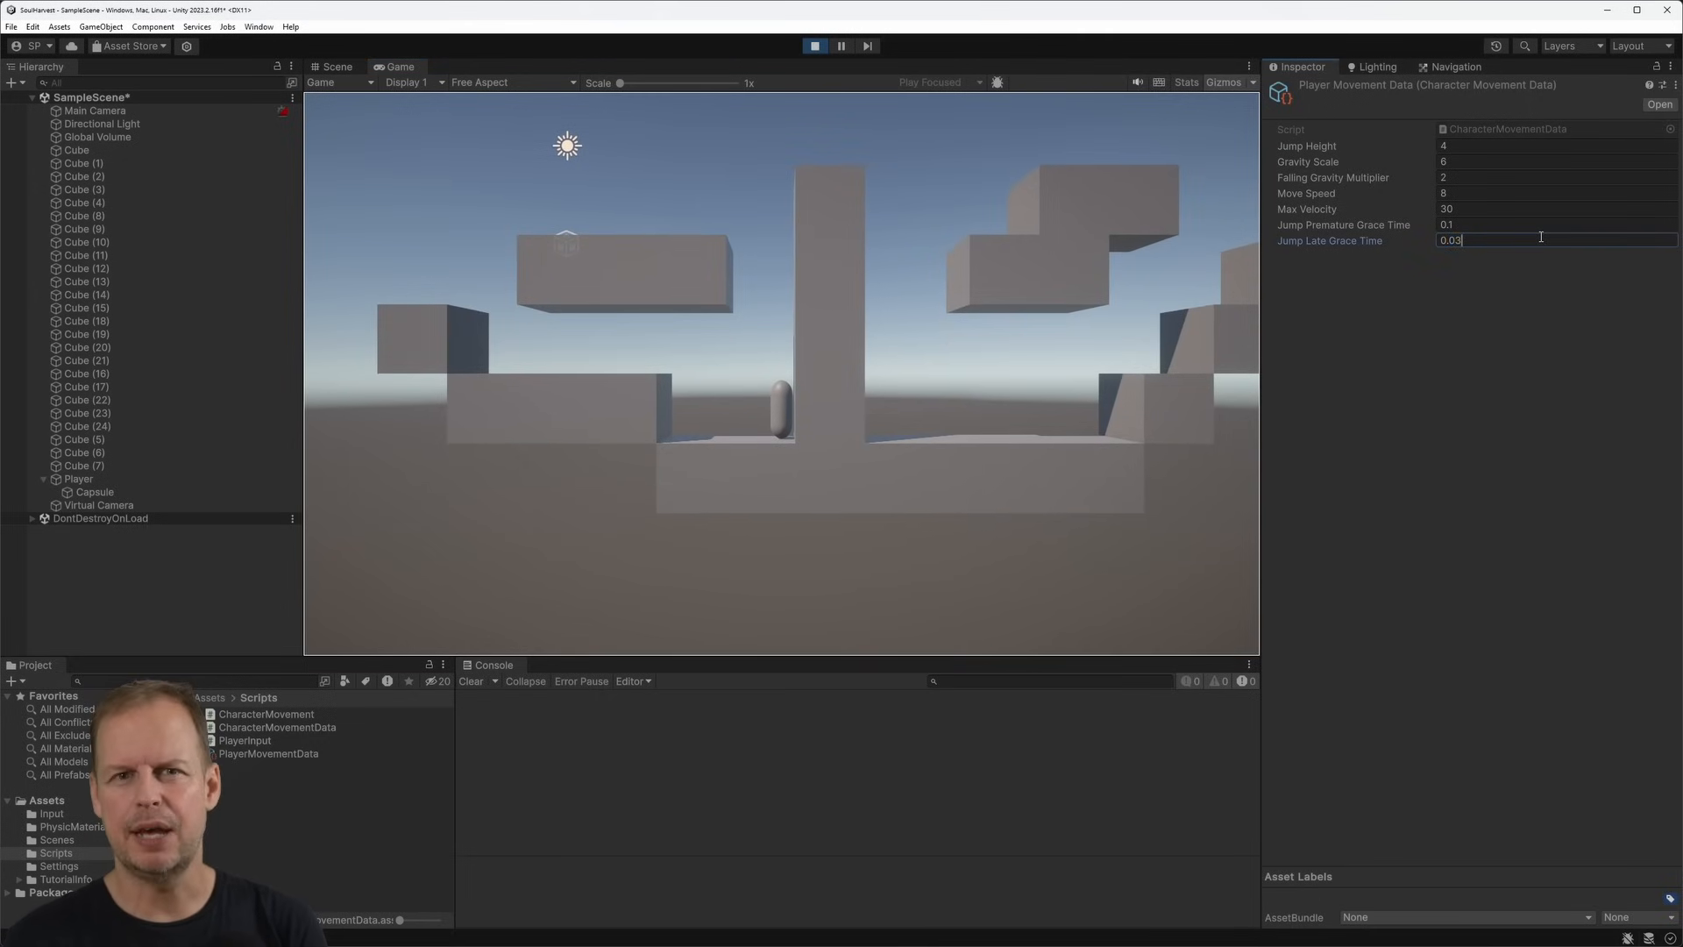
click(78, 479)
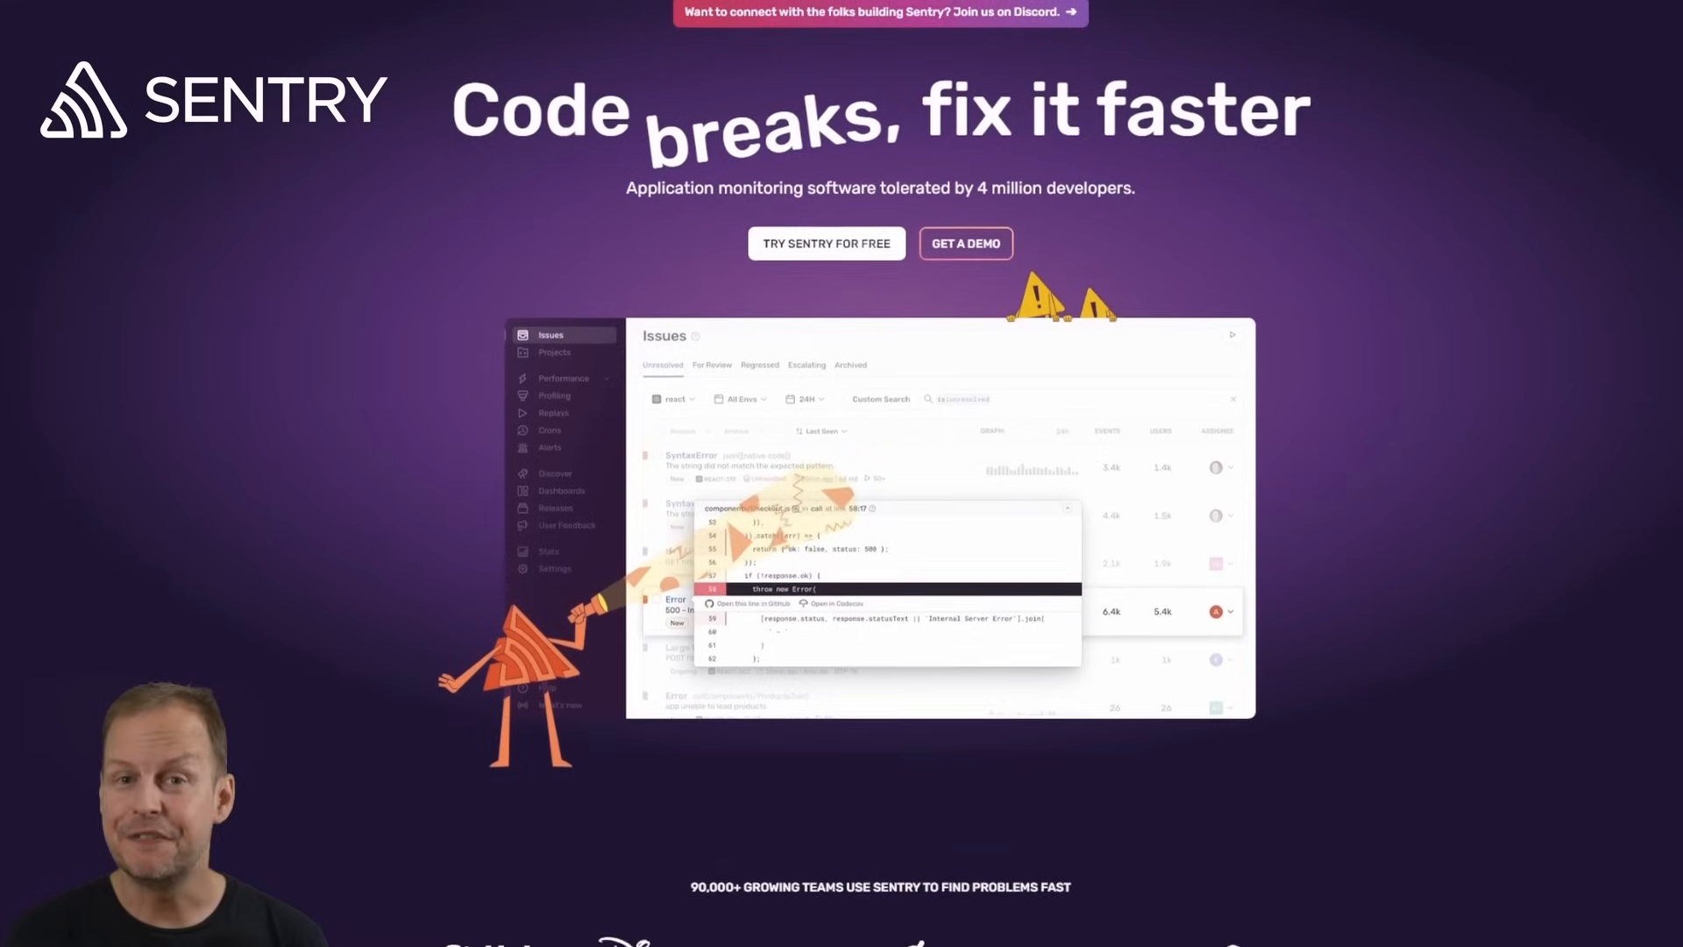
Scroll through the sentrygame project's unresolved production issues
scroll(down, 3)
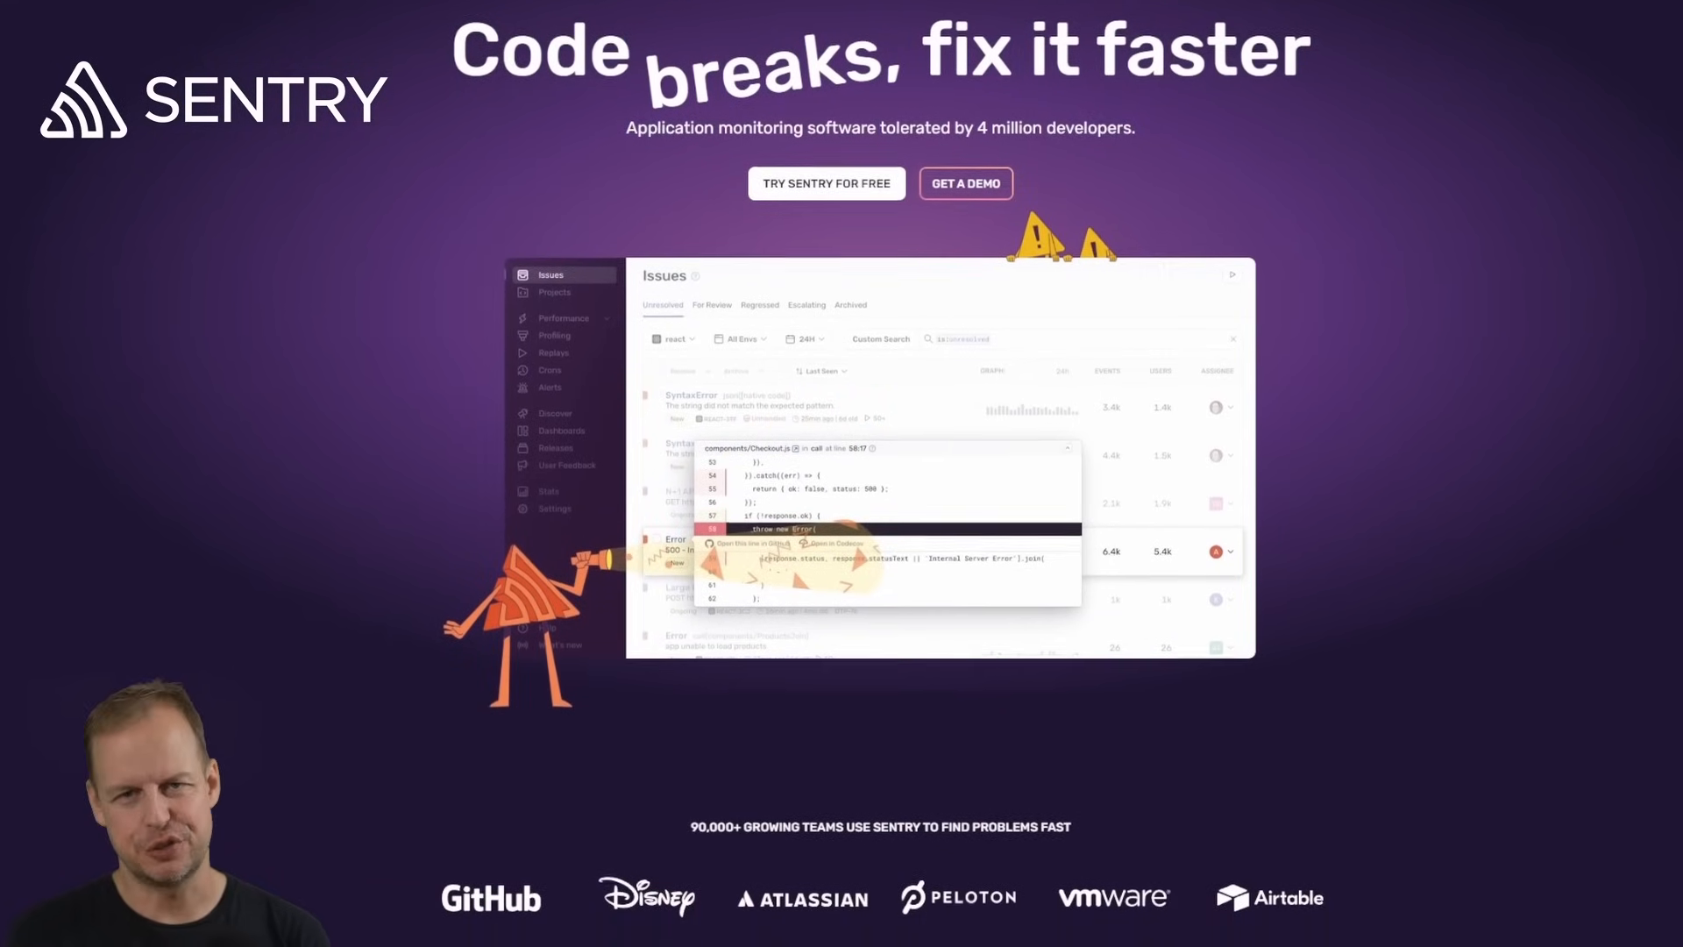
scroll(down, 3)
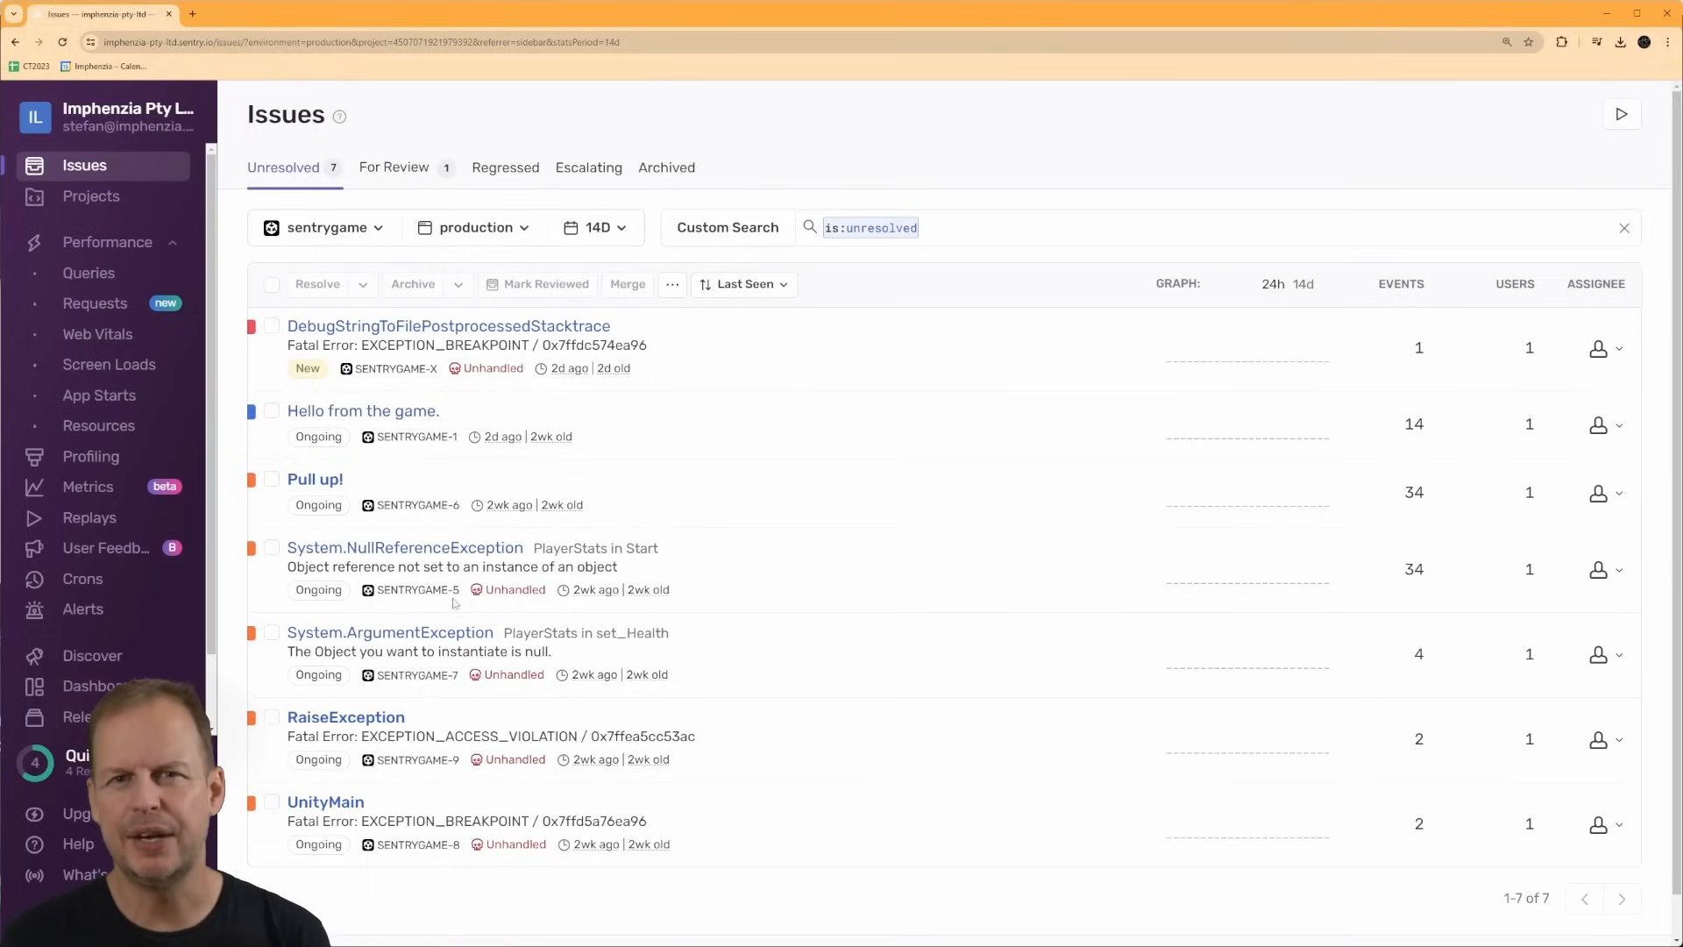
Review the PlayerStats Start NullReferenceException's breadcrumbs, device and GPU details
click(405, 547)
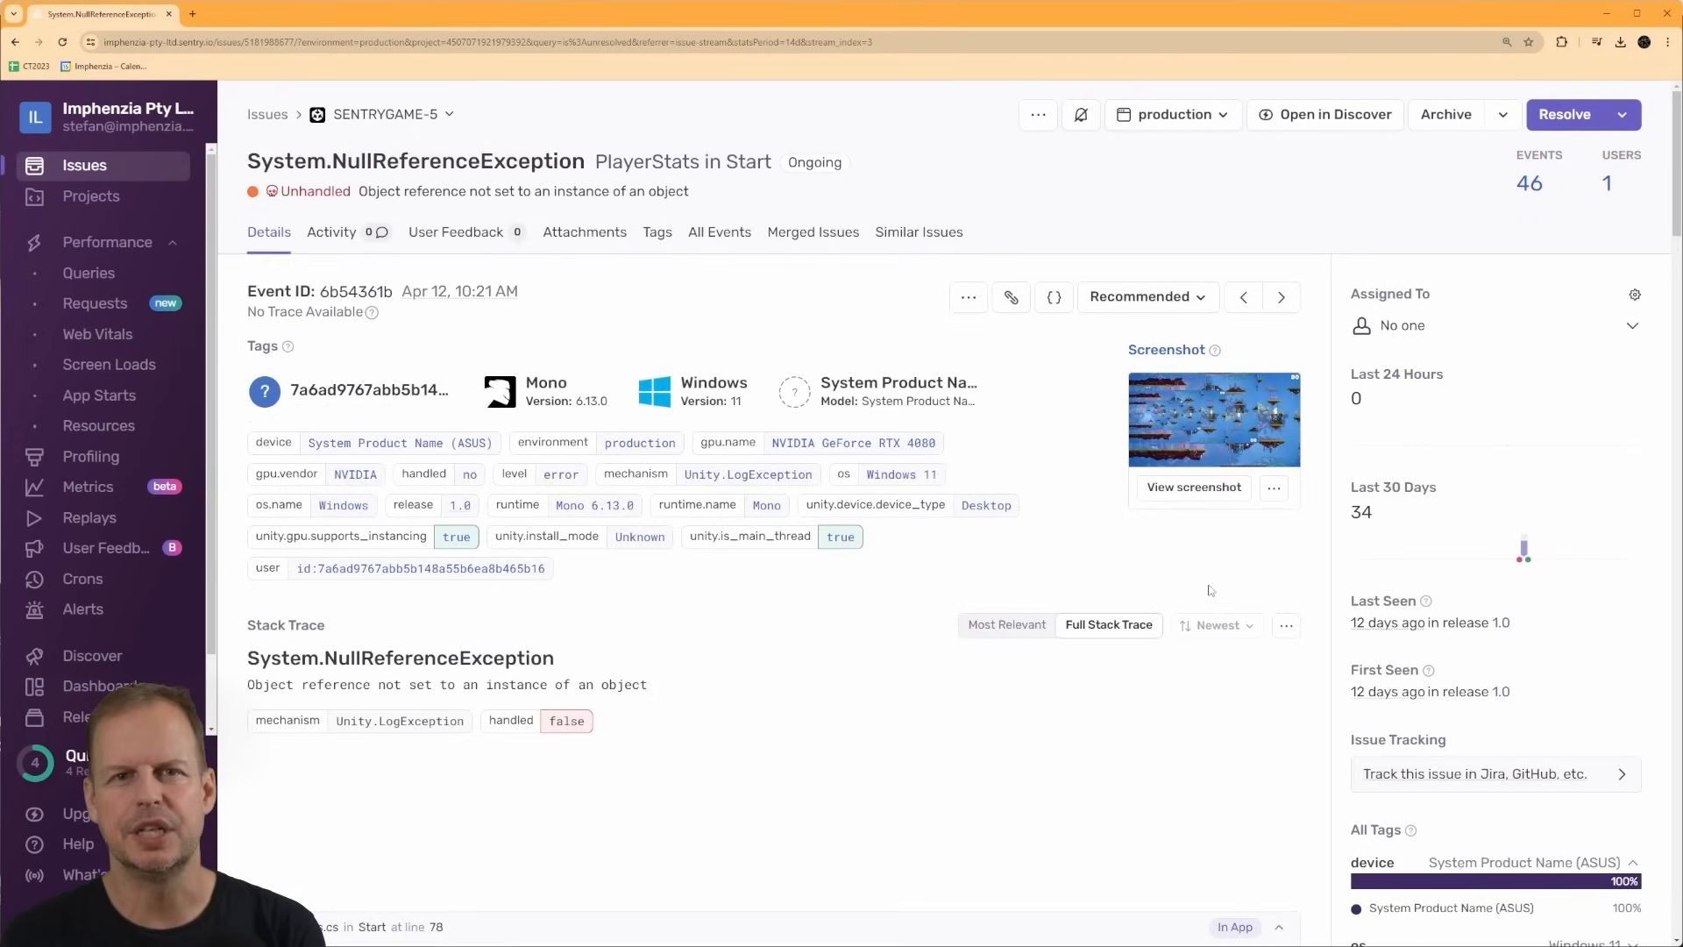
scroll(down, 3)
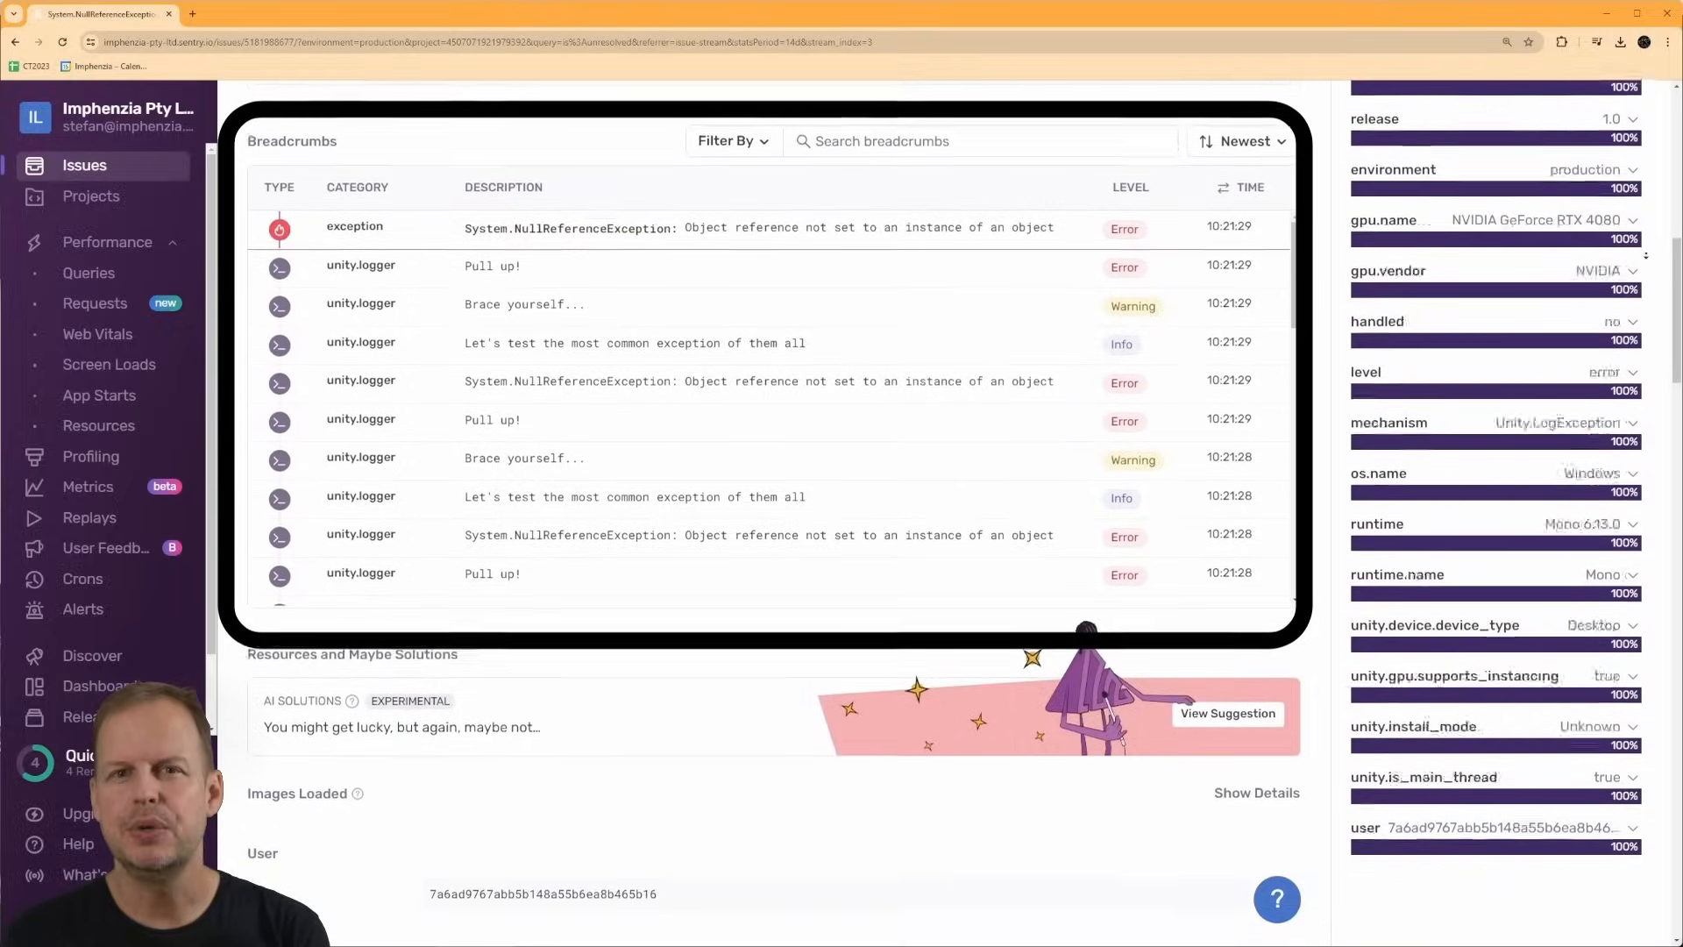
scroll(down, 3)
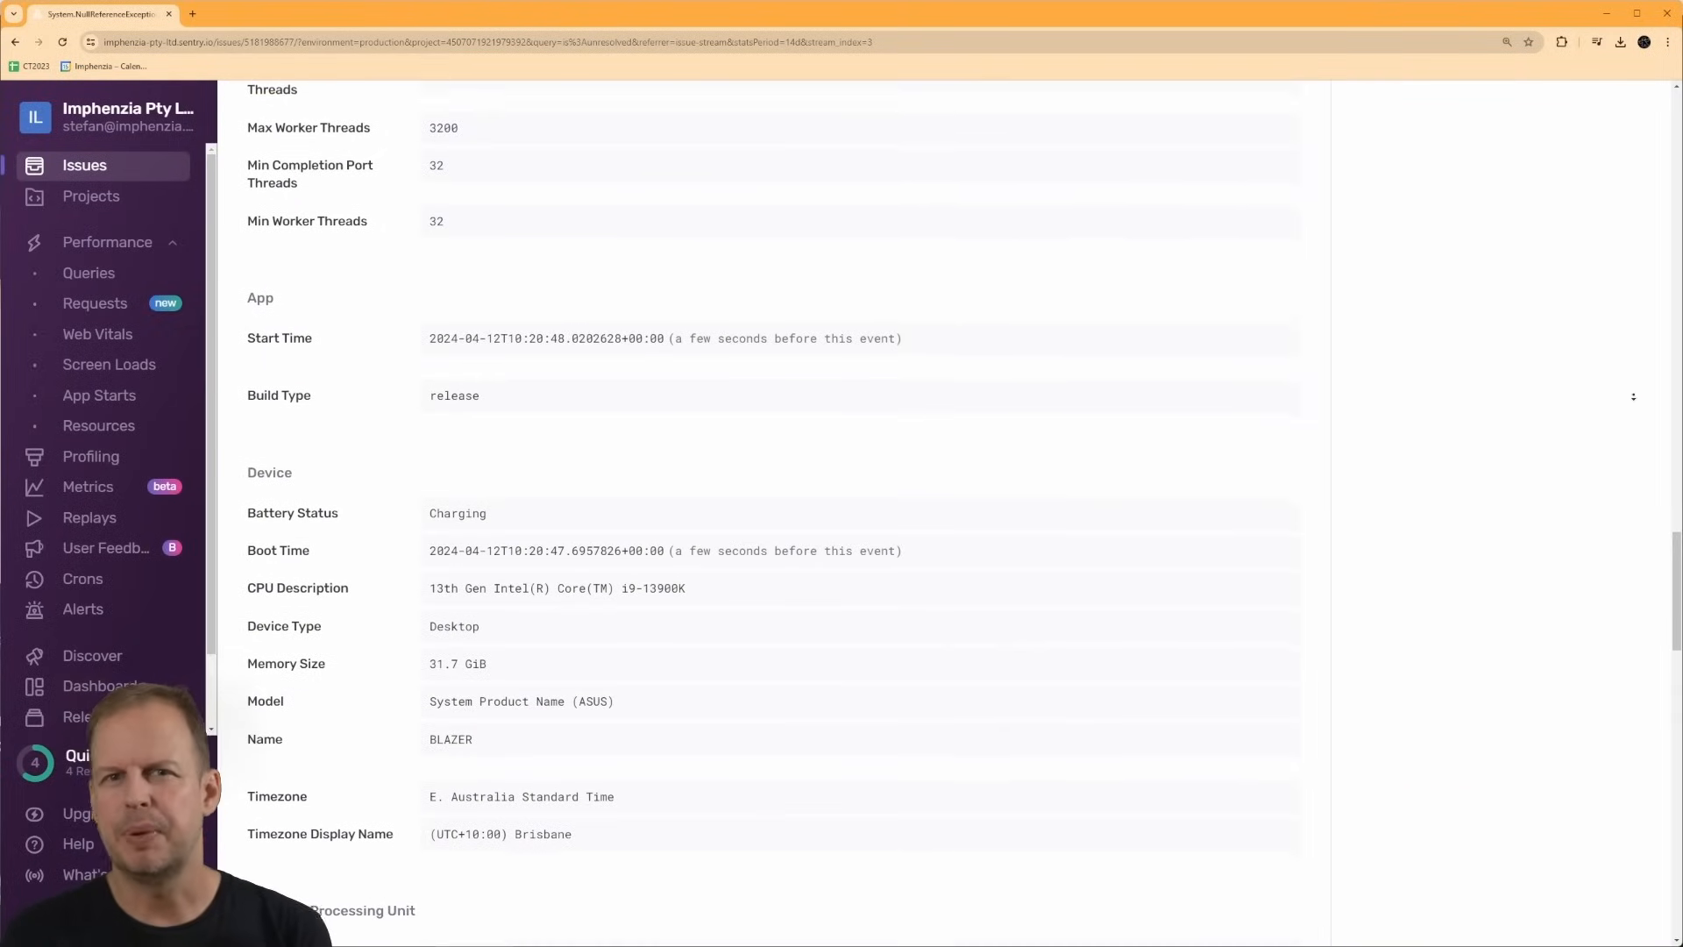
scroll(down, 3)
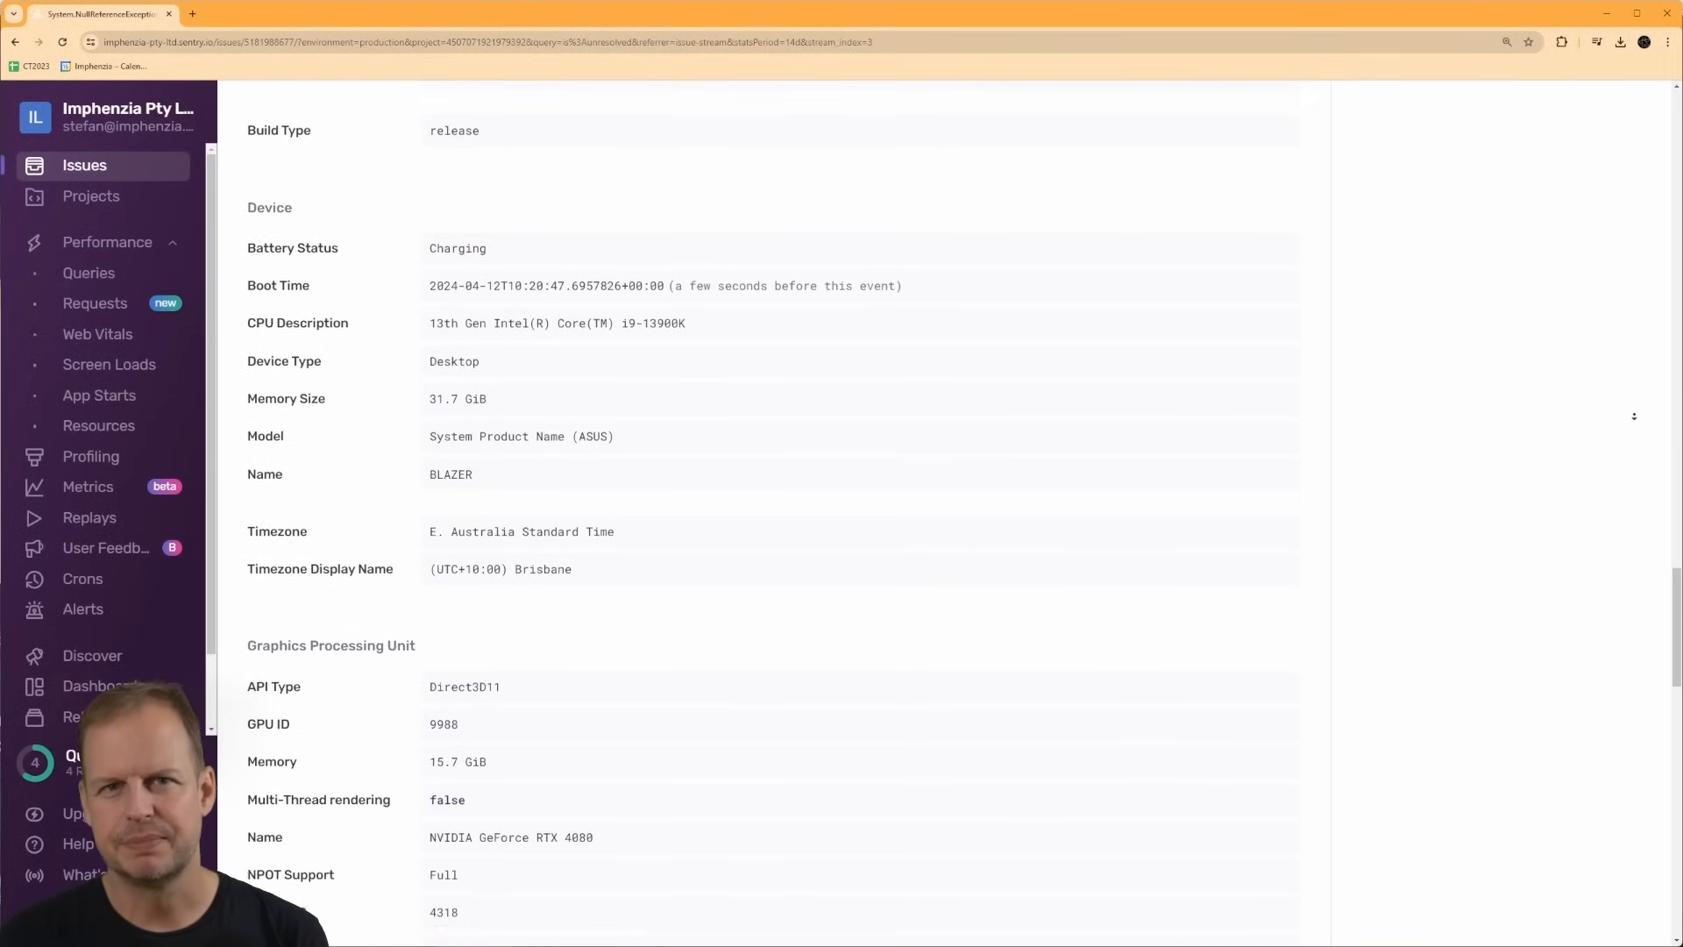
scroll(down, 3)
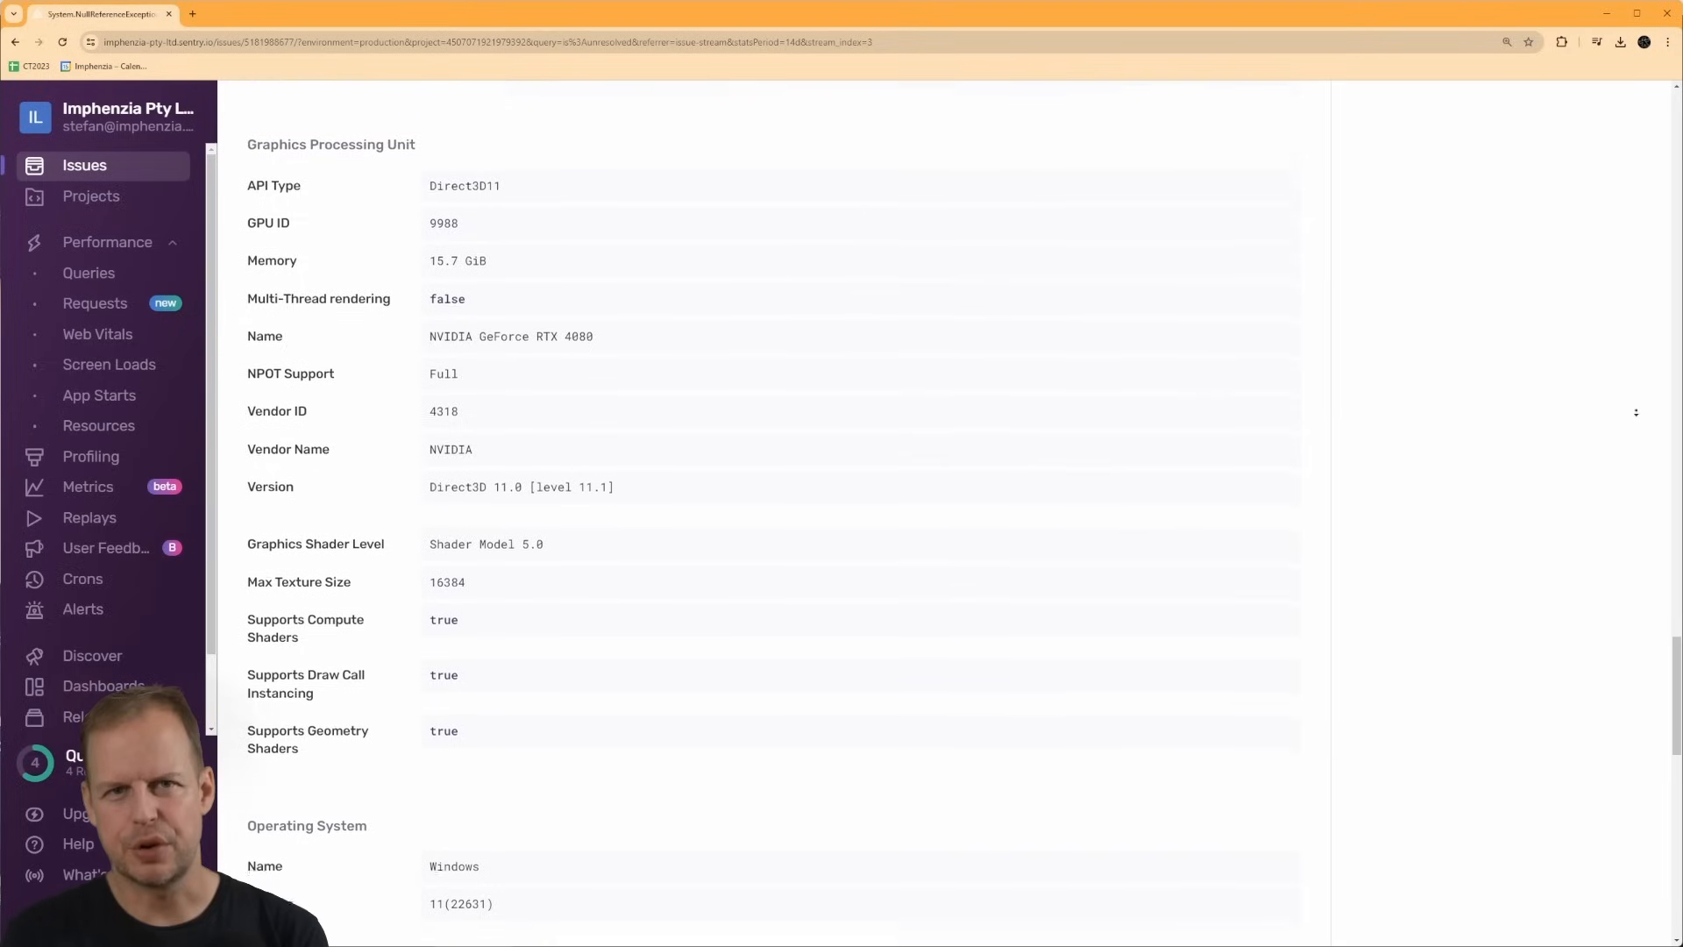
scroll(down, 3)
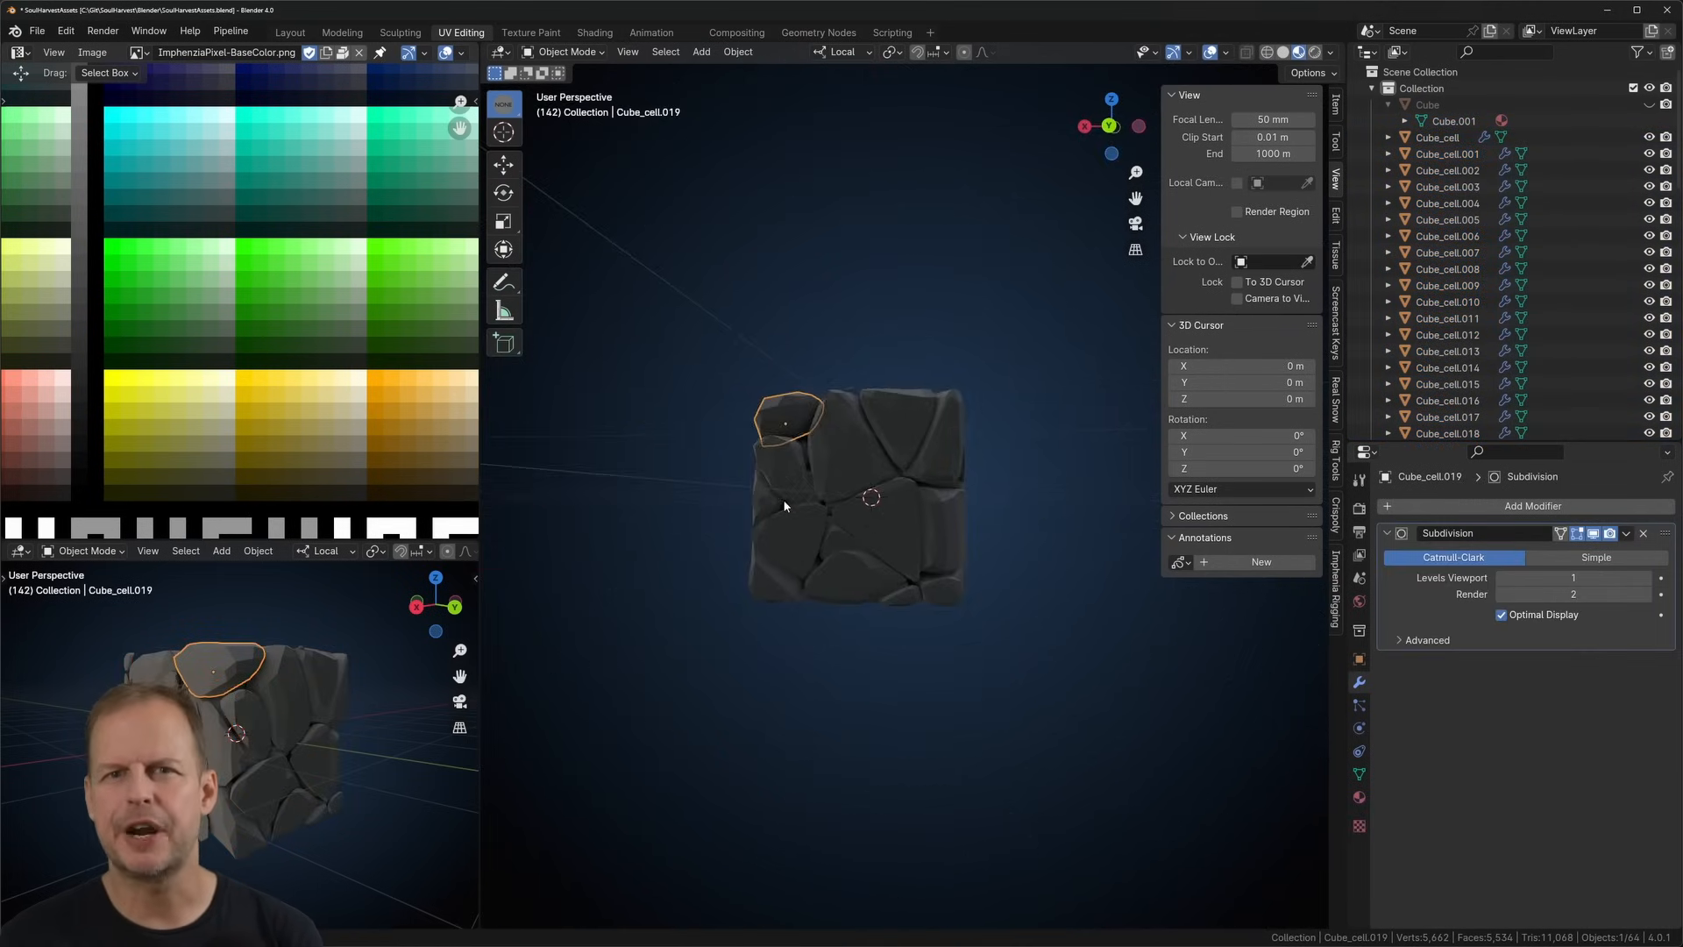
Smooth the fractured stone cells with a Subdivision Surface modifier (Viewport 1, Render 2)
drag(783, 505, 890, 510)
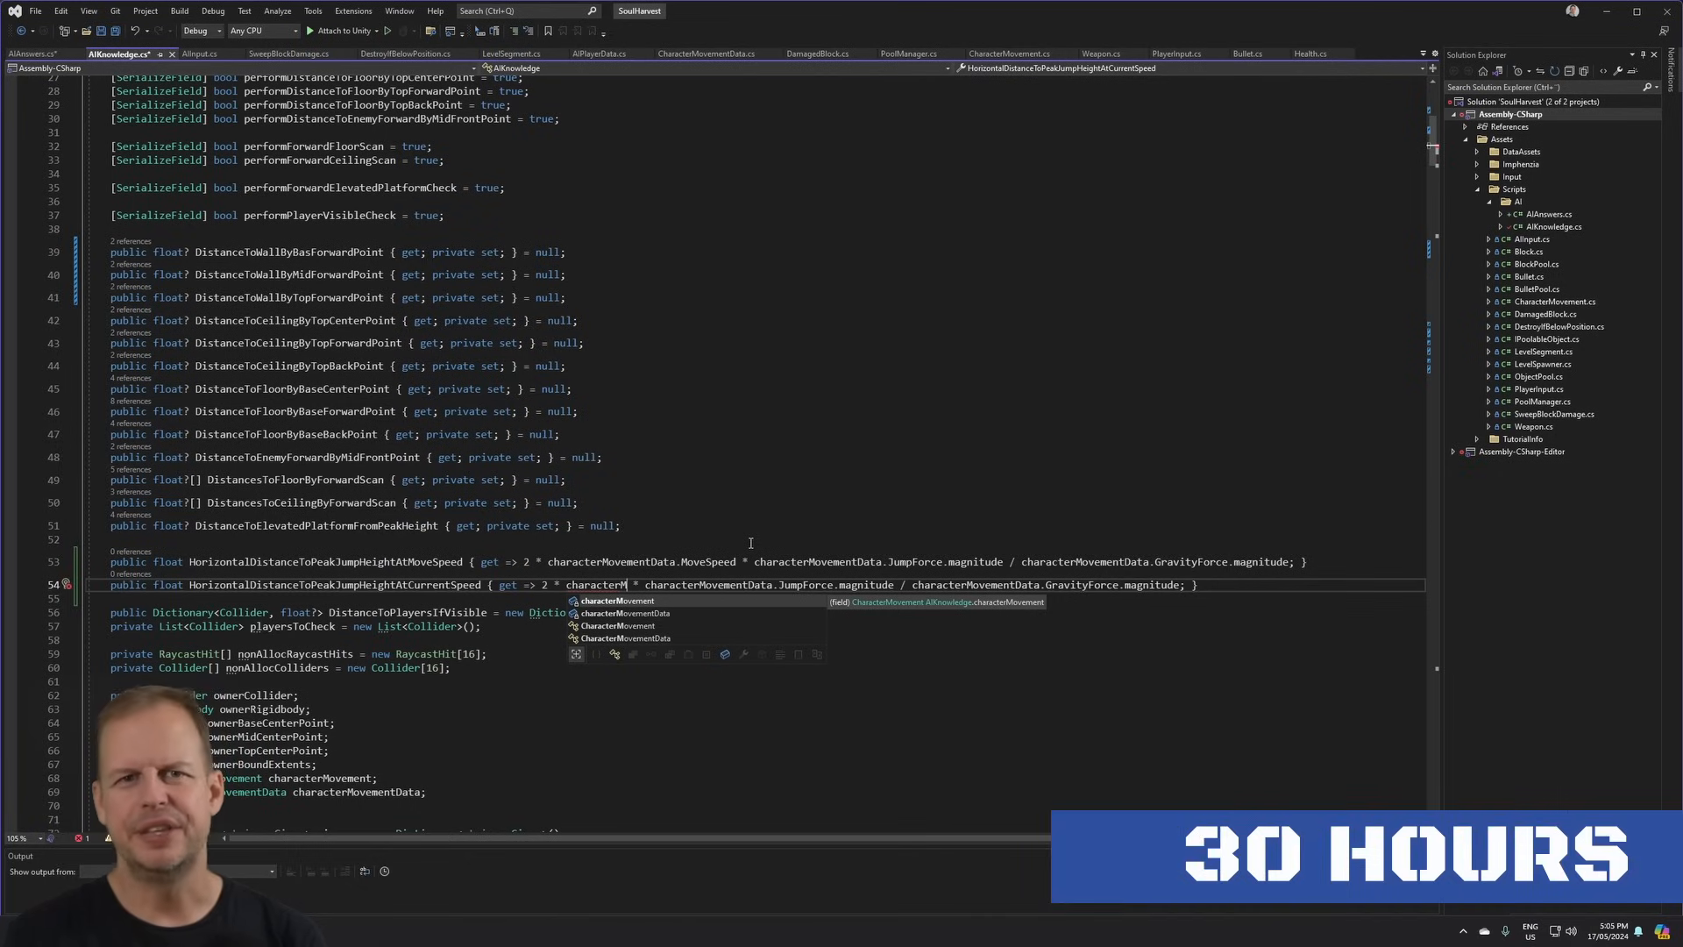
Base HorizontalDistanceToPeakJumpHeightAtCurrentSpeed on ownerRigidbody.velocity
text(ownerRigidbody.)
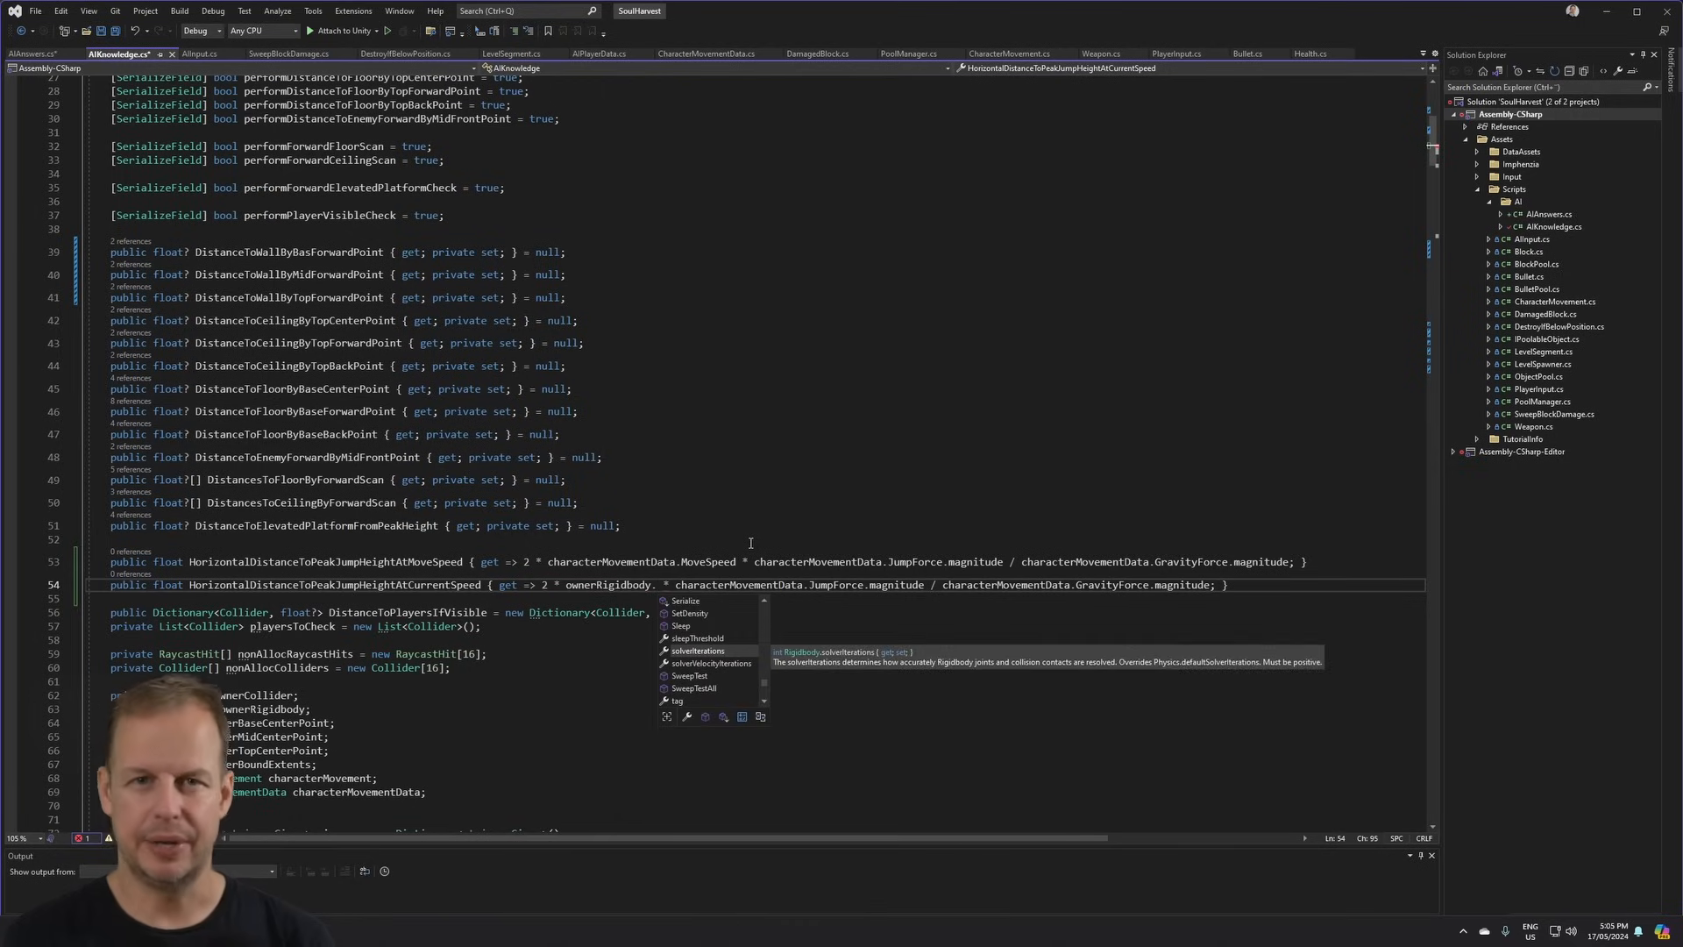
text(velocity)
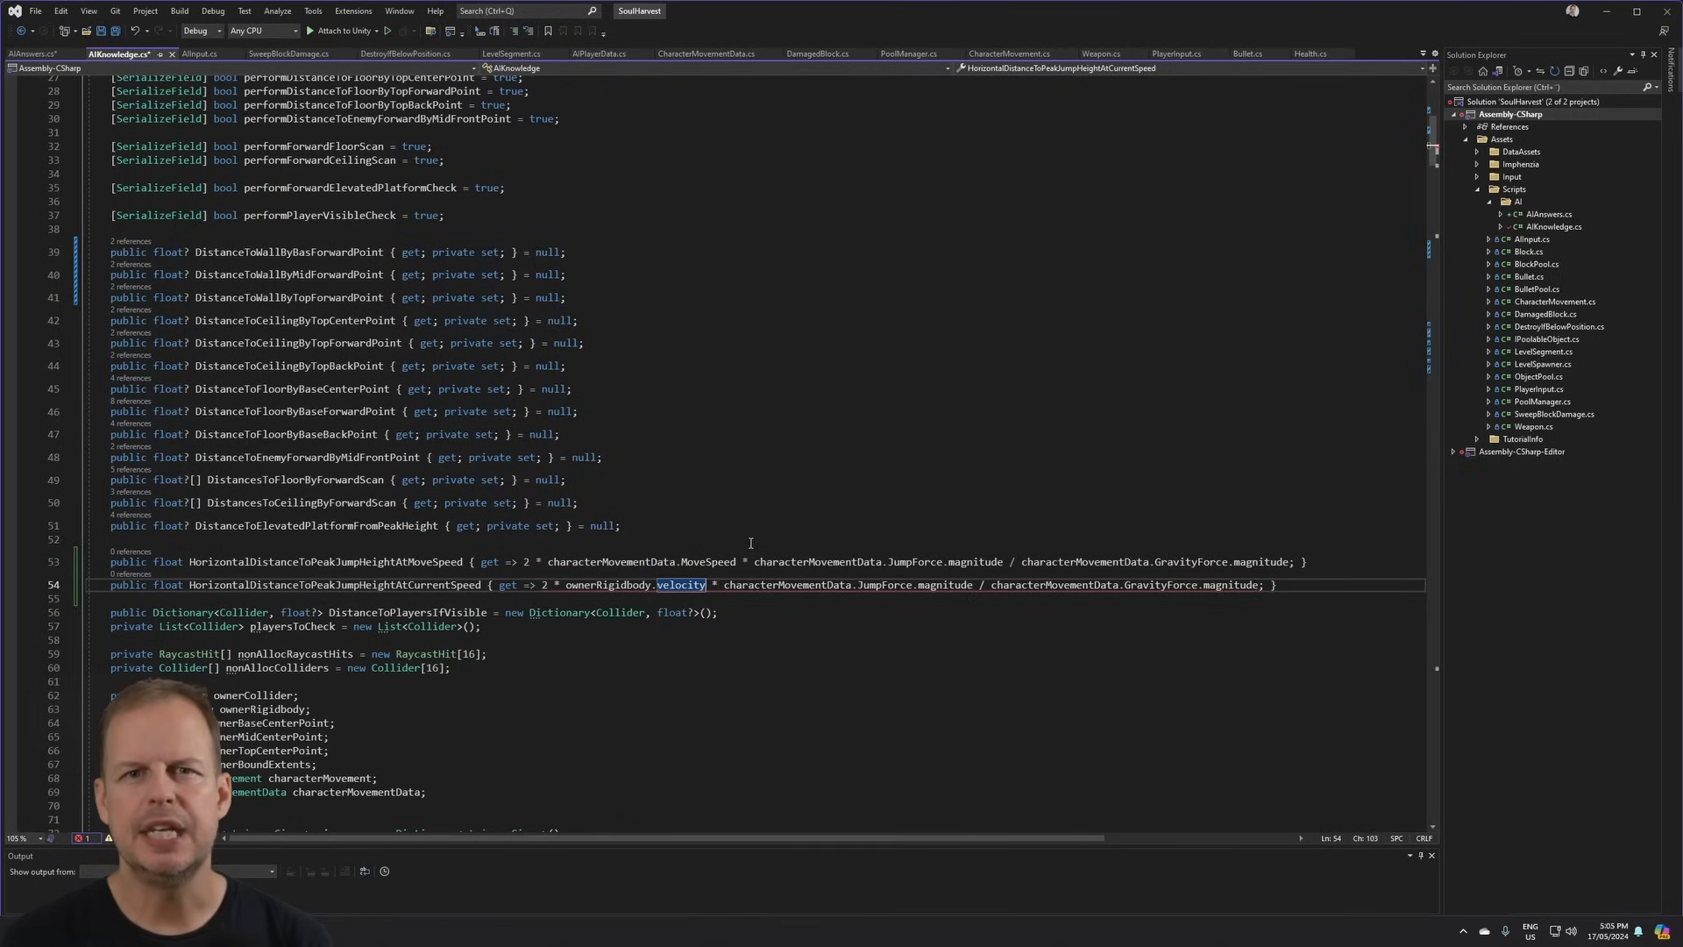
text(.)
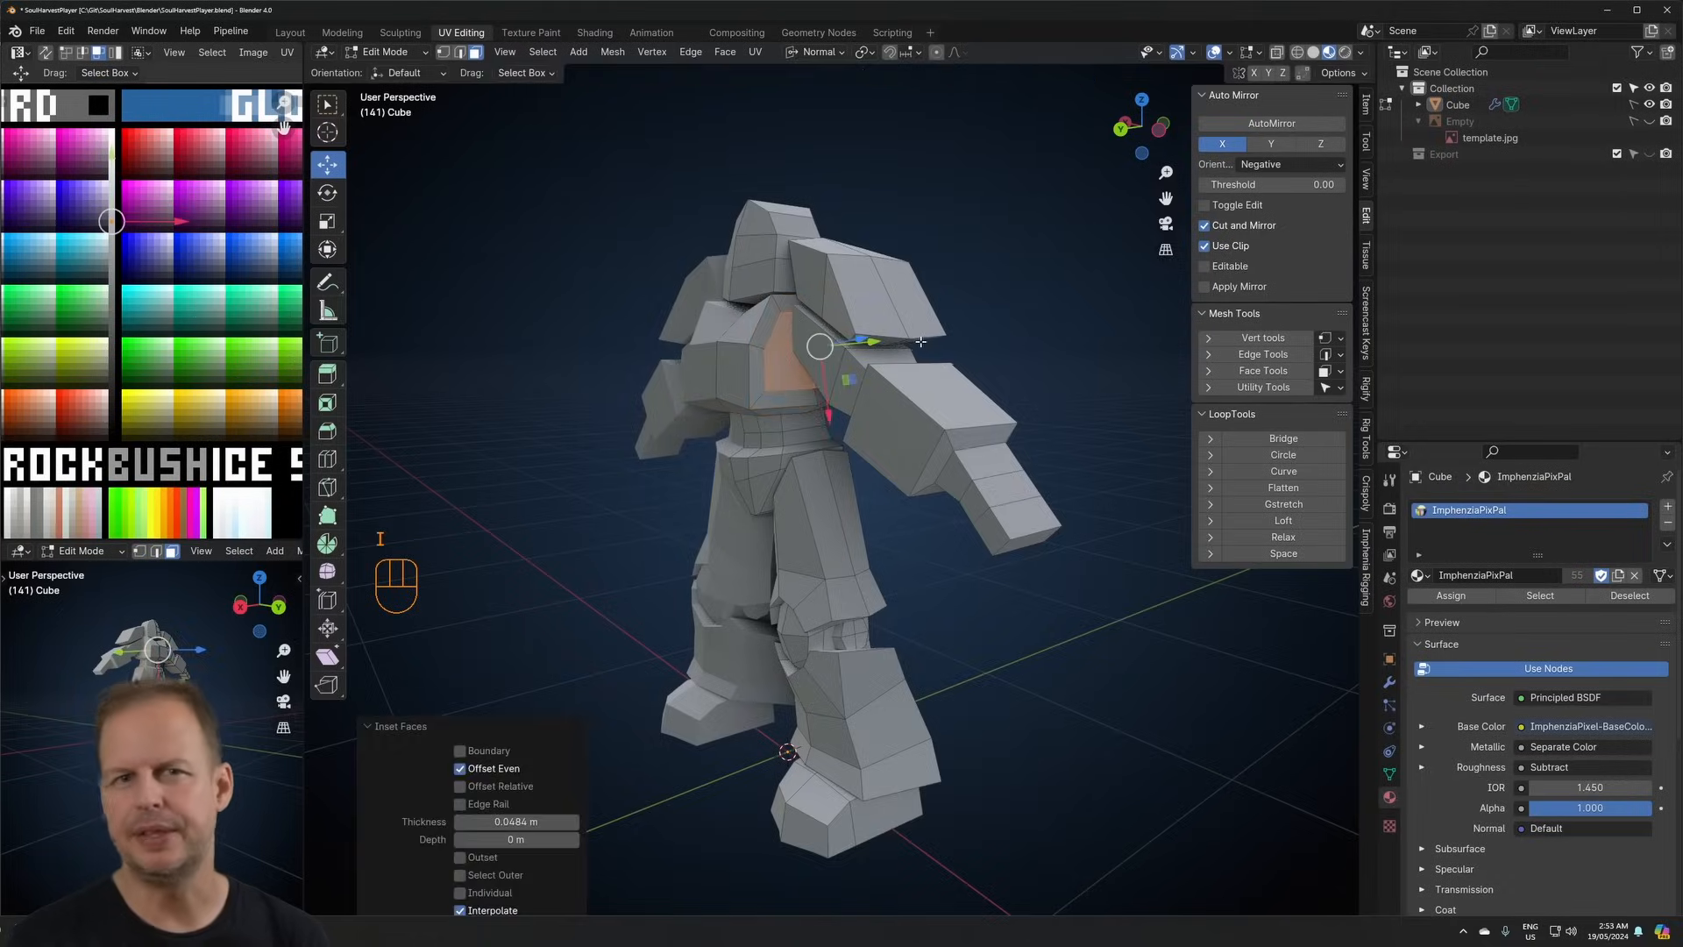
Symmetrize the hero's armature bones and switch transforms to global orientation
right_click(816, 344)
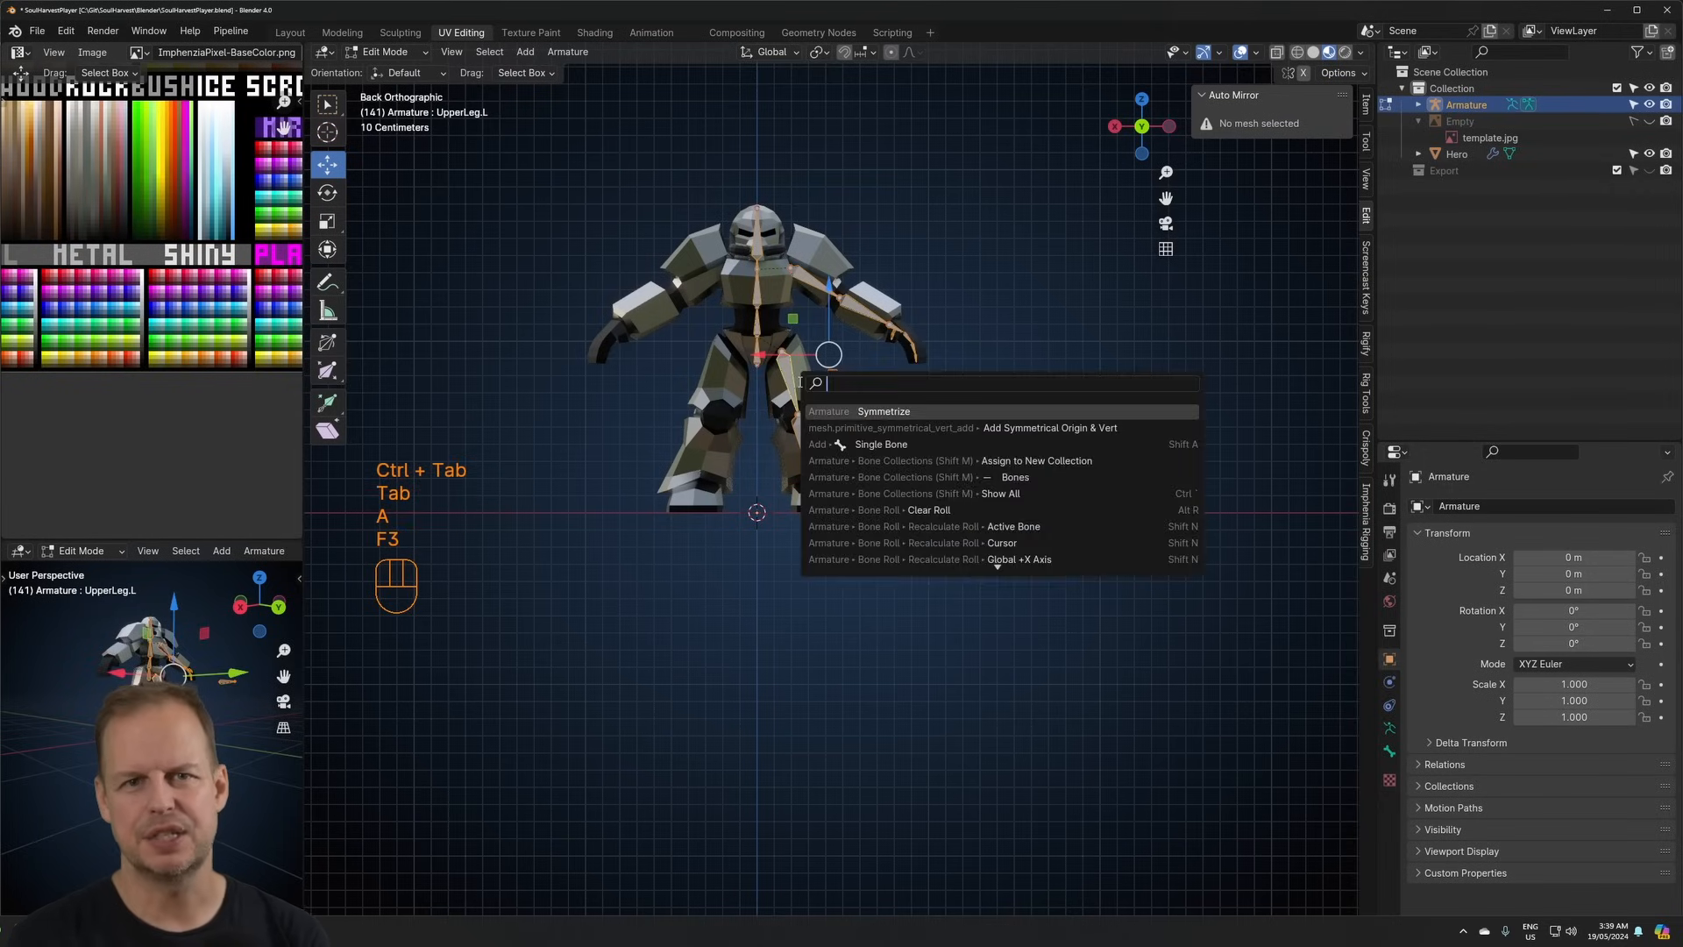
click(882, 411)
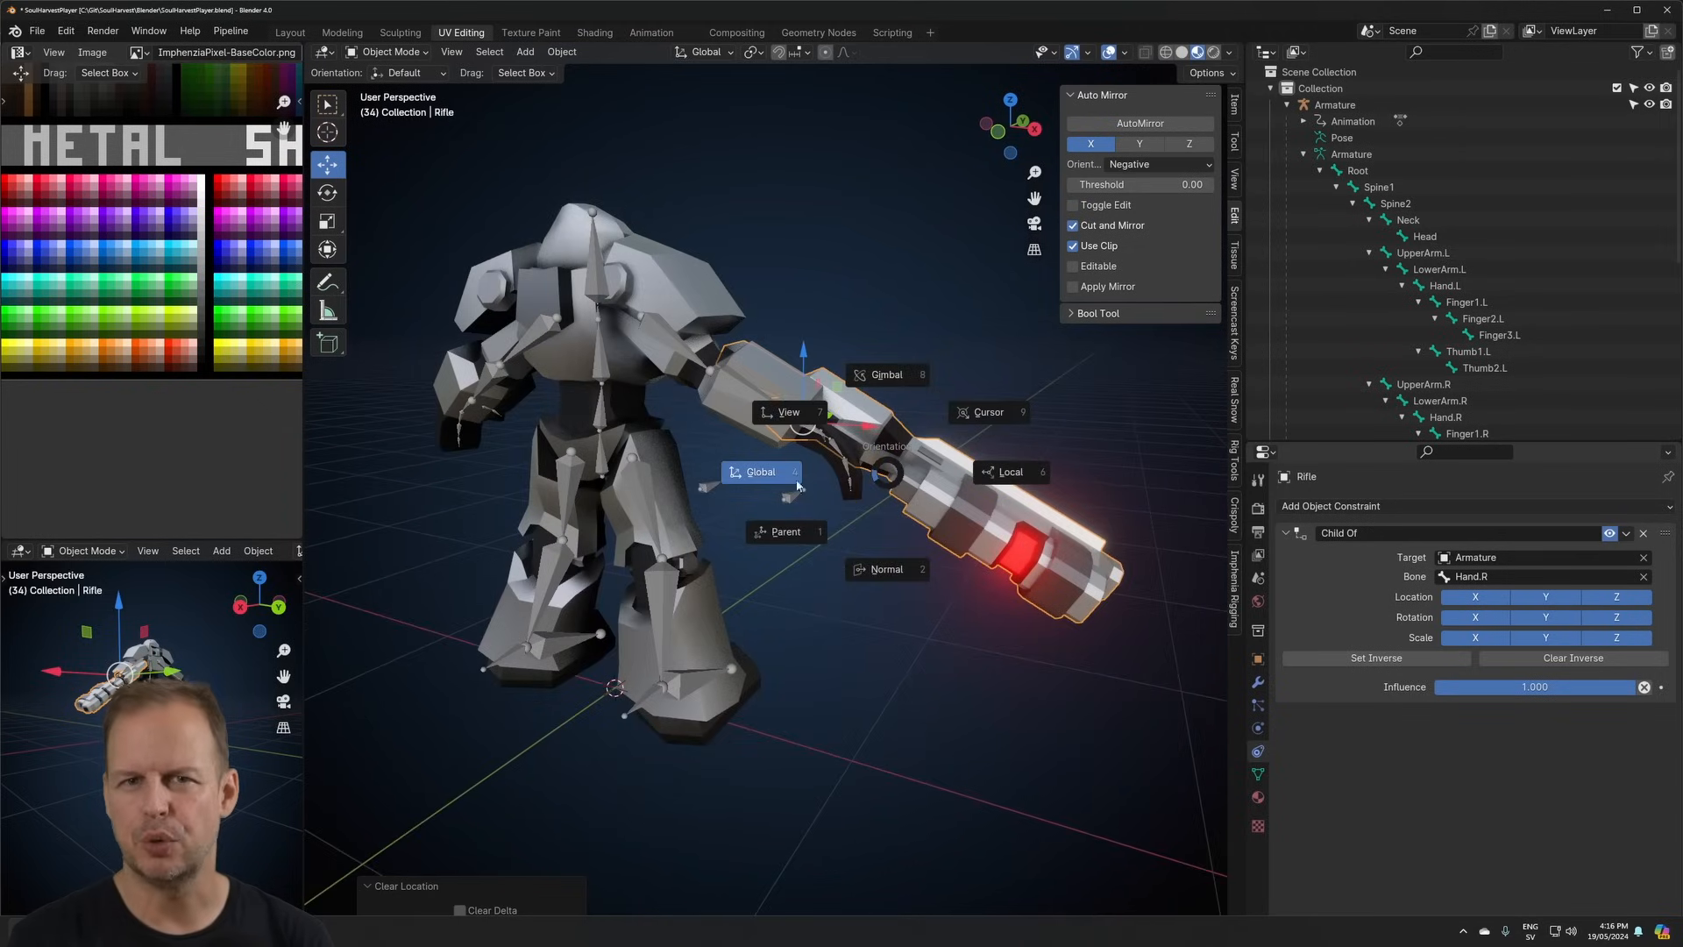
click(1007, 473)
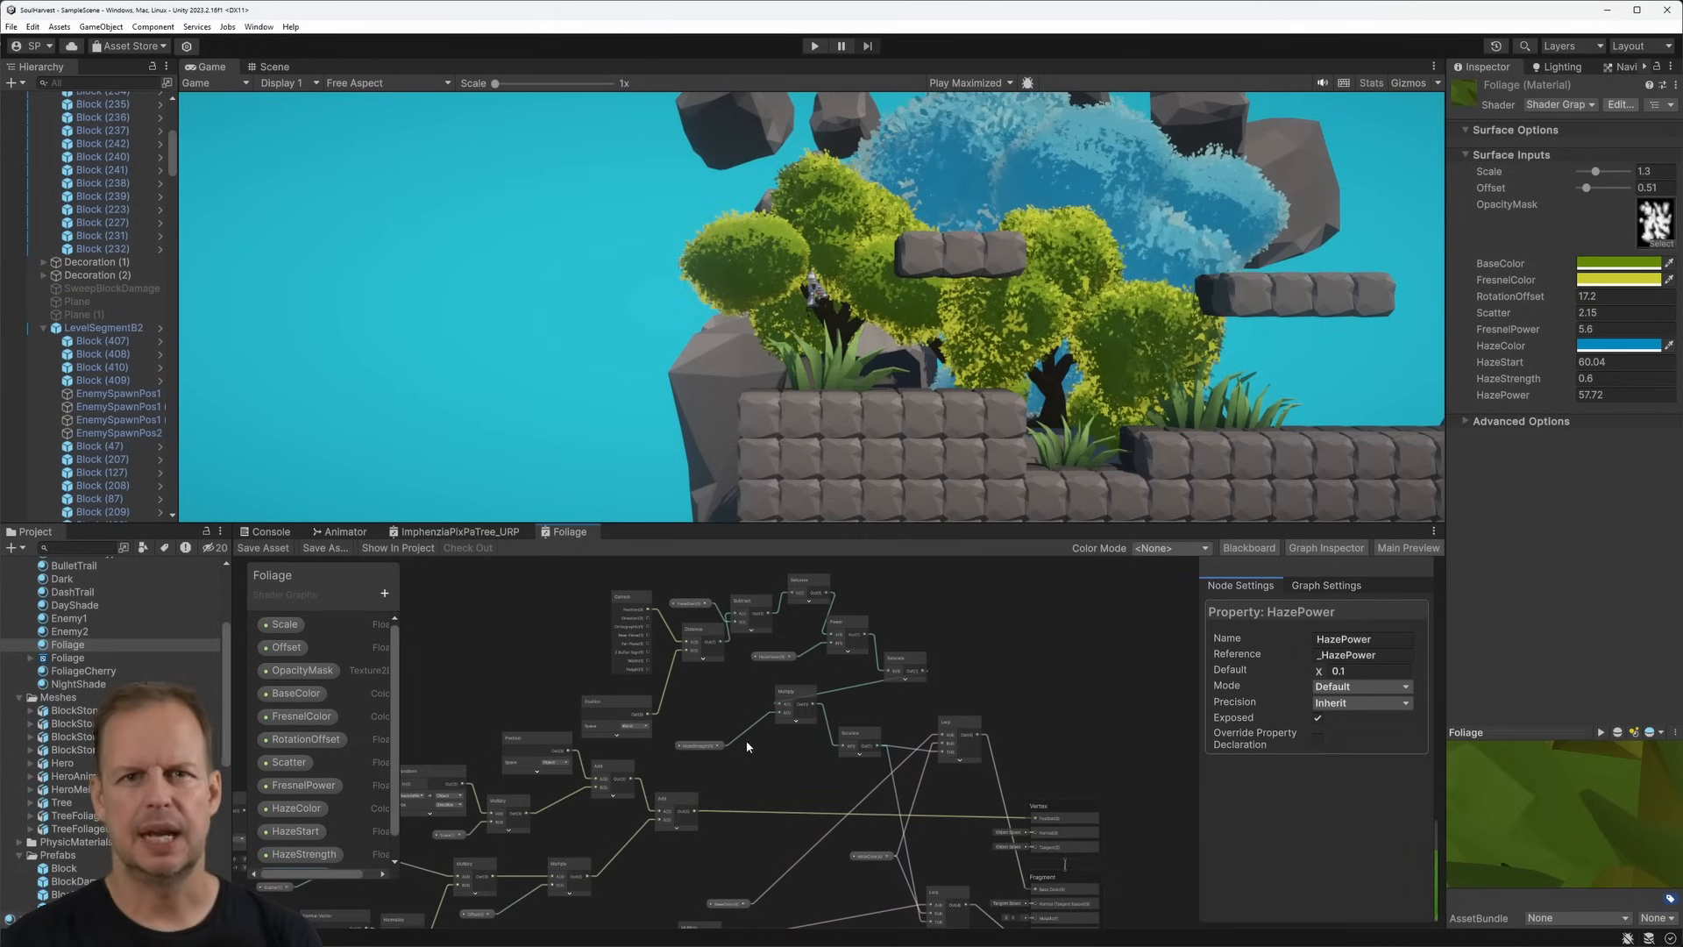
Expose HazePower and related haze, fresnel and scatter properties on the Foliage shader
click(631, 601)
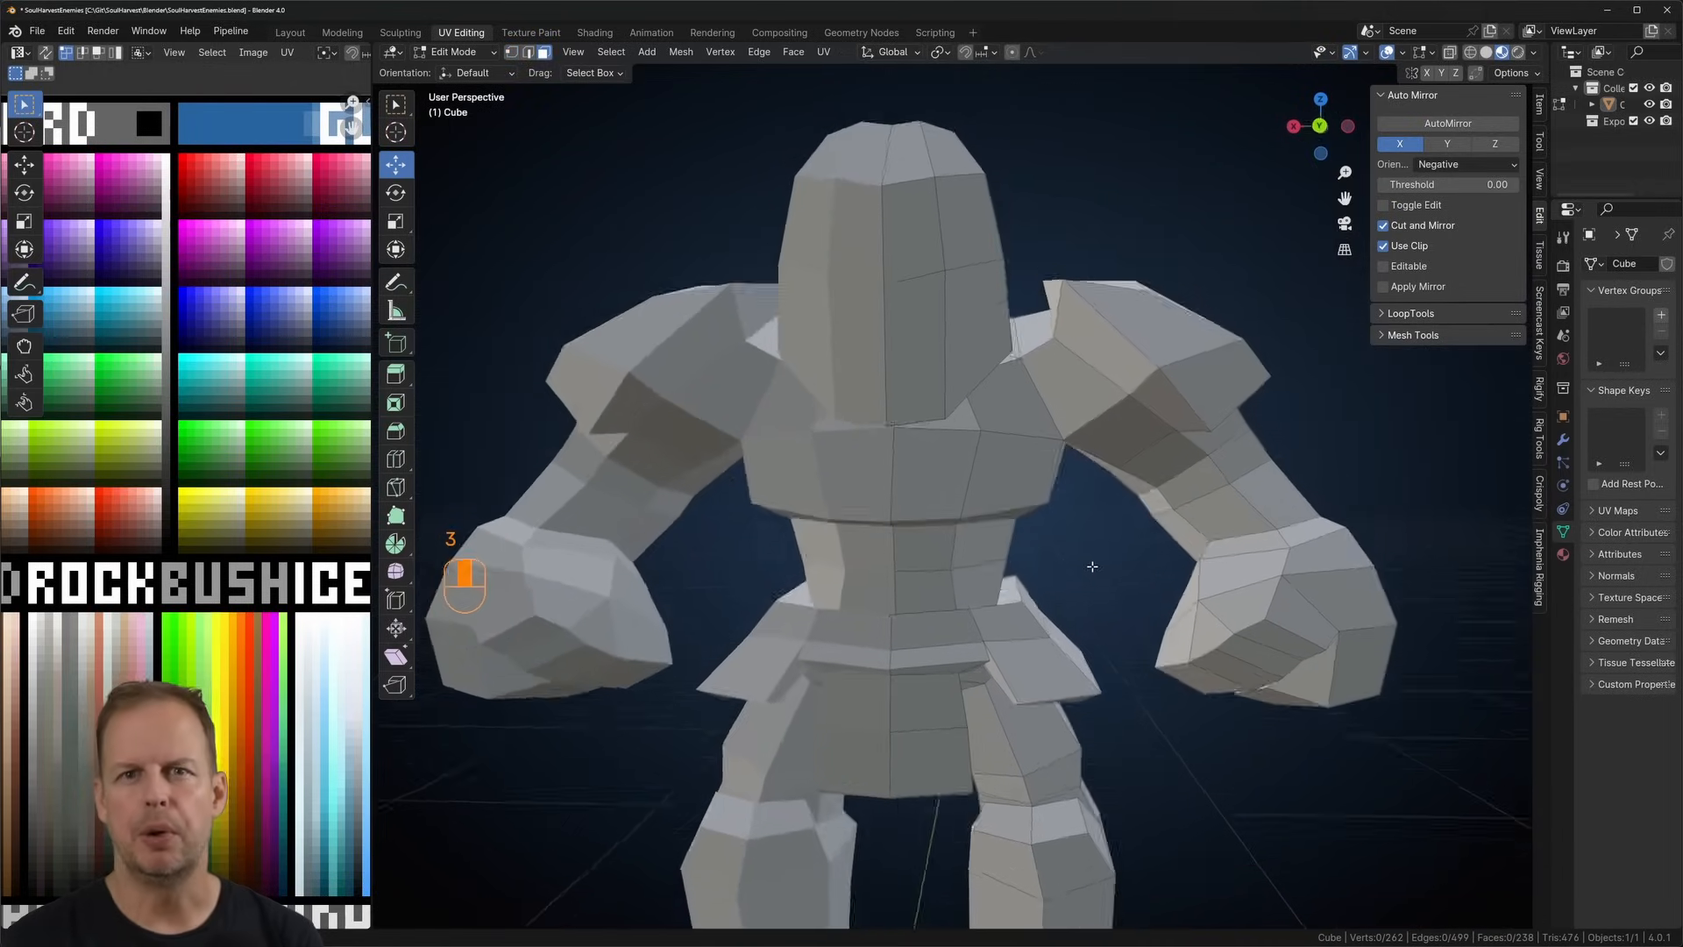
Nudge the hero's helmet vertices with X-mirror editing and leave Edit Mode
click(650, 31)
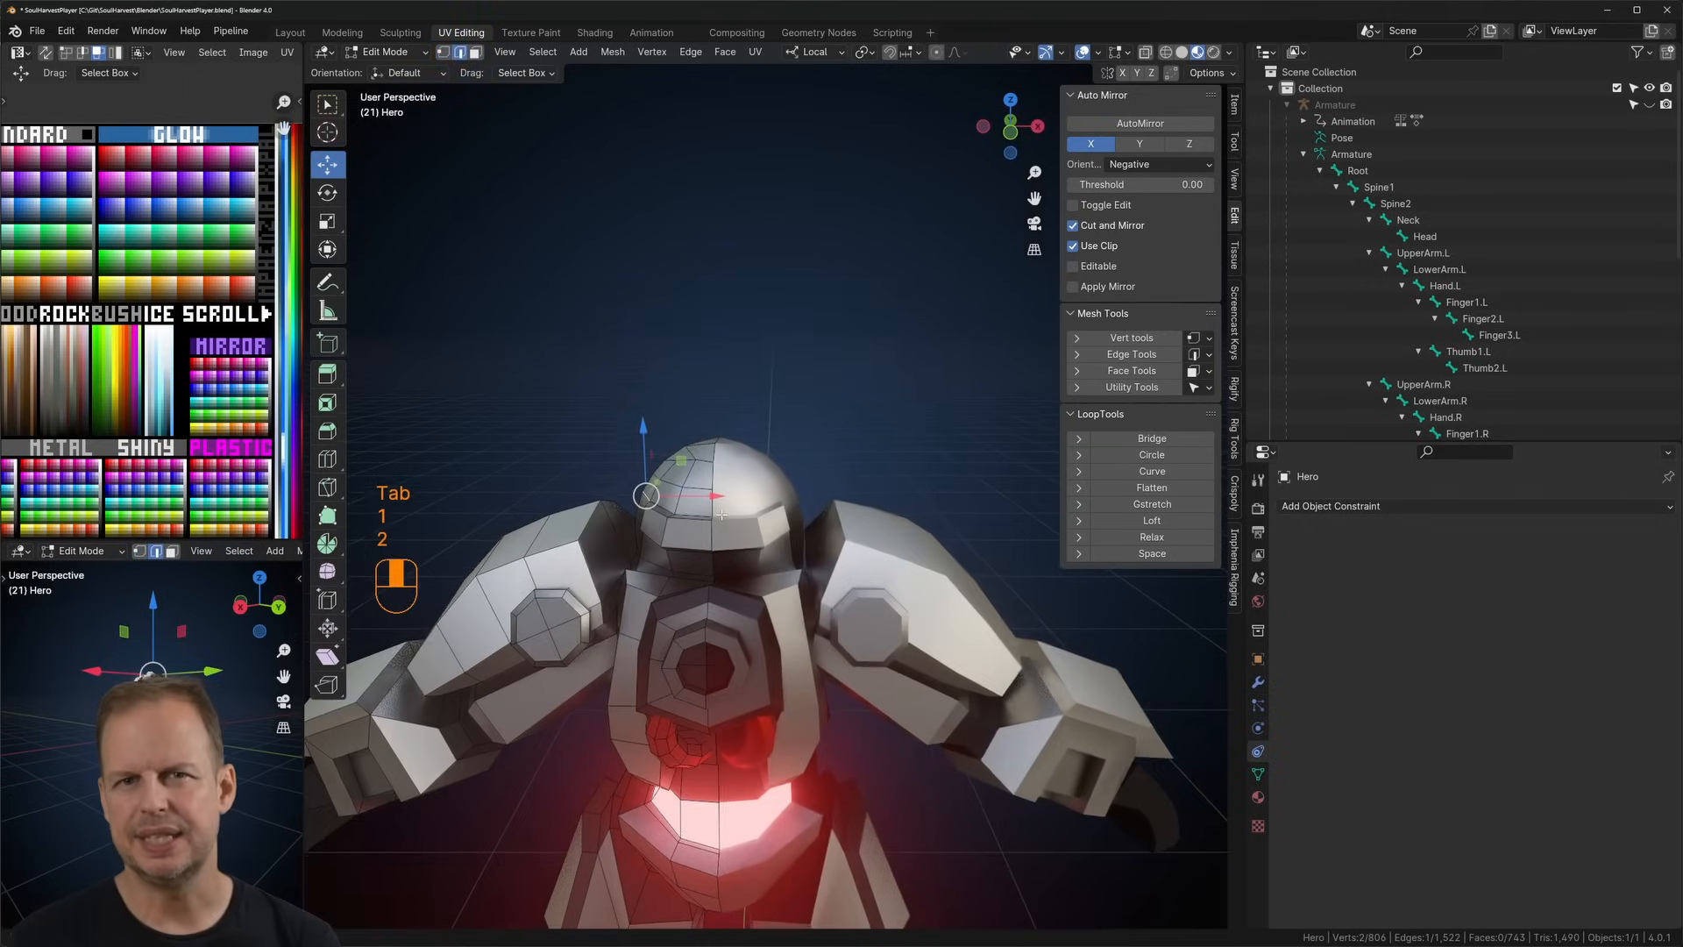
drag(647, 496, 639, 492)
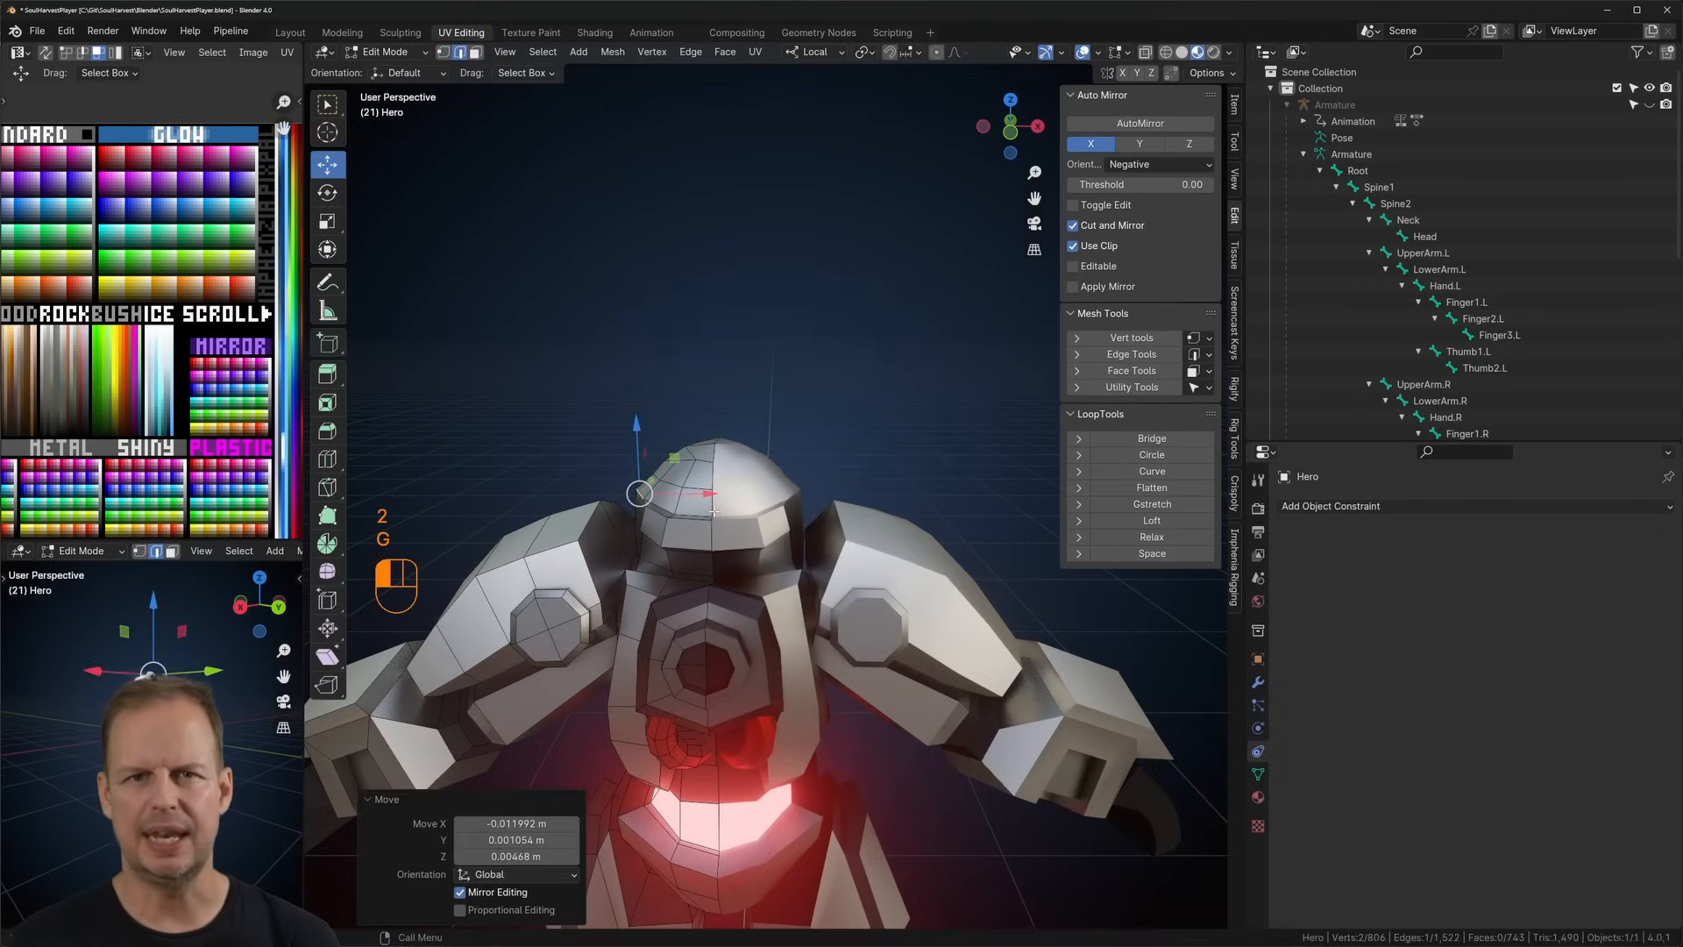
key(Tab)
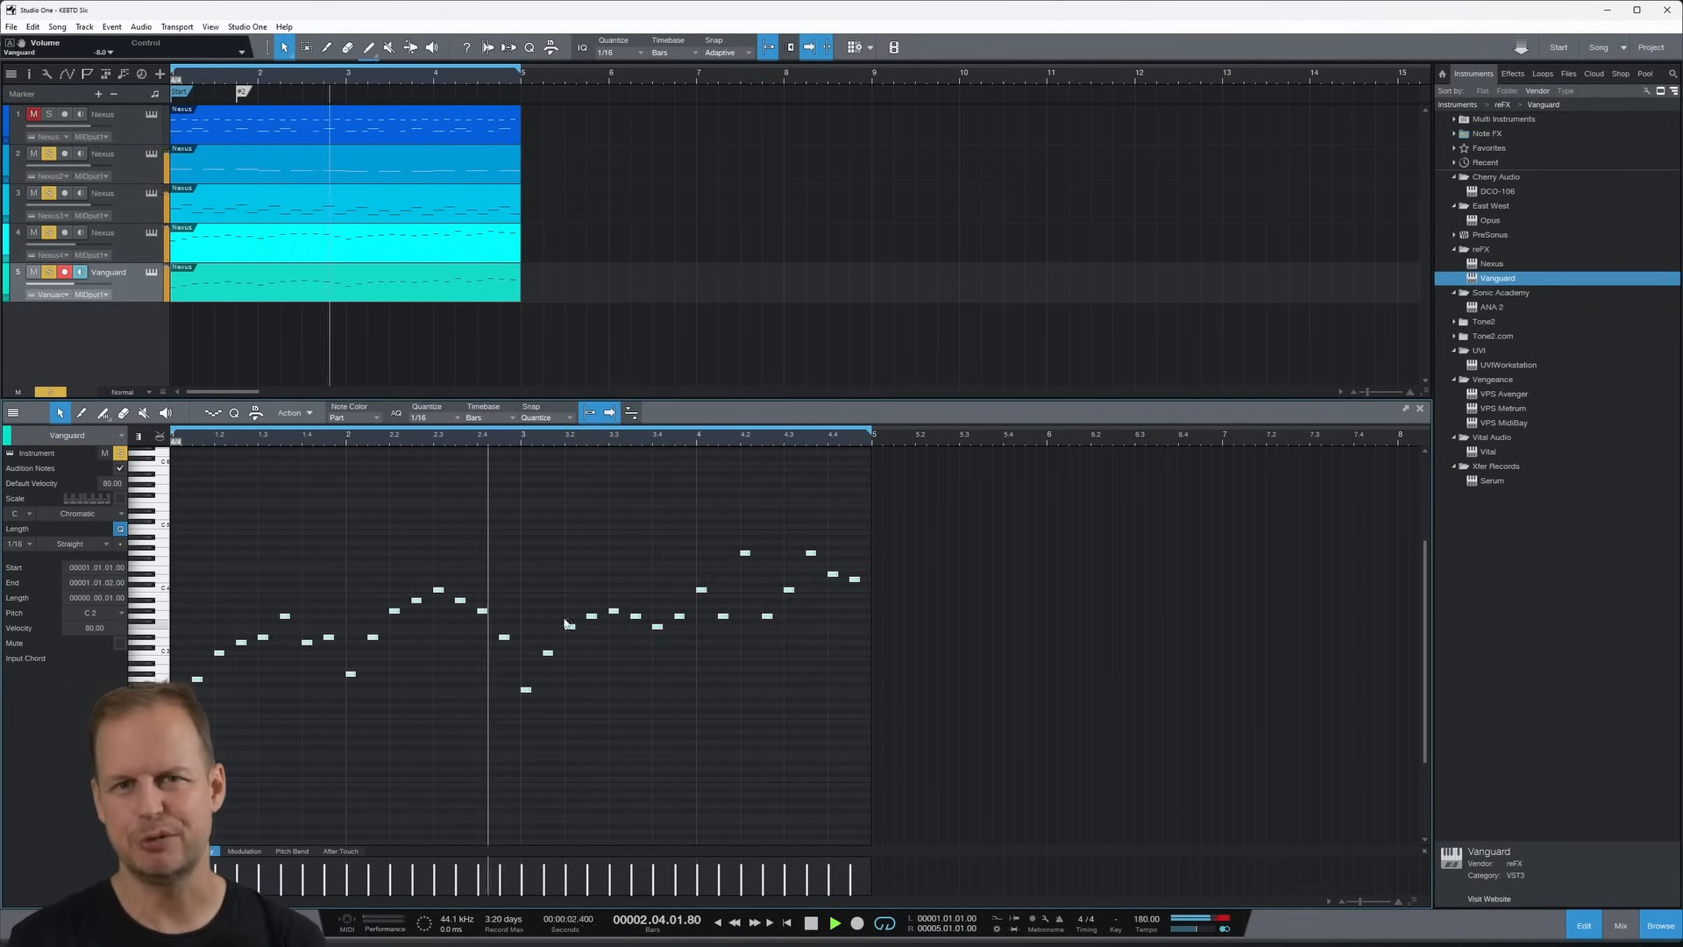
click(1419, 410)
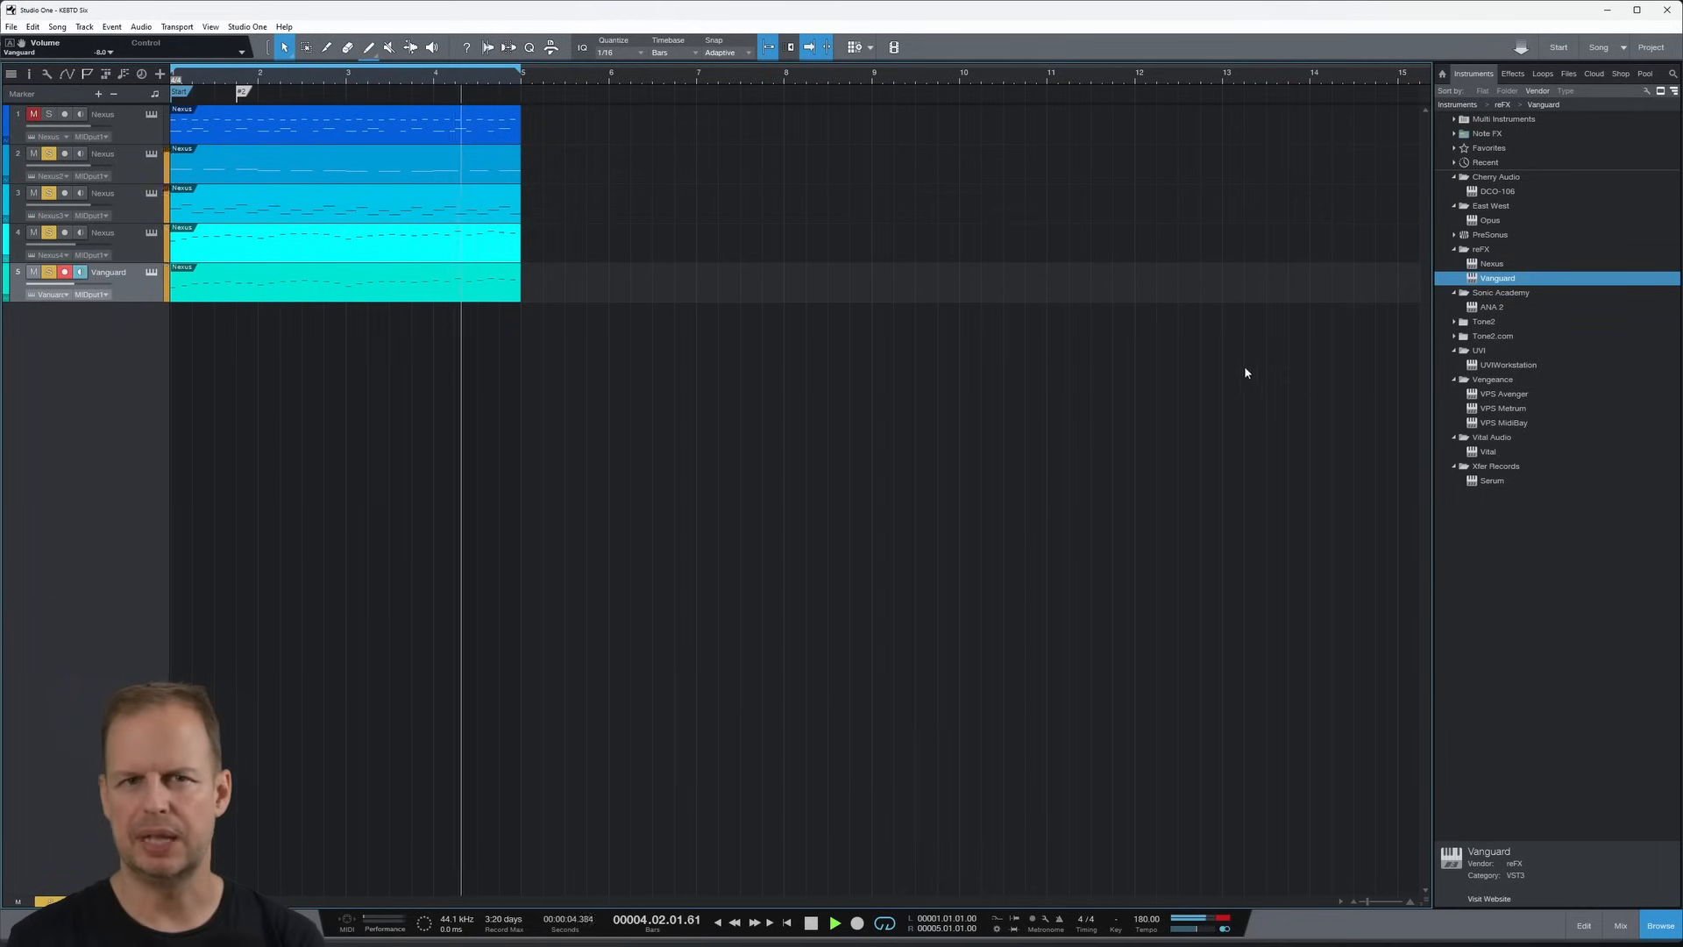
click(33, 114)
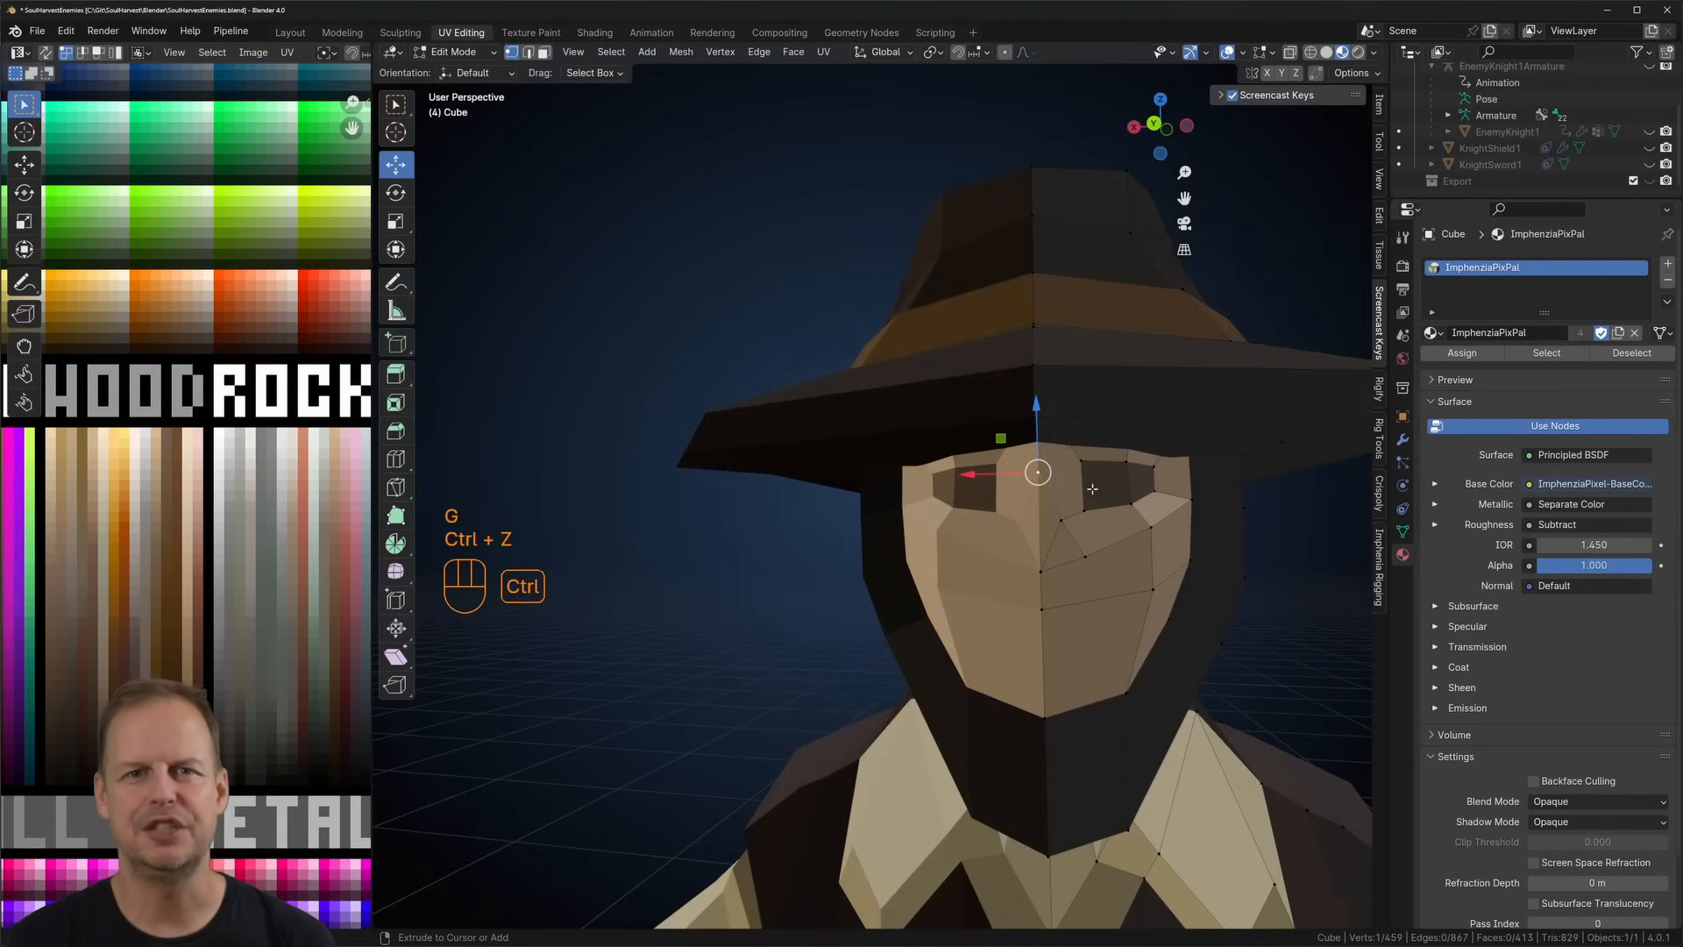
Adjust the Blade object's vertices in Edit Mode with the Z-axis Mirror modifier and Clipping active
click(650, 32)
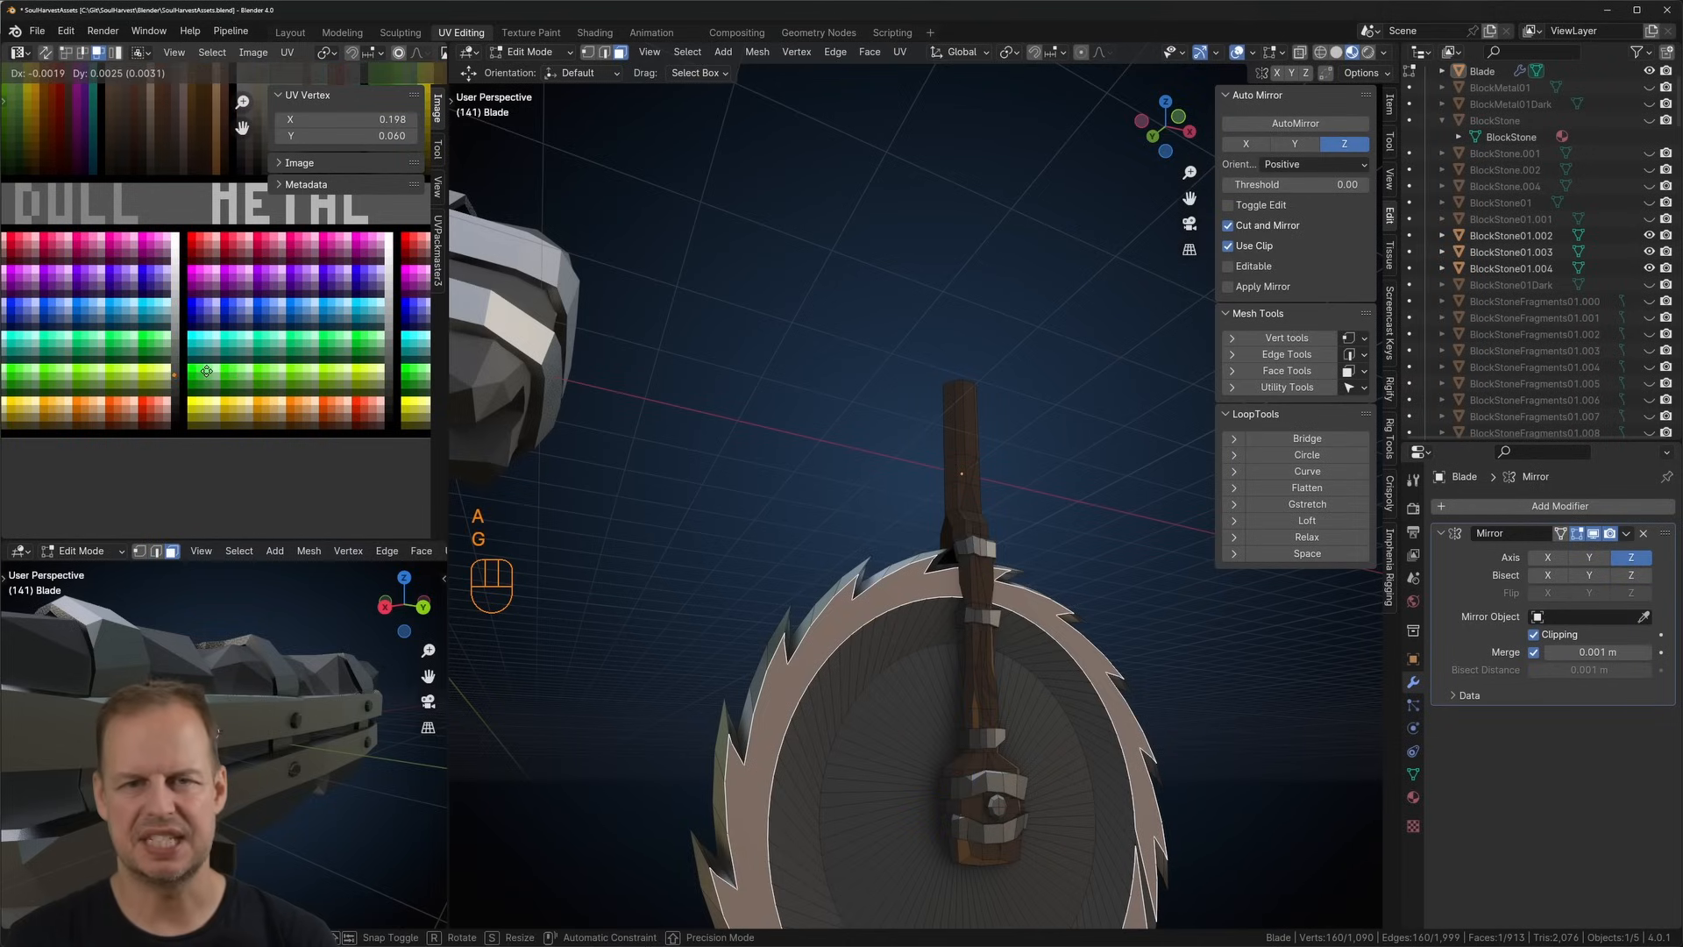
key(Tab)
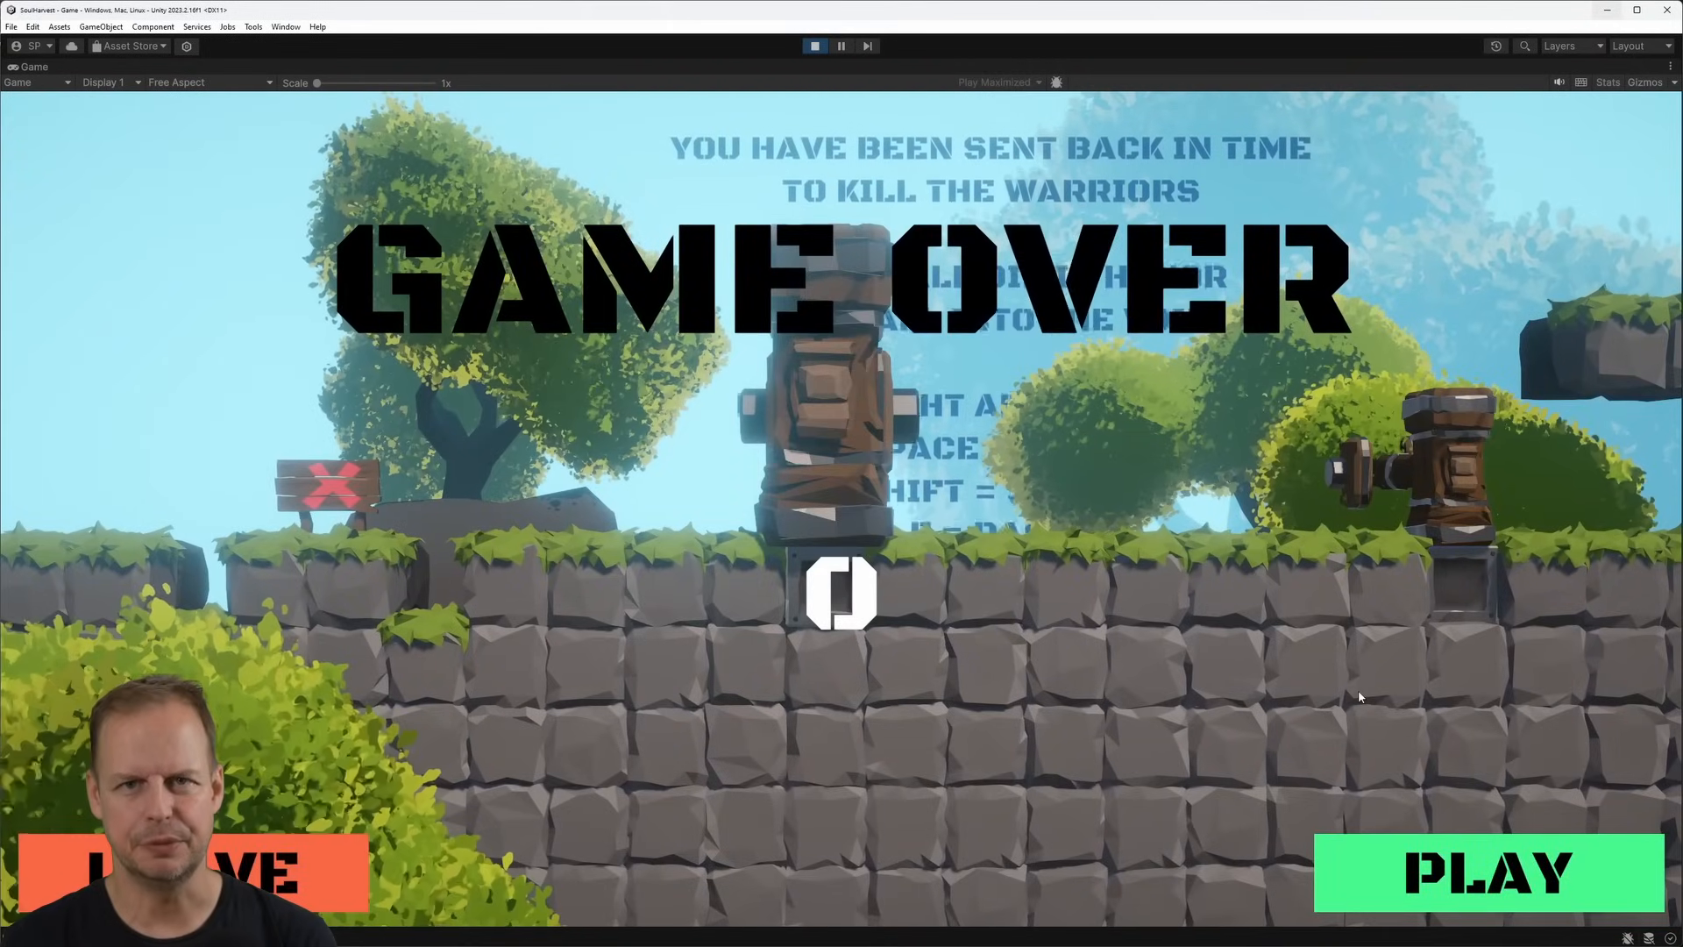
click(1487, 870)
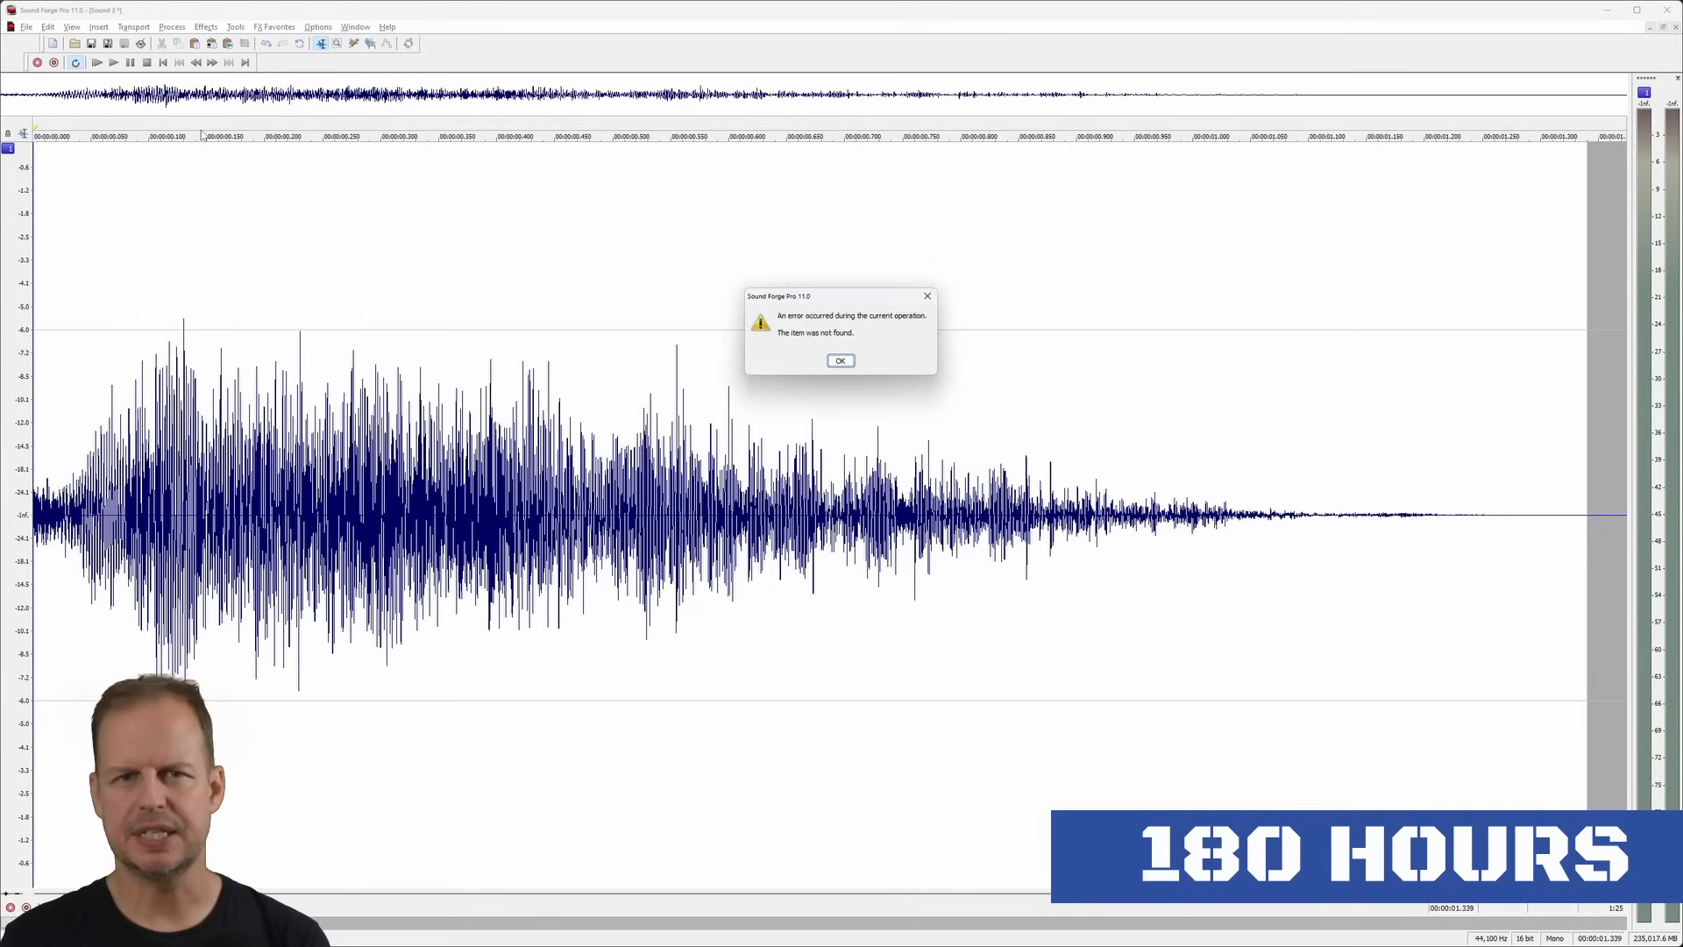
Acknowledge Sound Forge's 'item was not found' error with OK
click(841, 361)
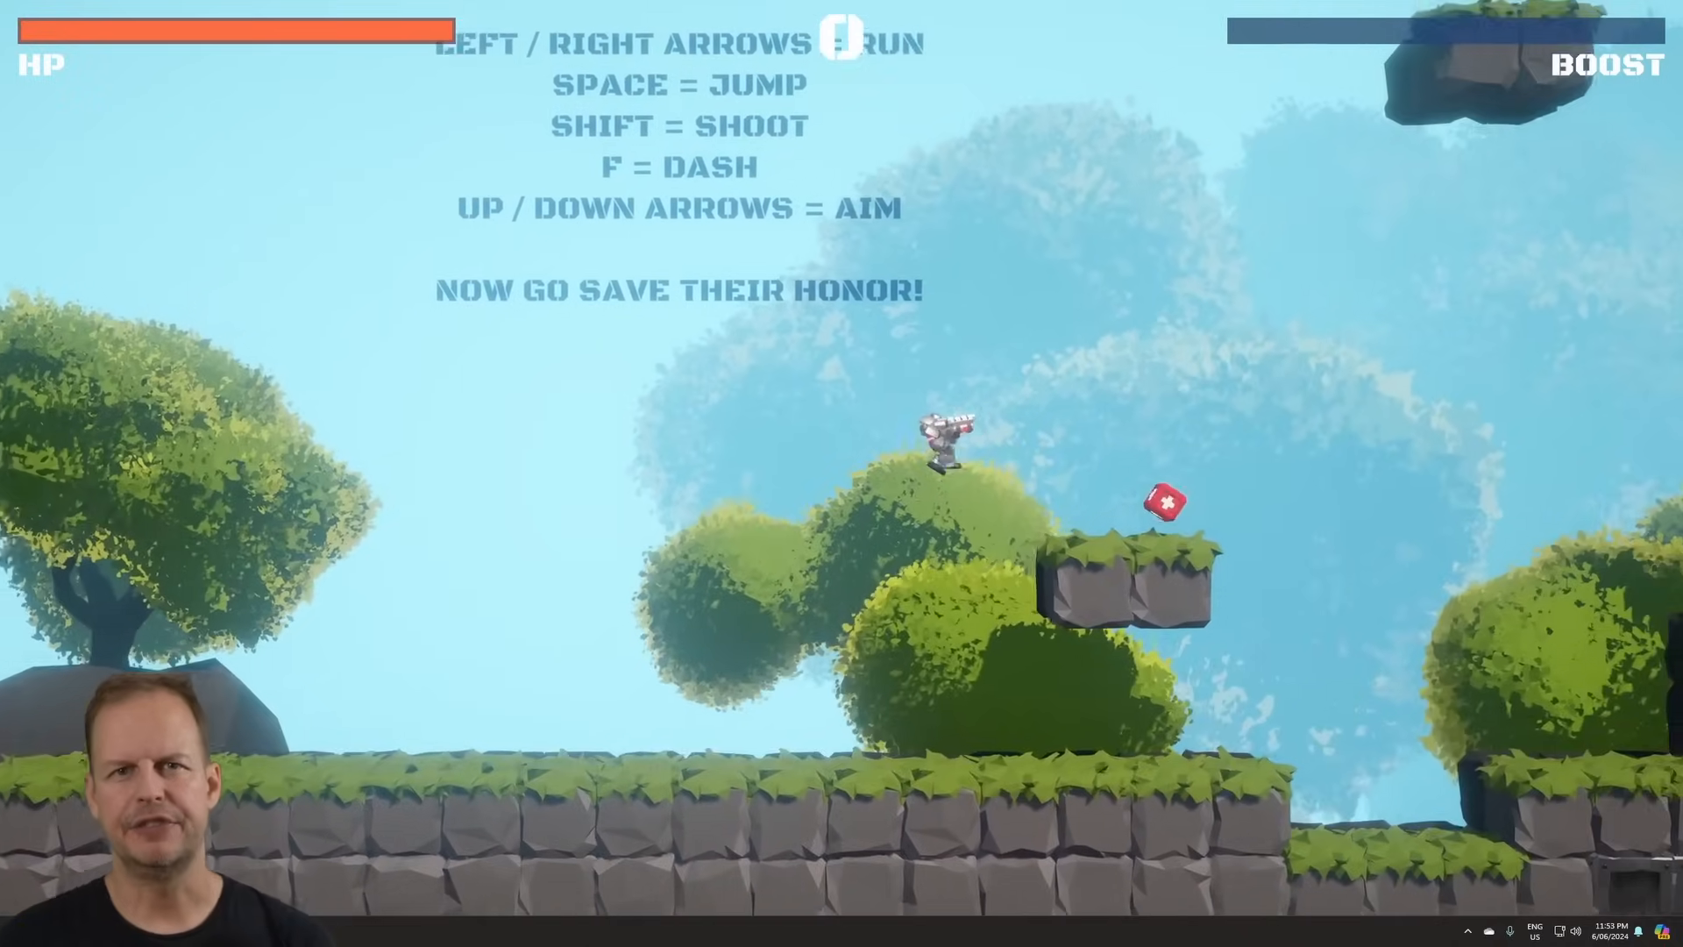
Run the hero rightward across the grassy platforms toward the health pickup
key(Right)
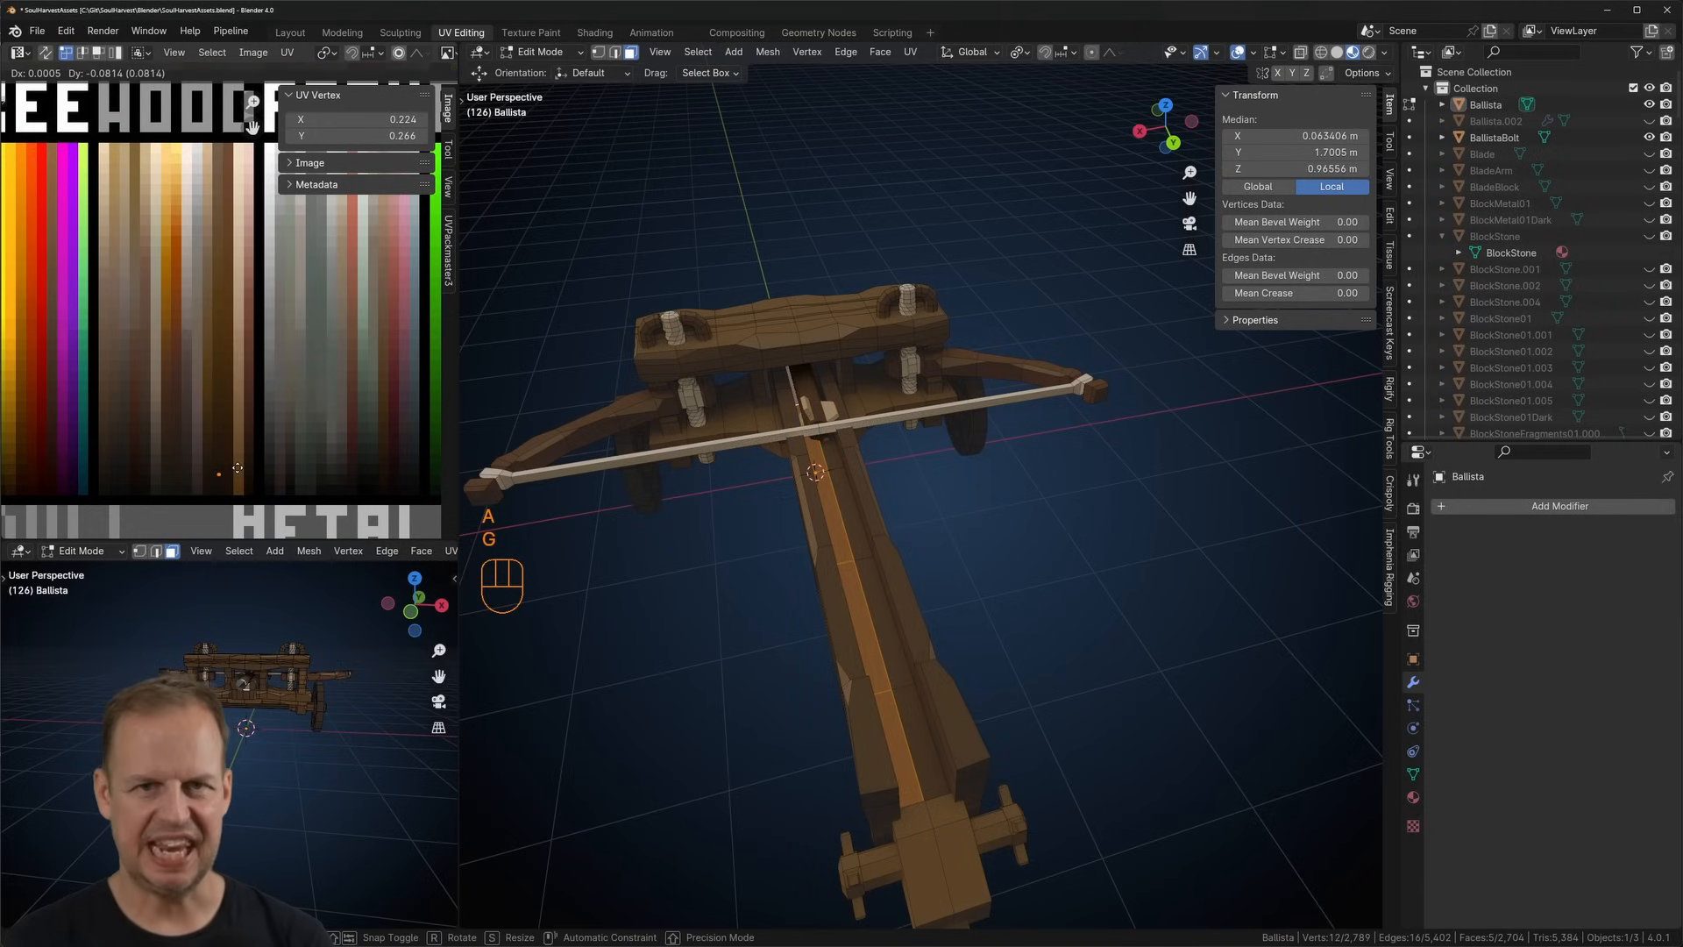
Toggle the ballista mesh between Edit and Object Mode after shaping its vertices
key(Tab)
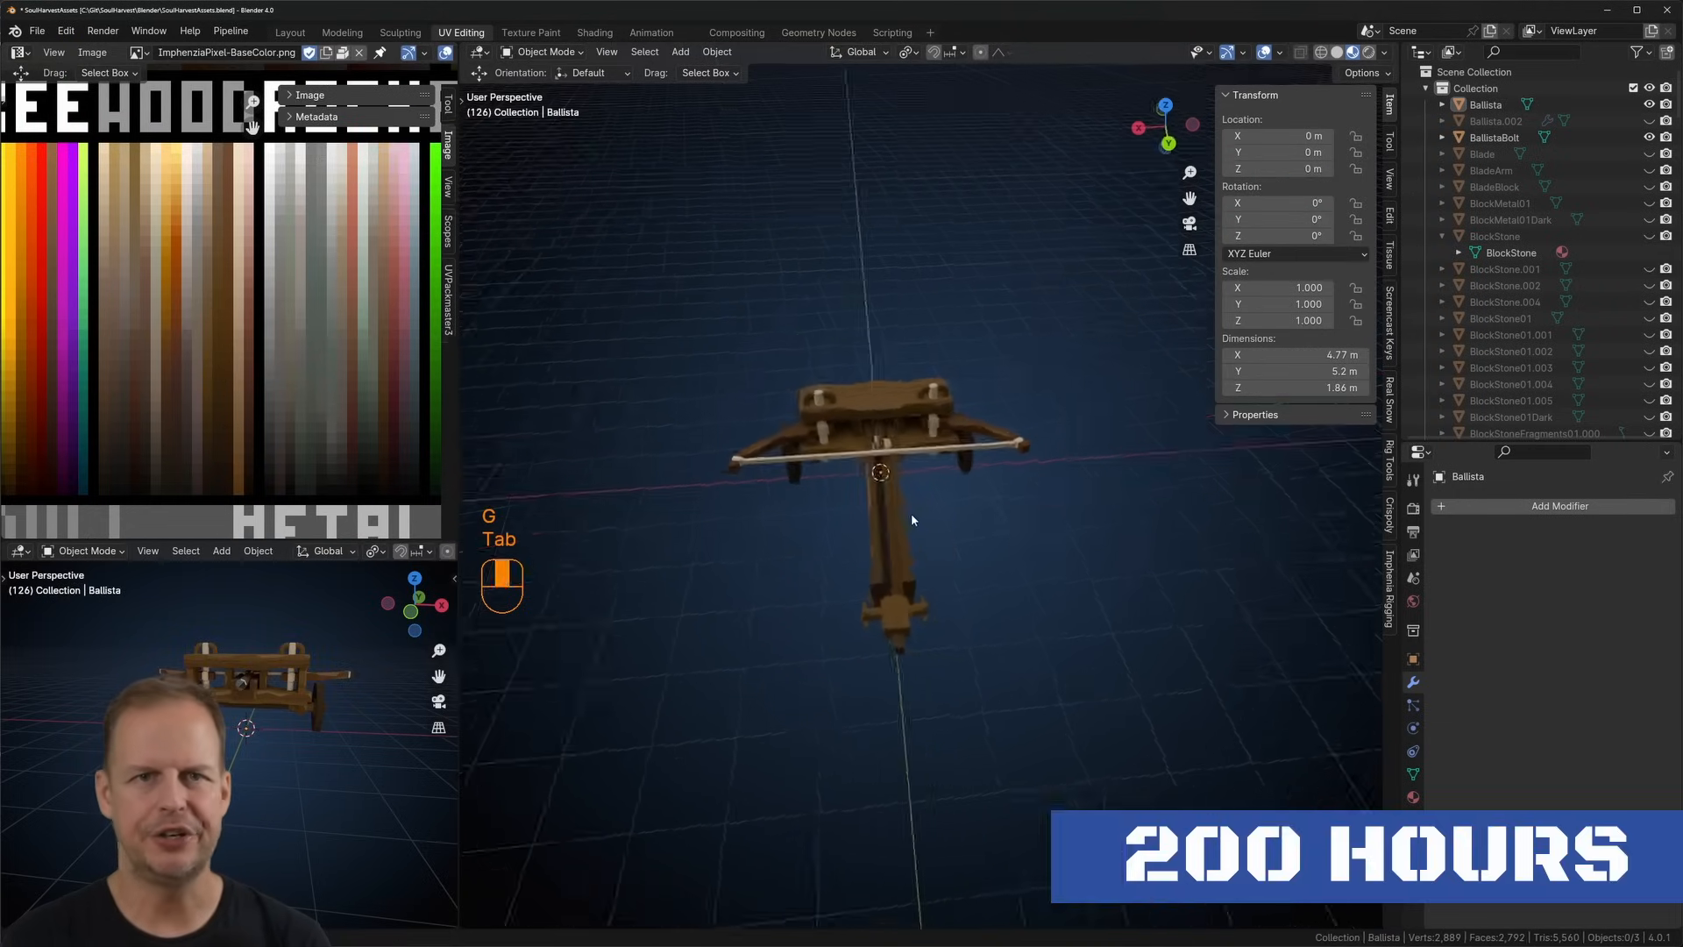
key(Tab)
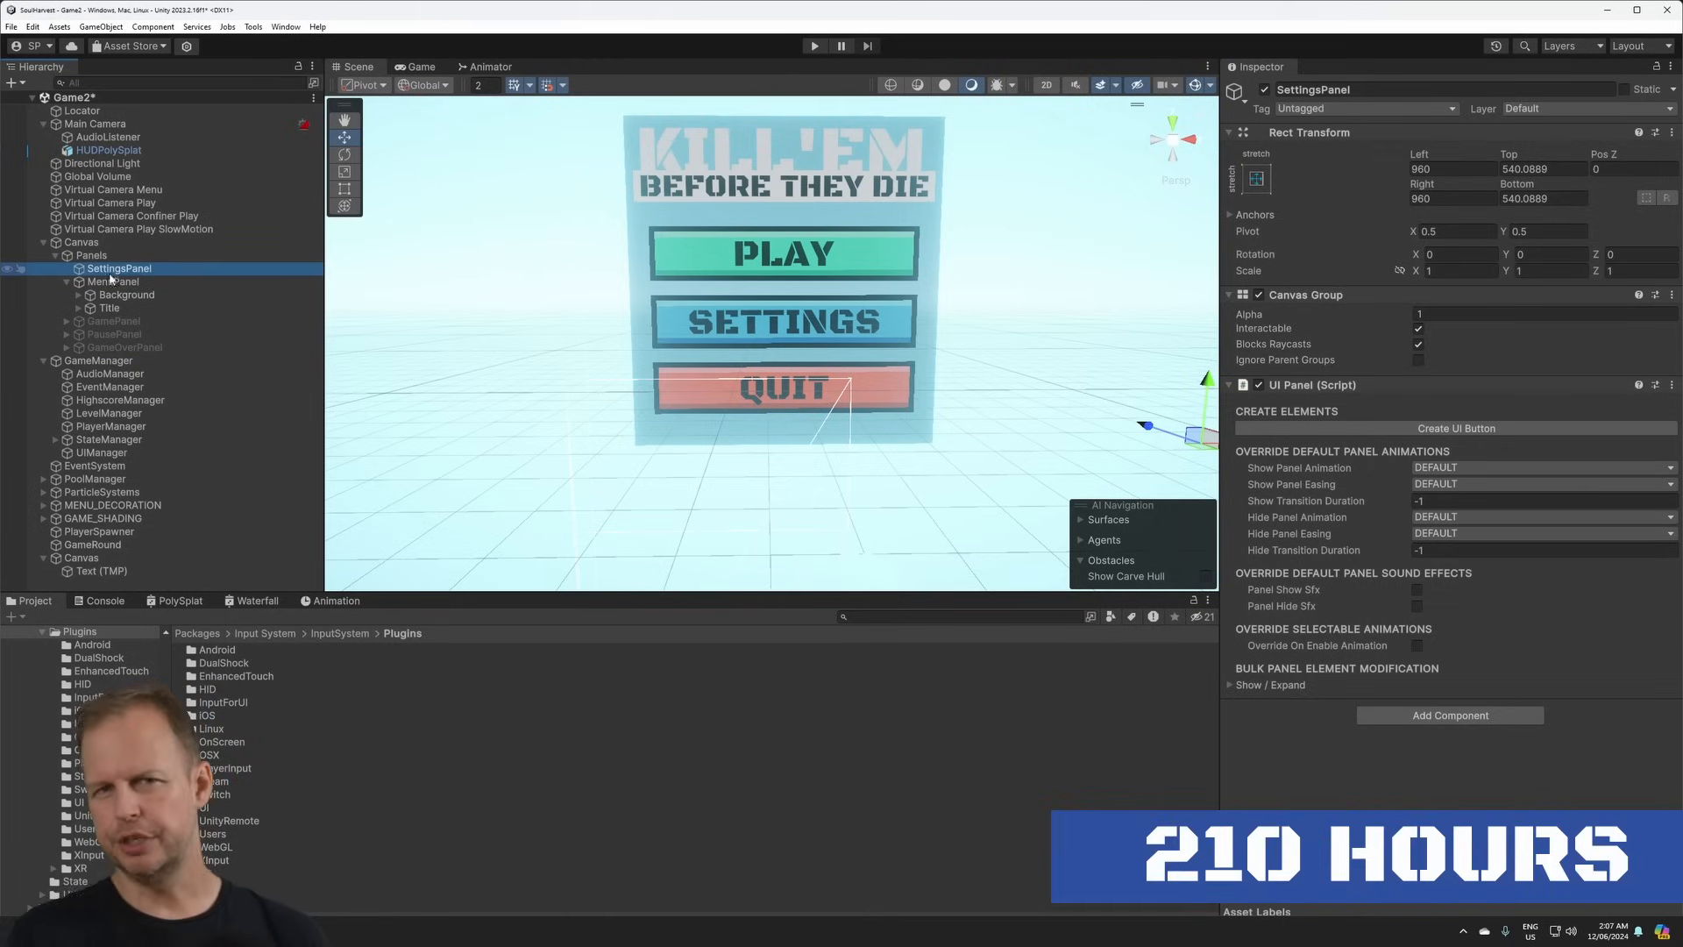
Select the main menu background and the SFX volume row under SettingsPanel and set their layout widths
click(128, 281)
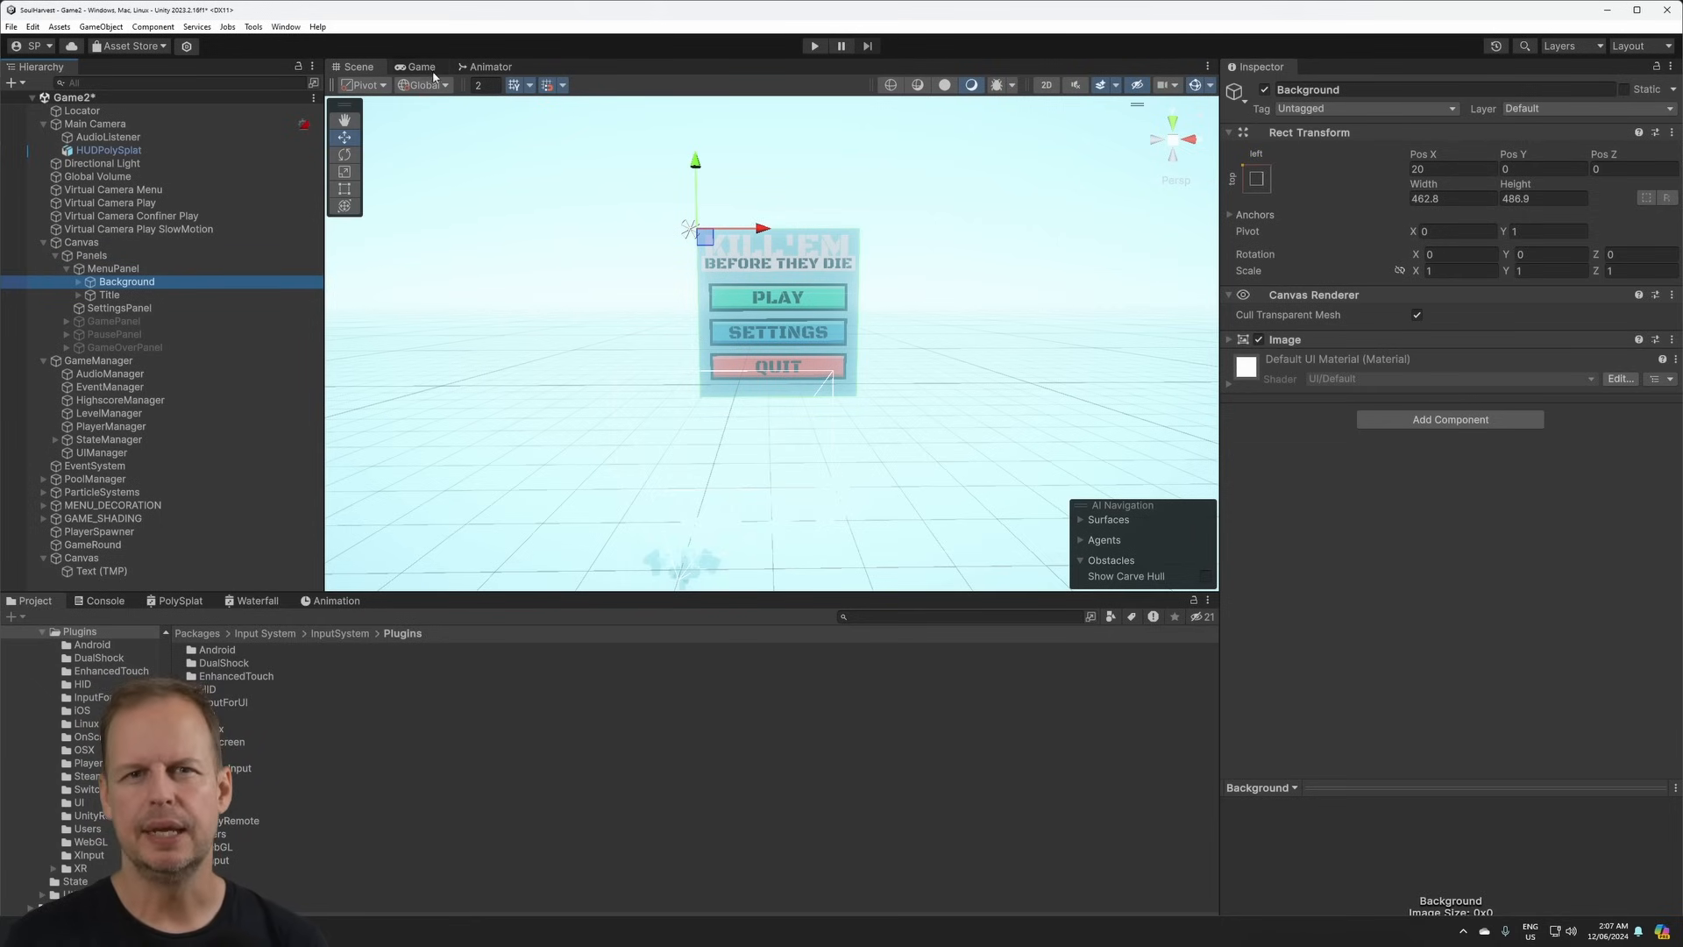
click(420, 67)
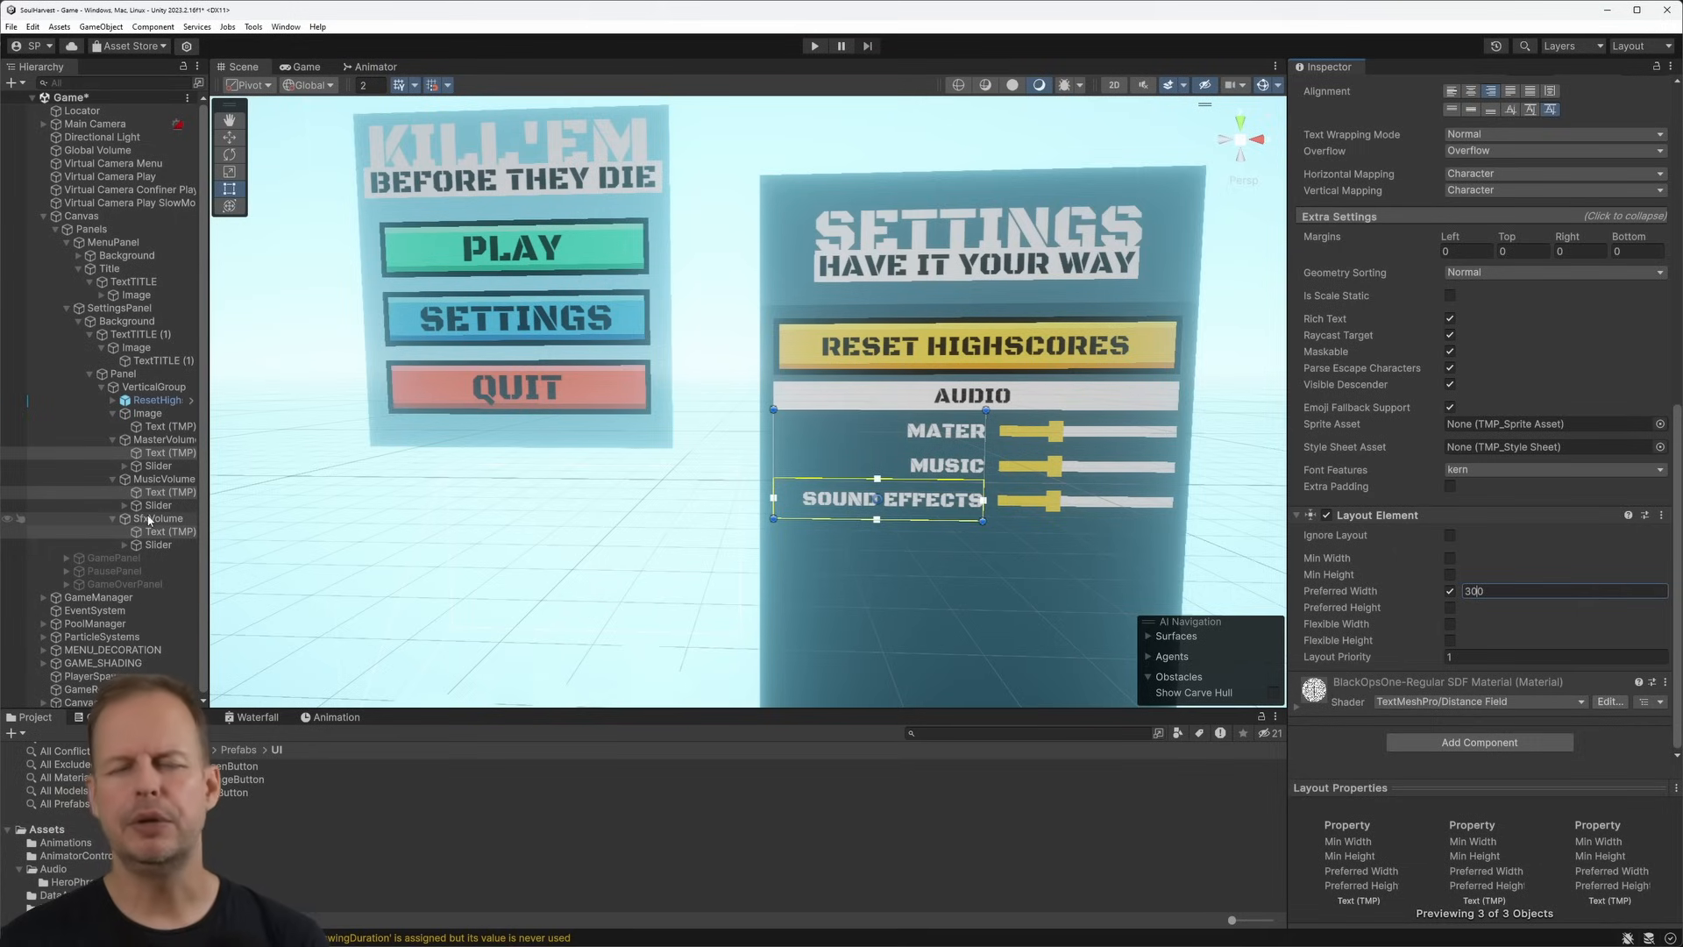
click(161, 518)
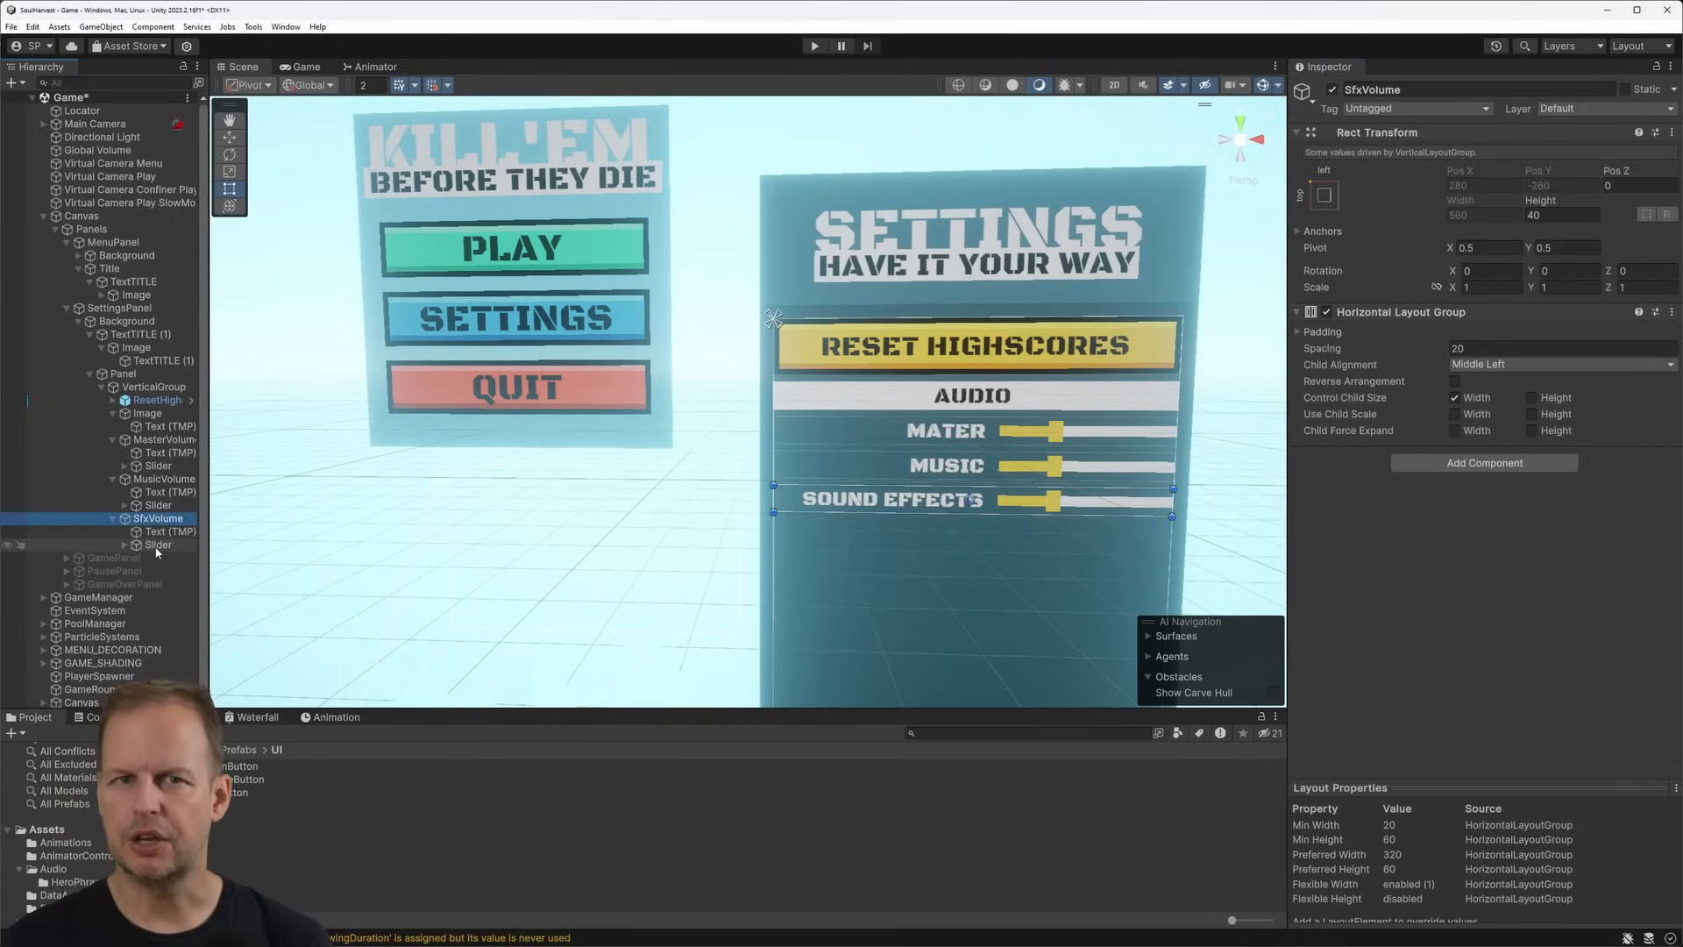
click(170, 532)
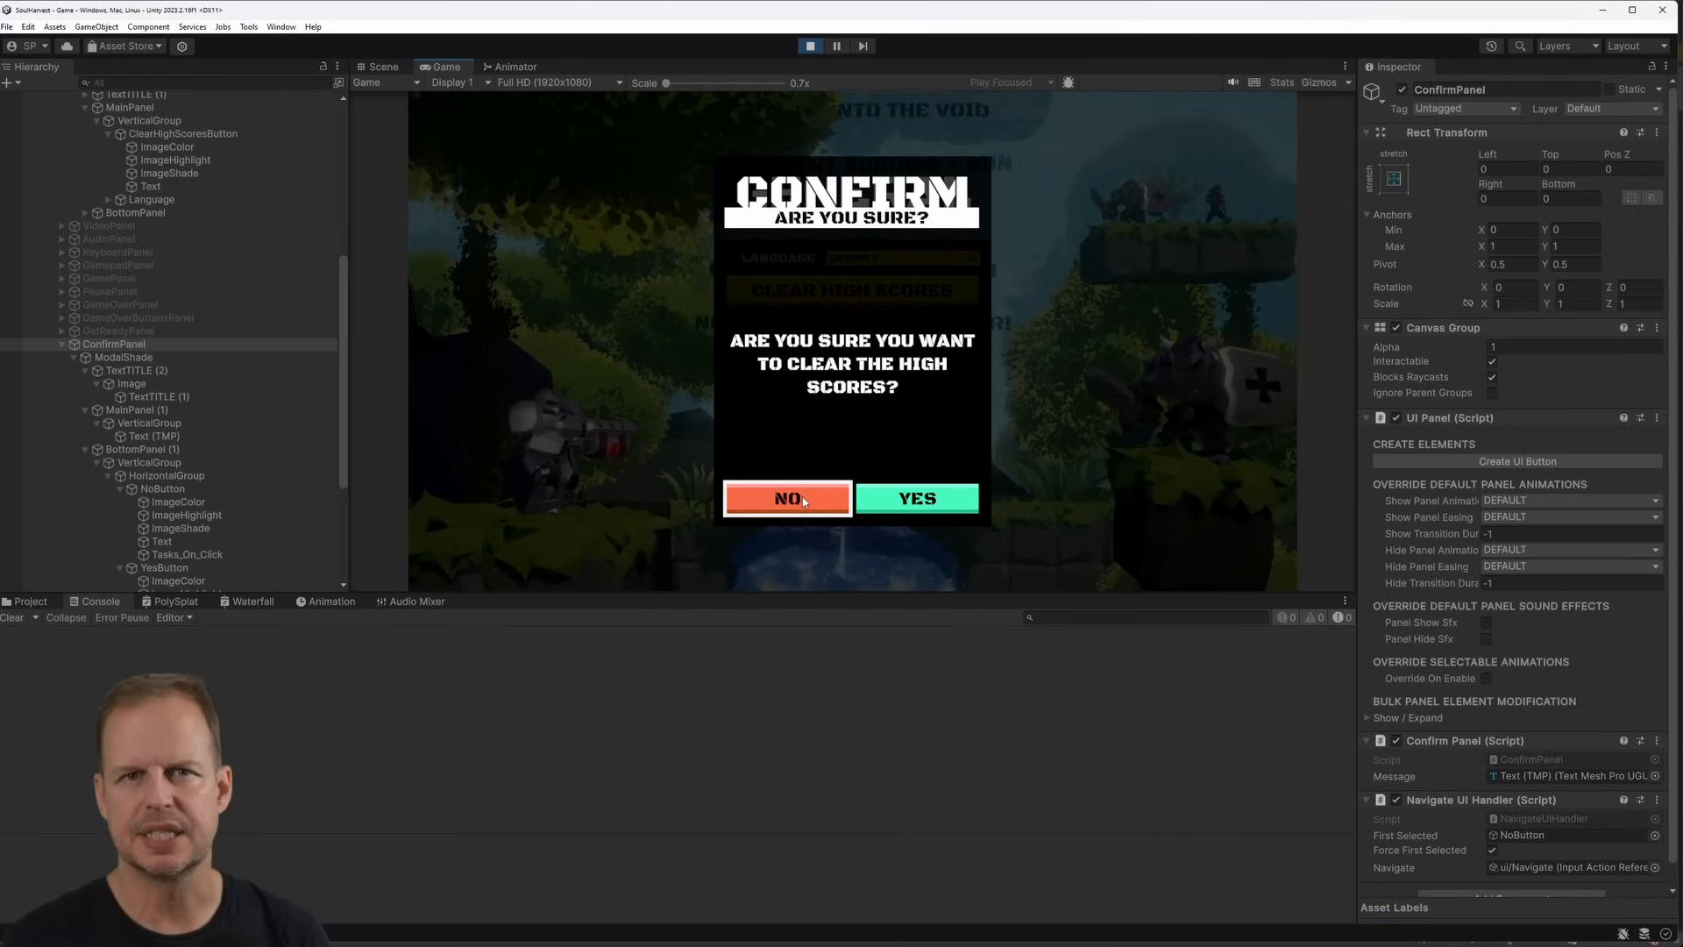
In Play mode, decline the Confirm dialog for clearing the high scores
click(785, 498)
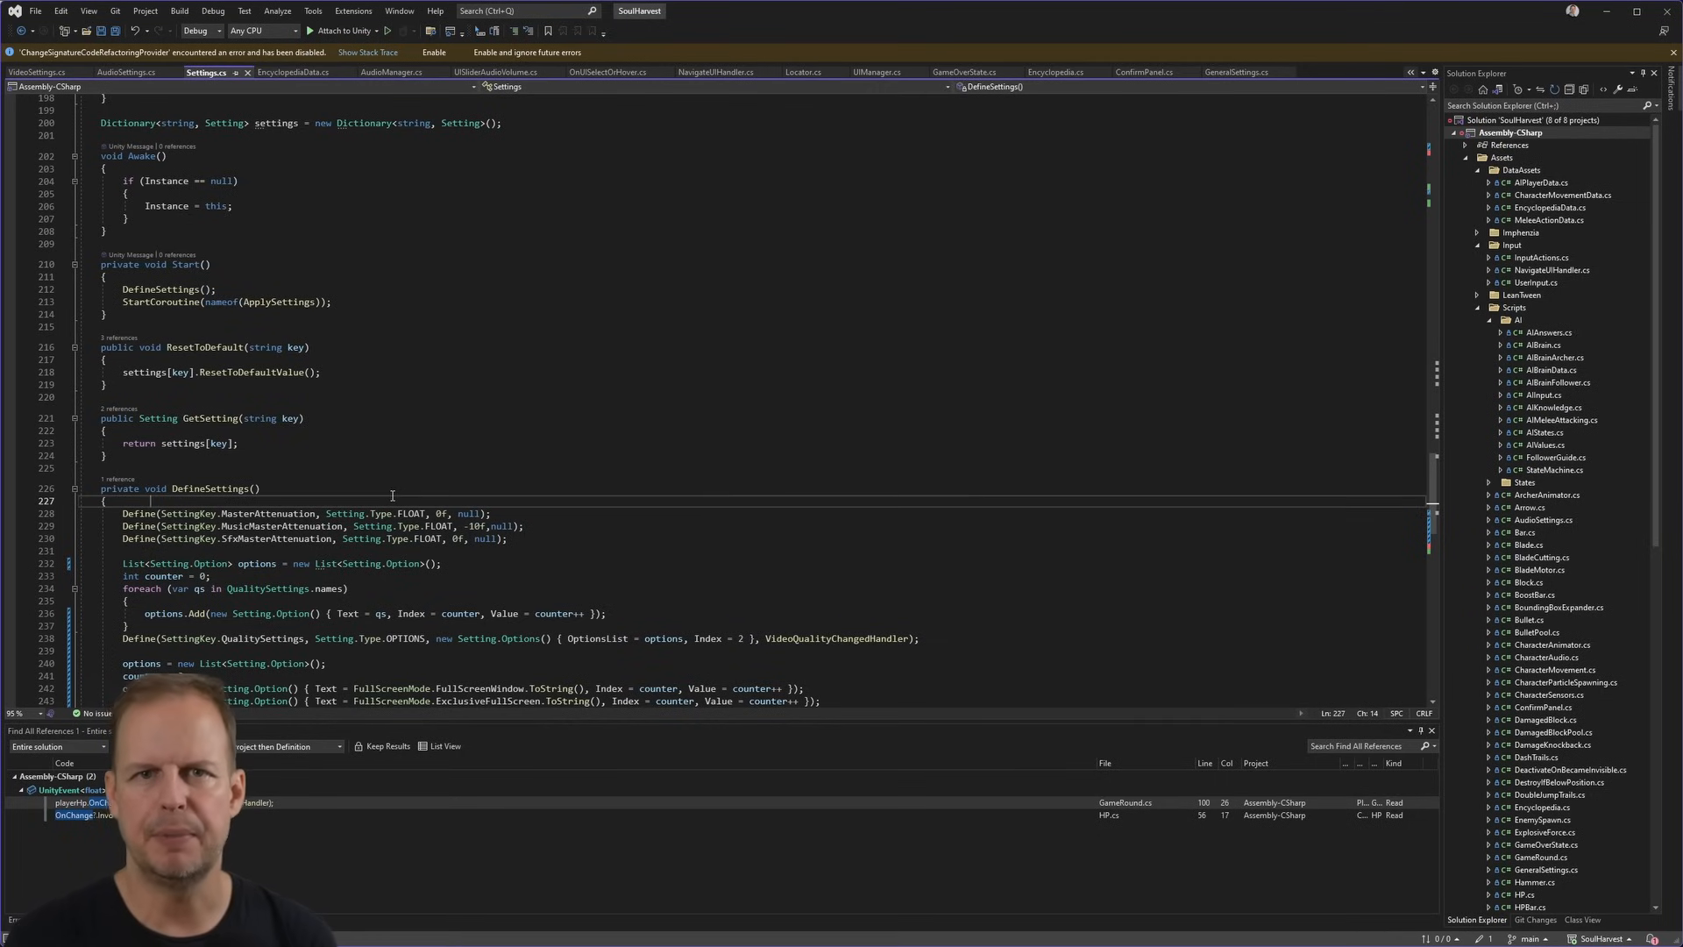
Review DefineSettings() in Settings.cs down to the QualitySettings and FullScreenMode Define calls
scroll(down, 3)
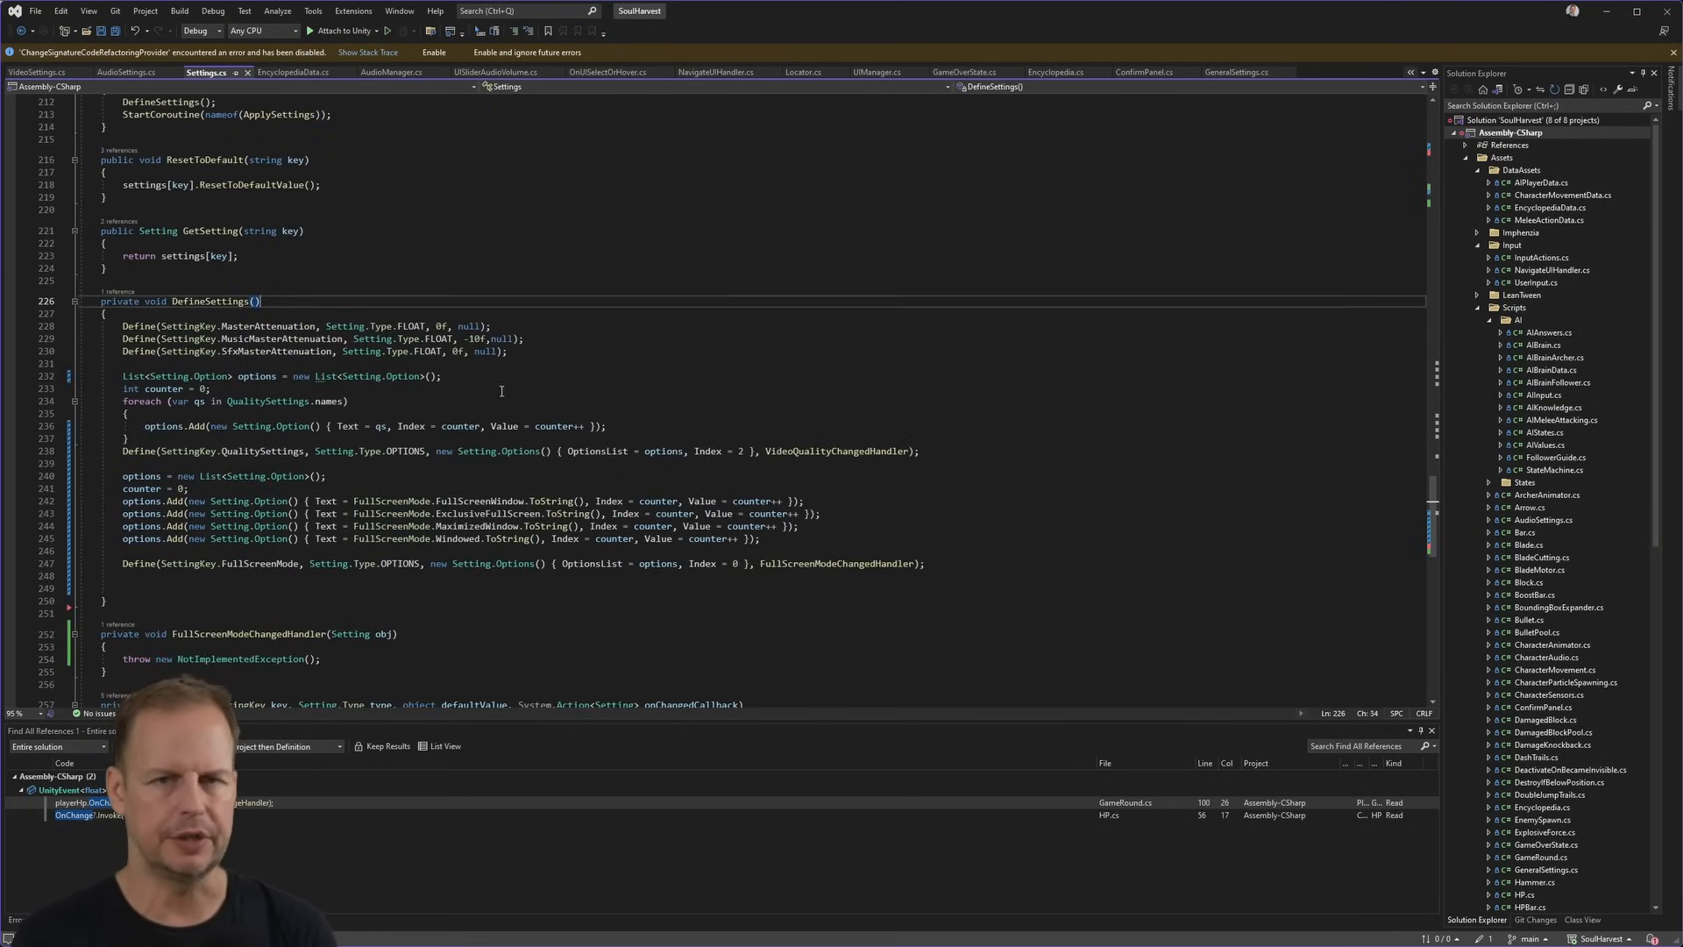
scroll(down, 3)
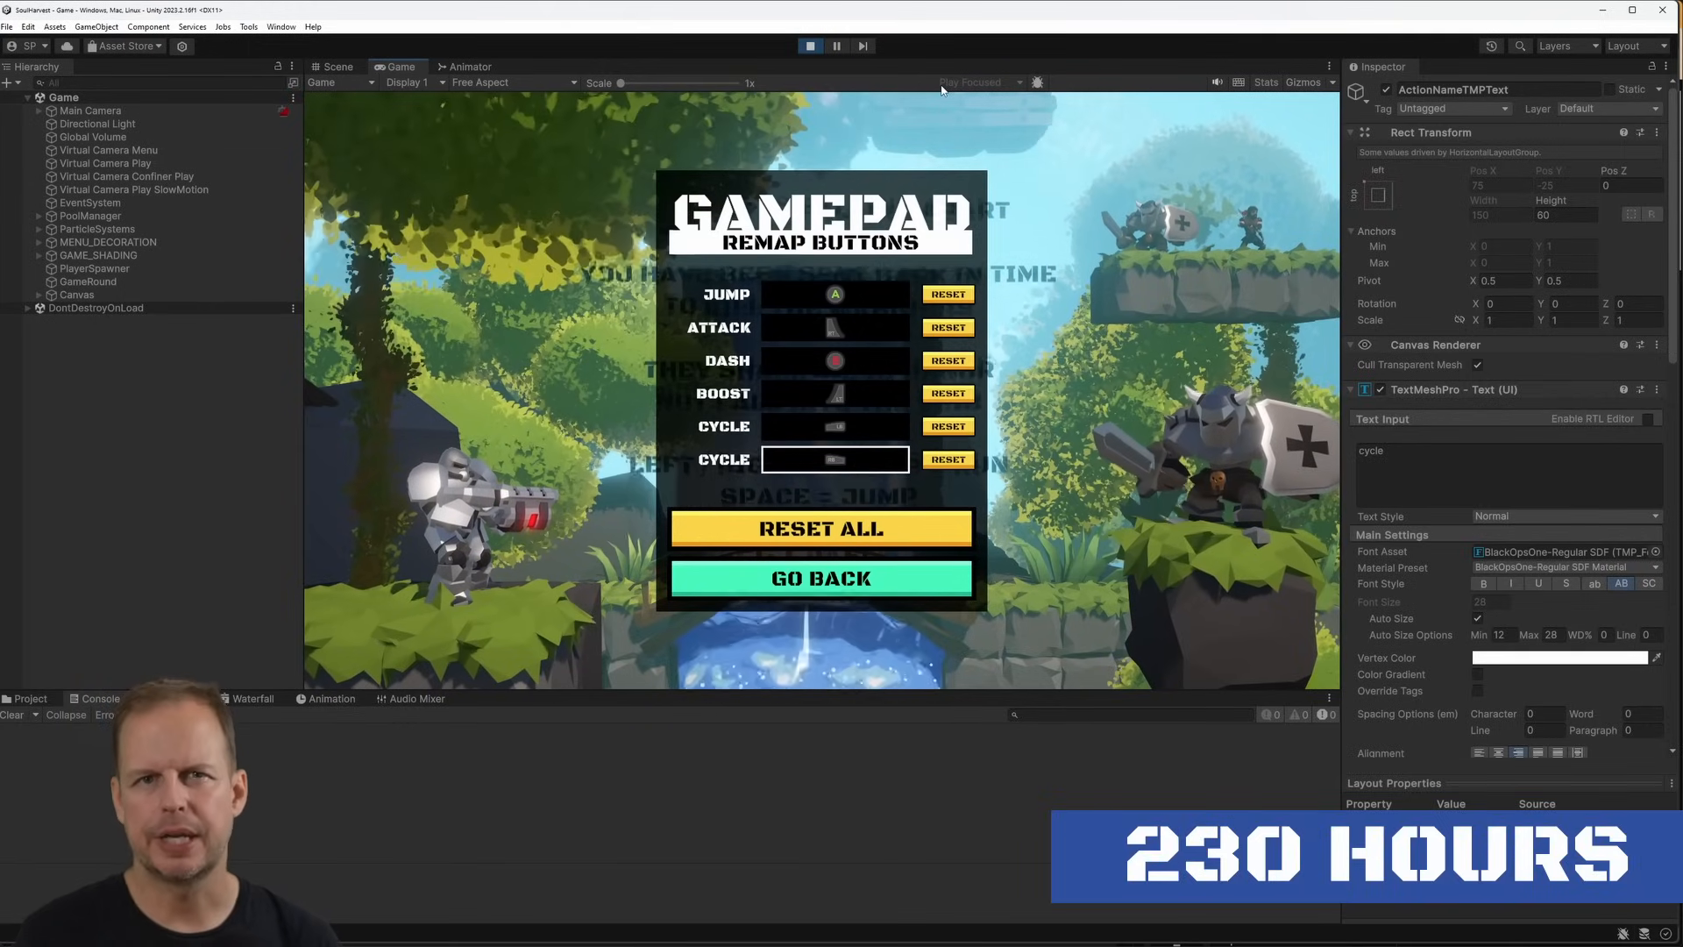
From Settings, enter Remap Keyboard, rebind the Move action and return to the settings menu
click(833, 459)
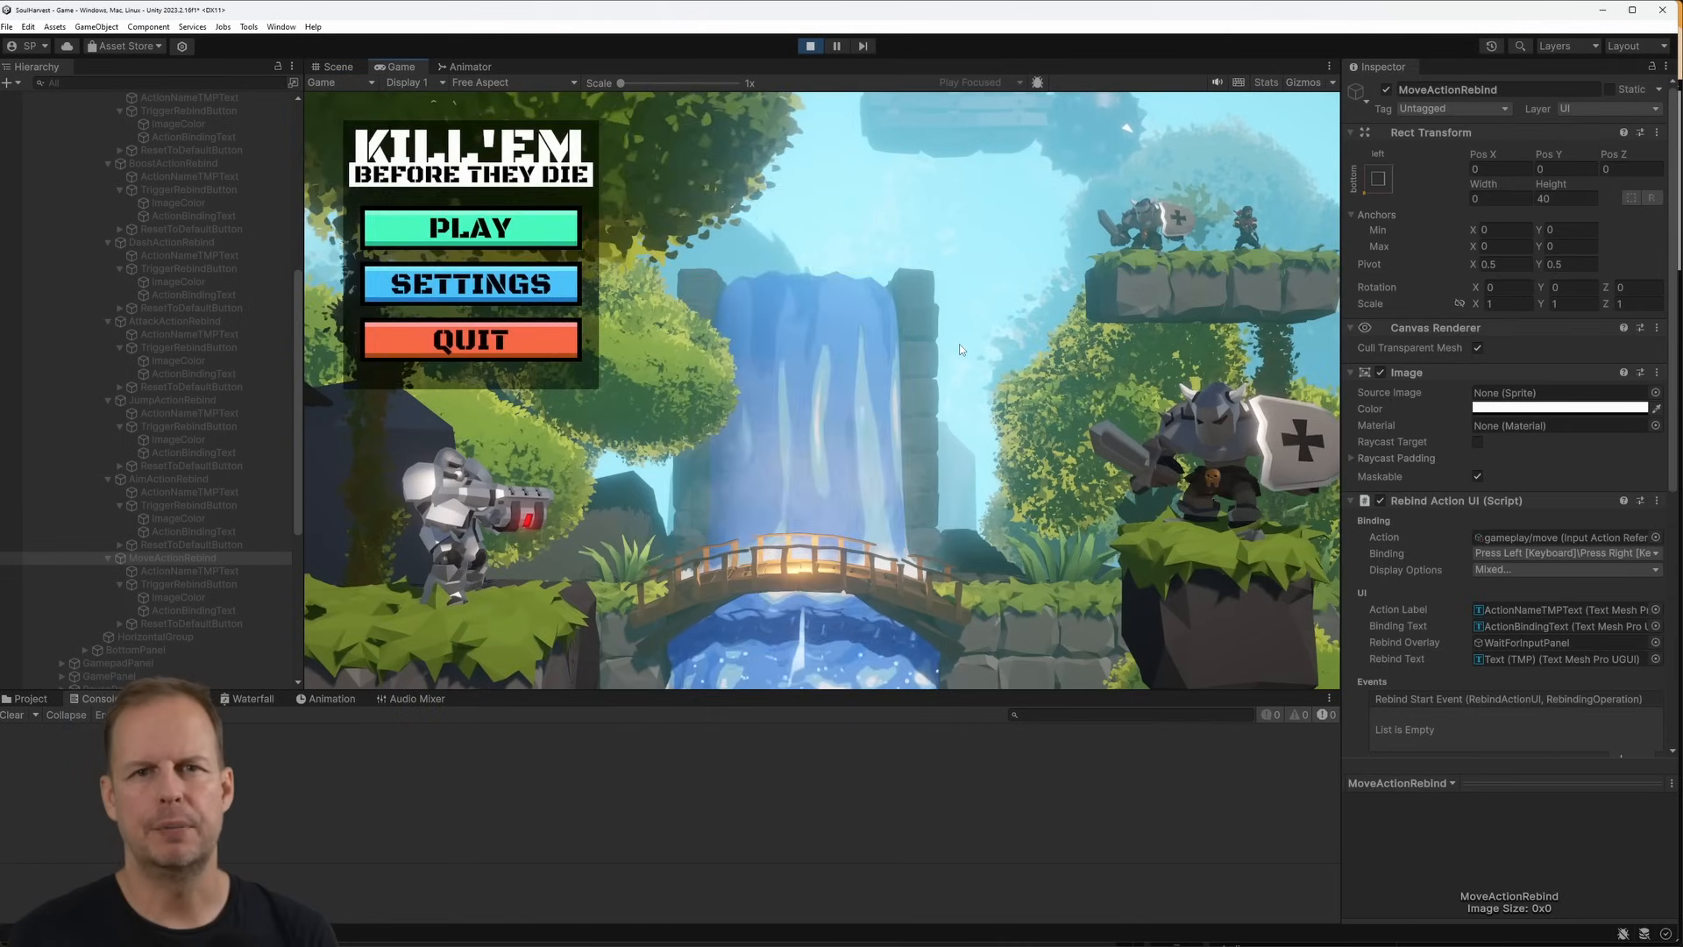
click(469, 283)
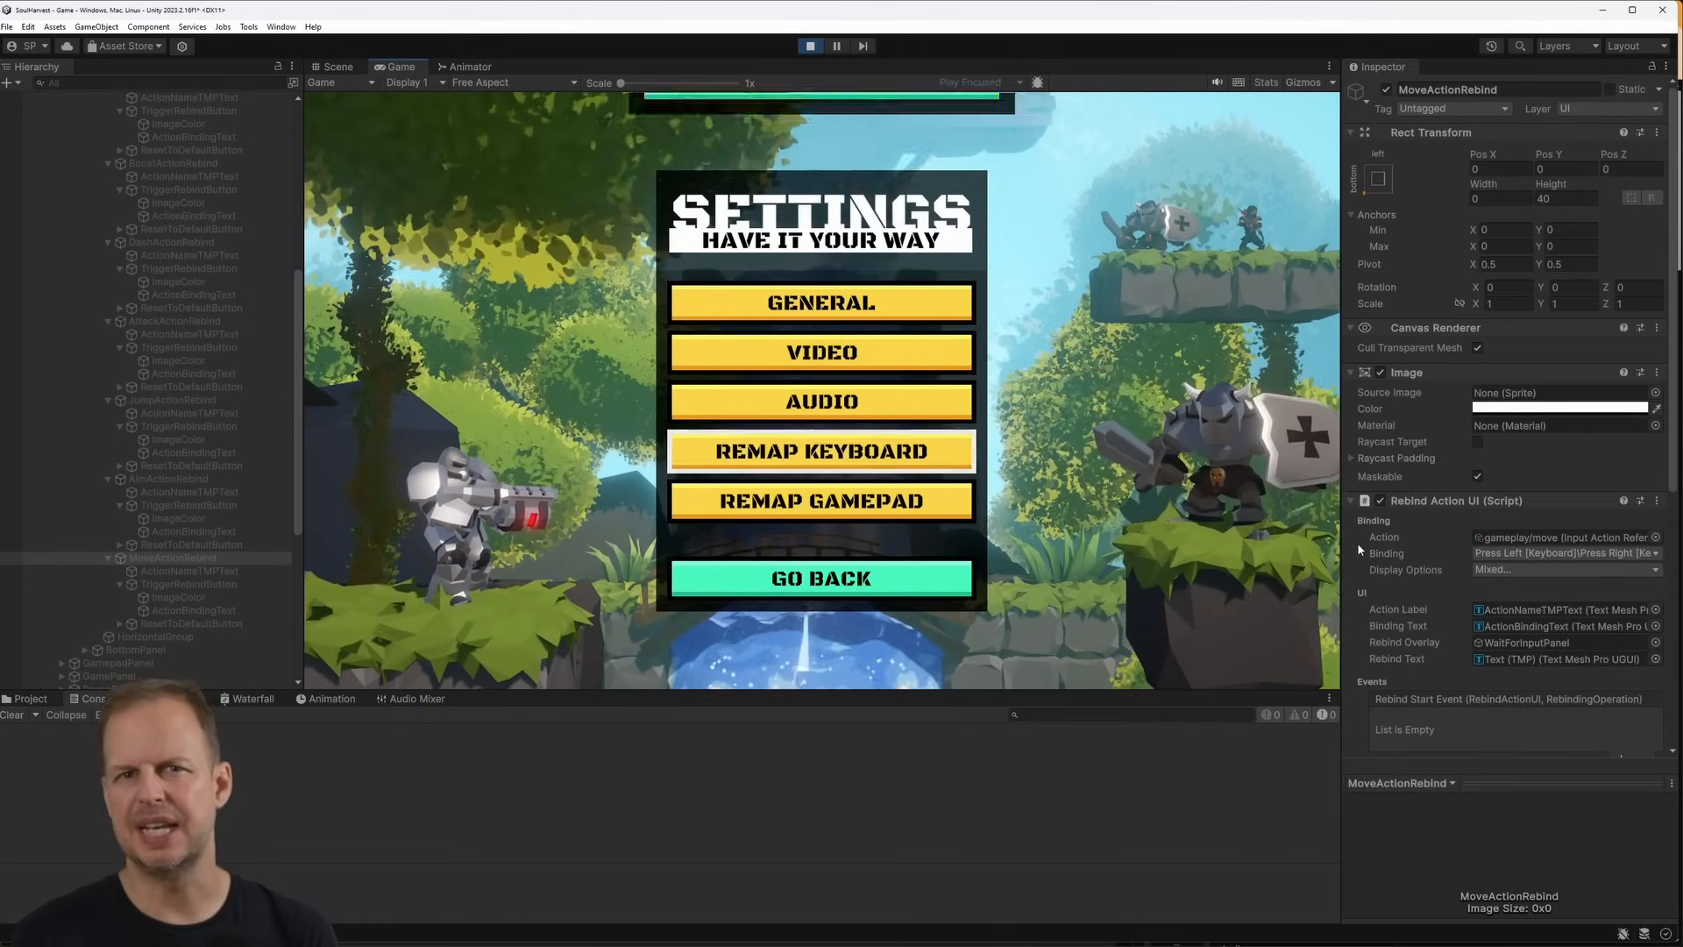
click(820, 450)
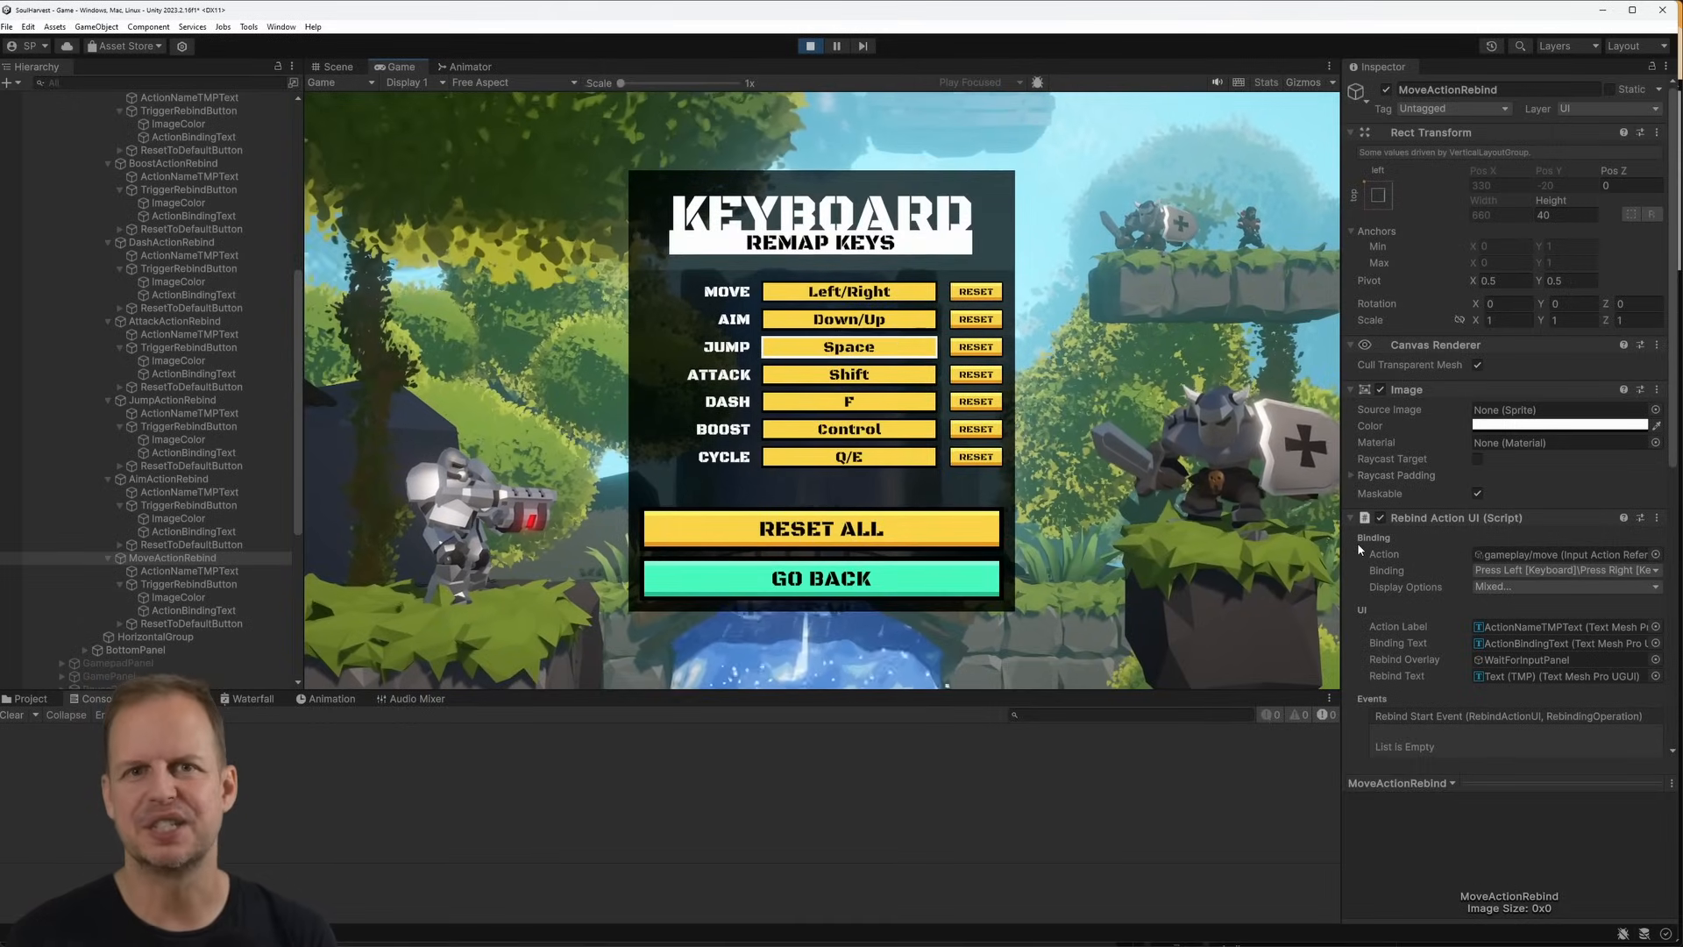
click(848, 291)
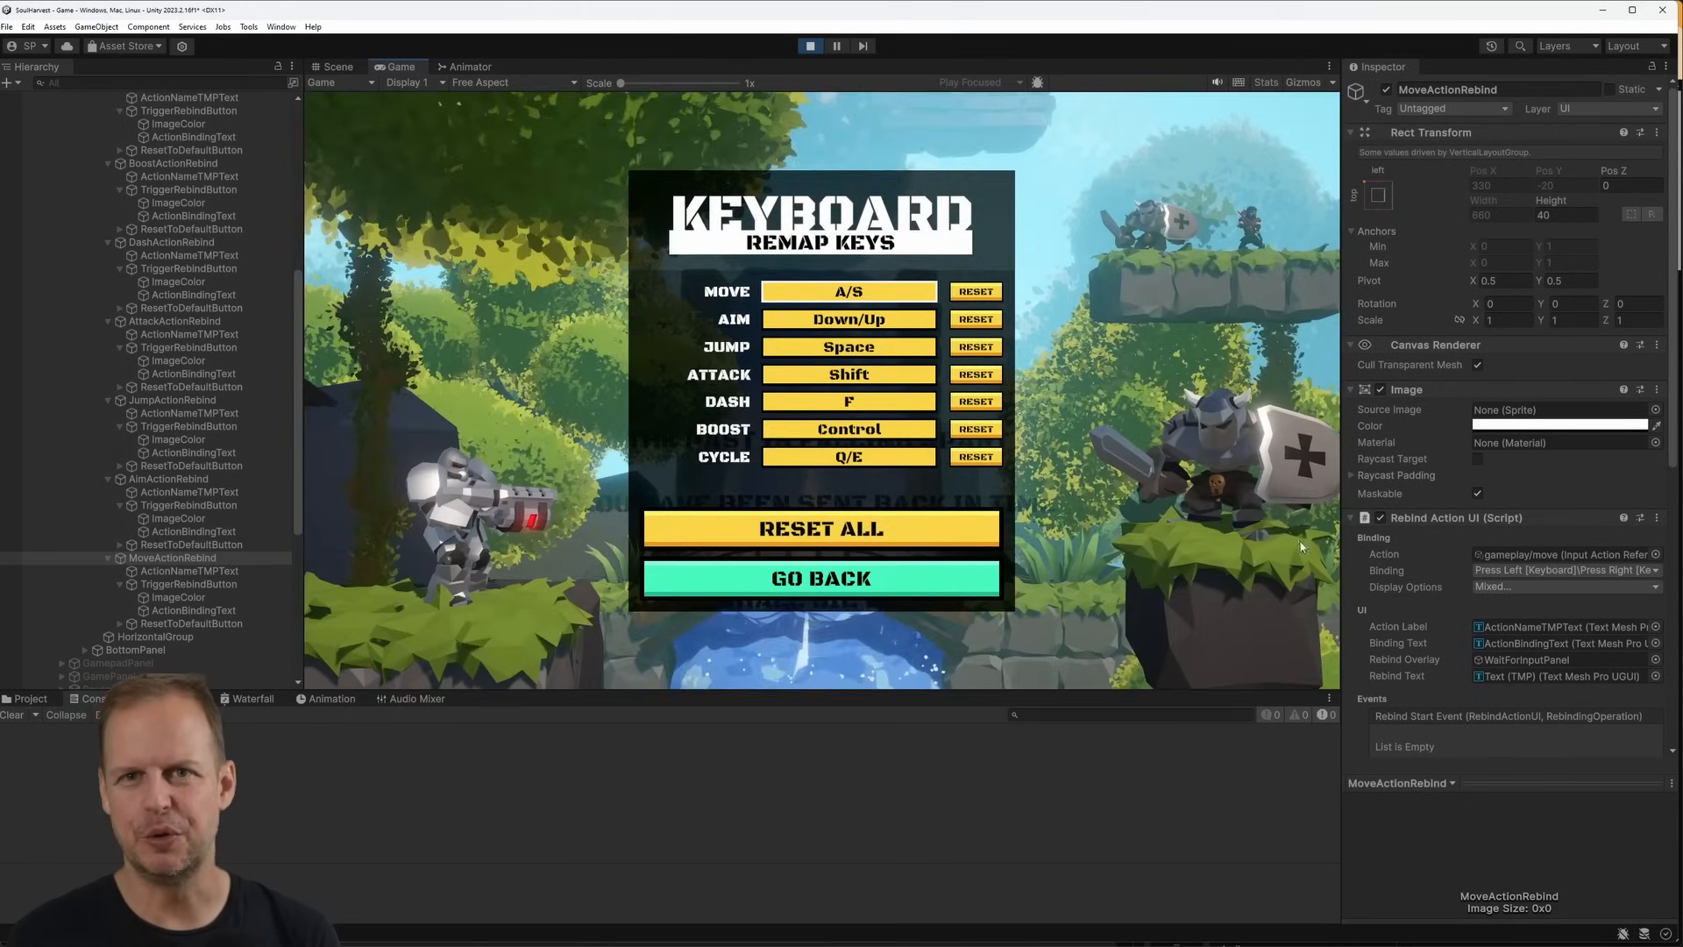
click(820, 578)
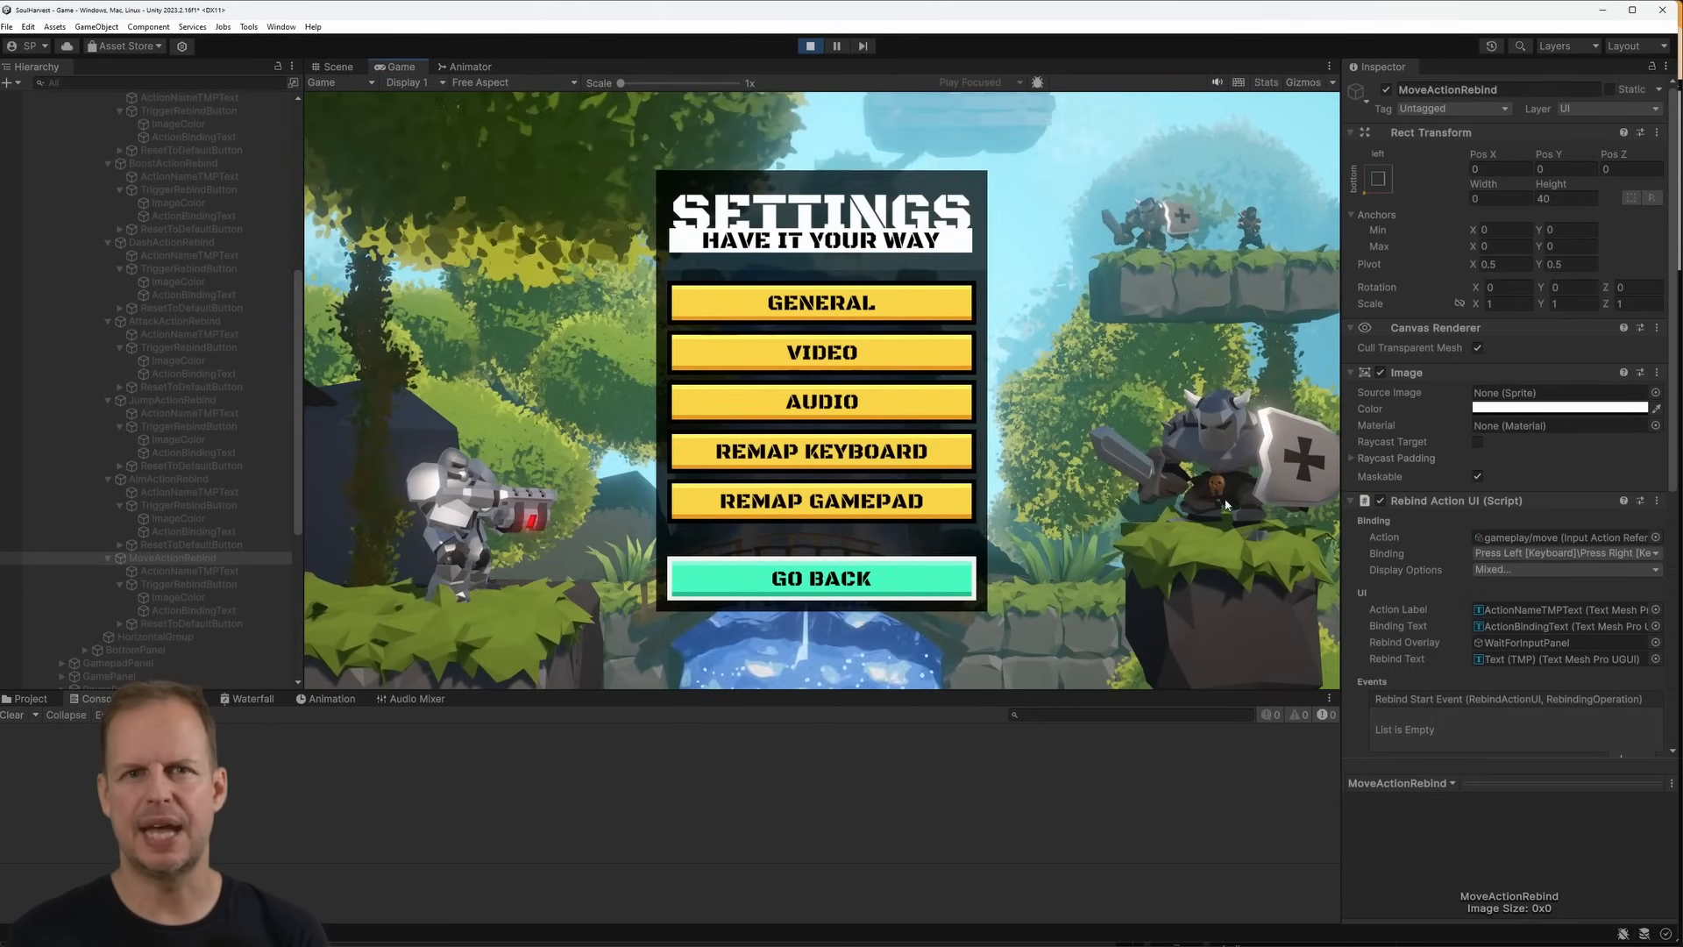
Reopen Remap Keyboard, start rebinding Move again, then stop Play mode
click(819, 451)
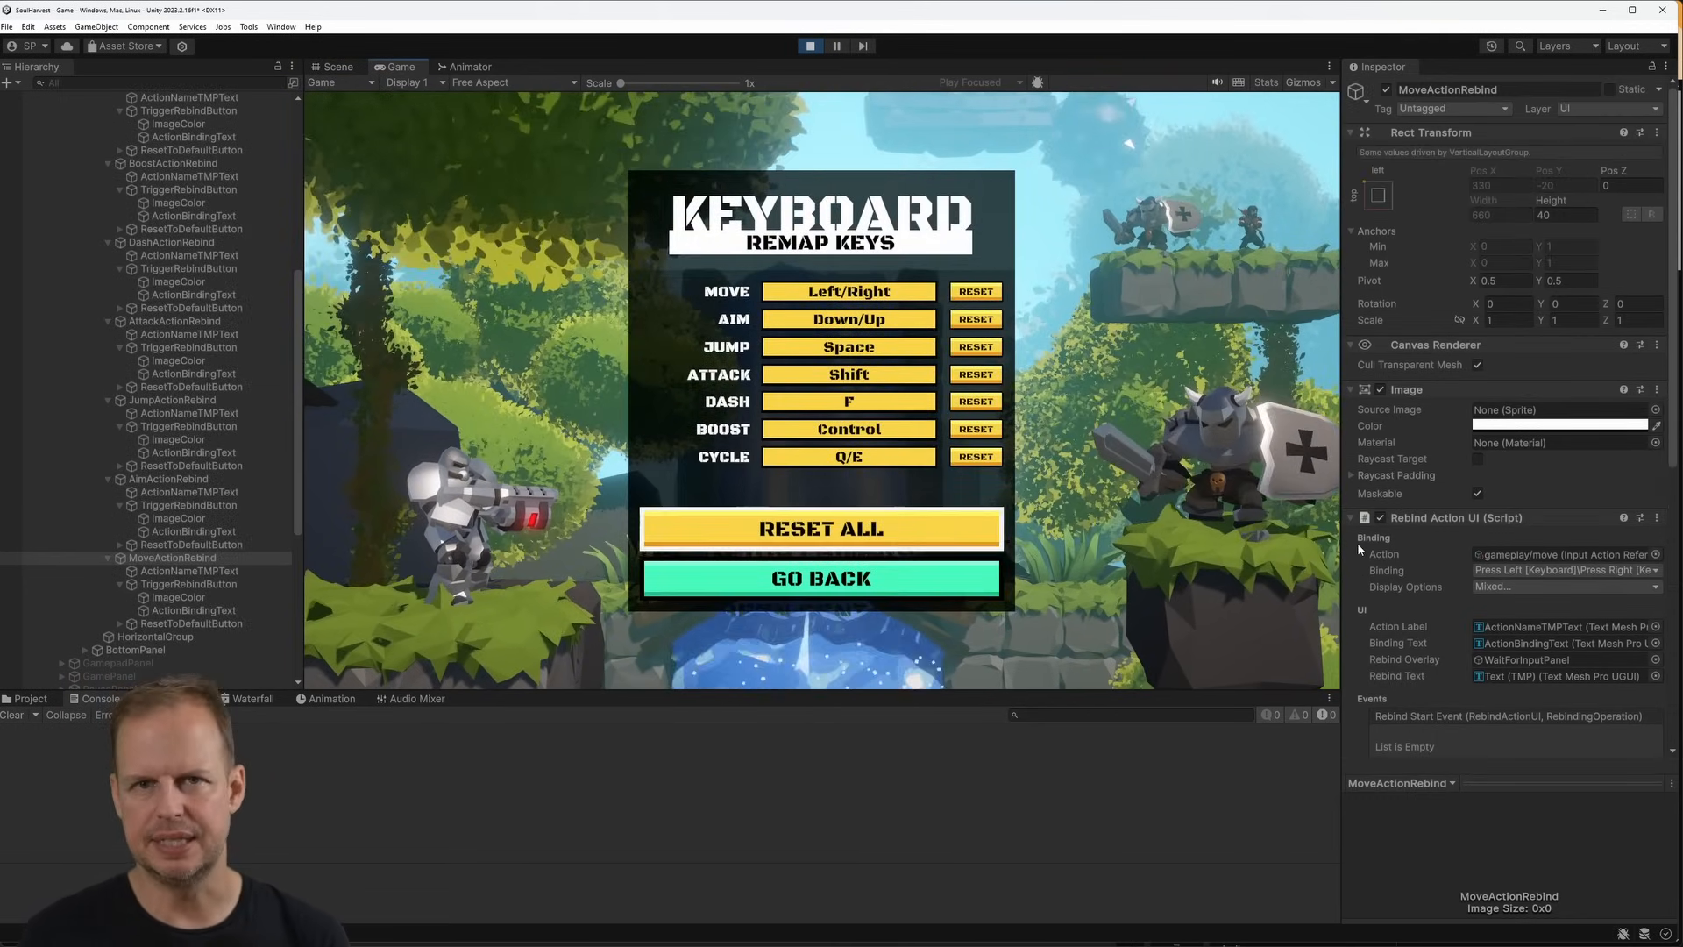
click(847, 291)
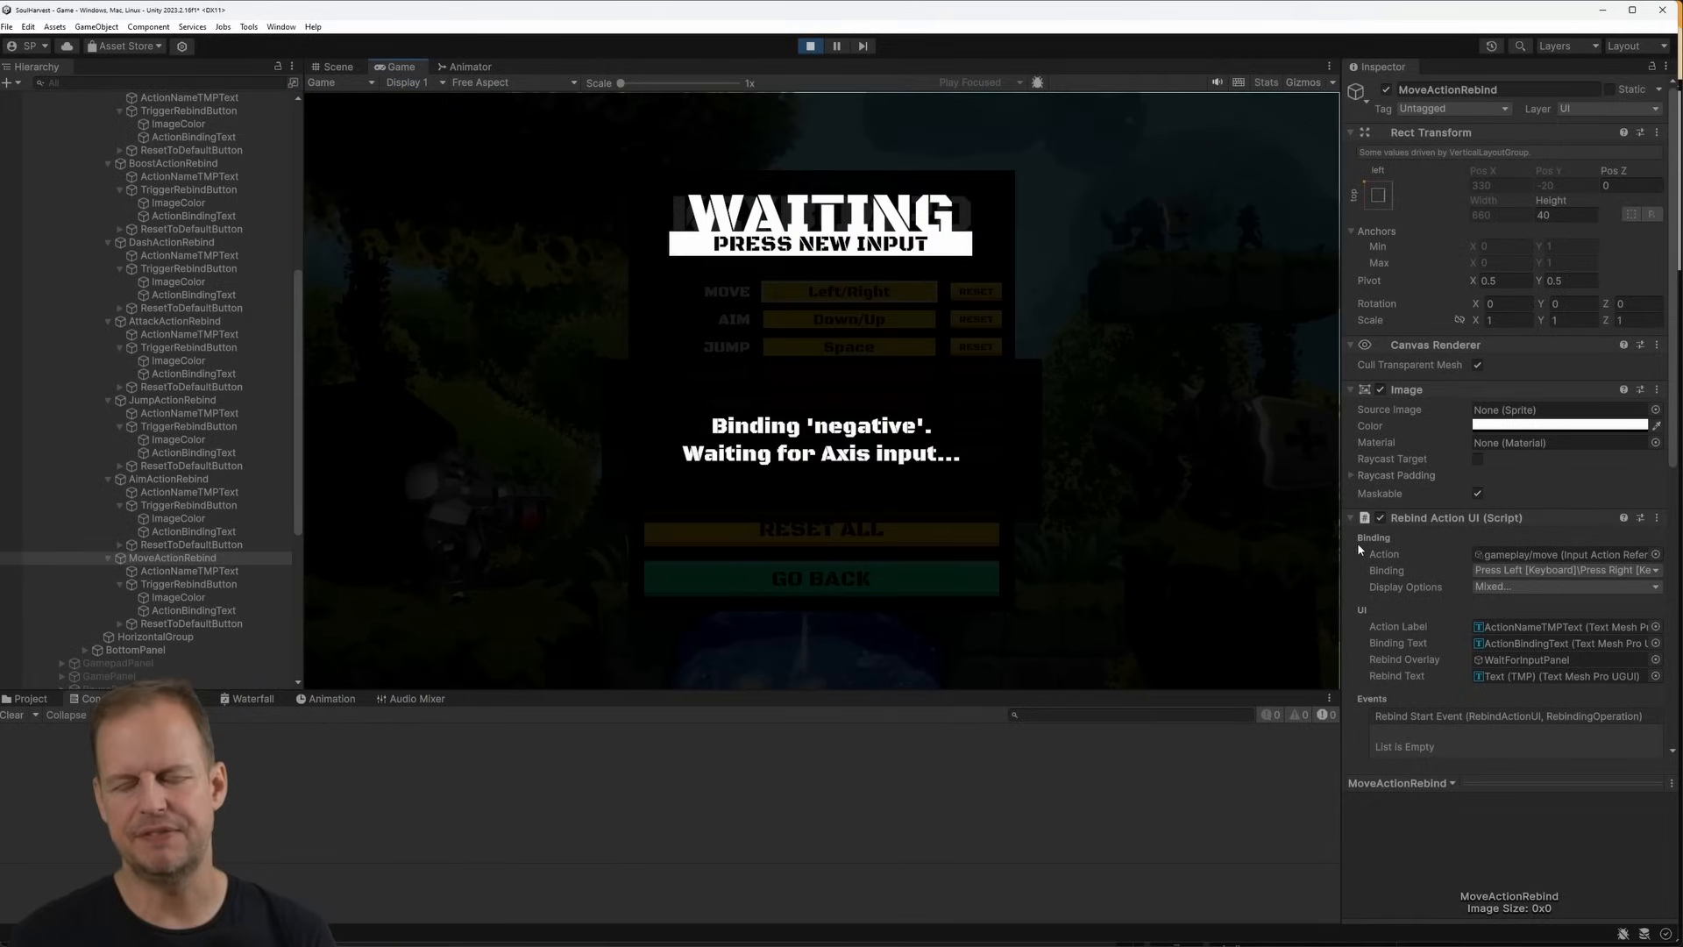
click(481, 67)
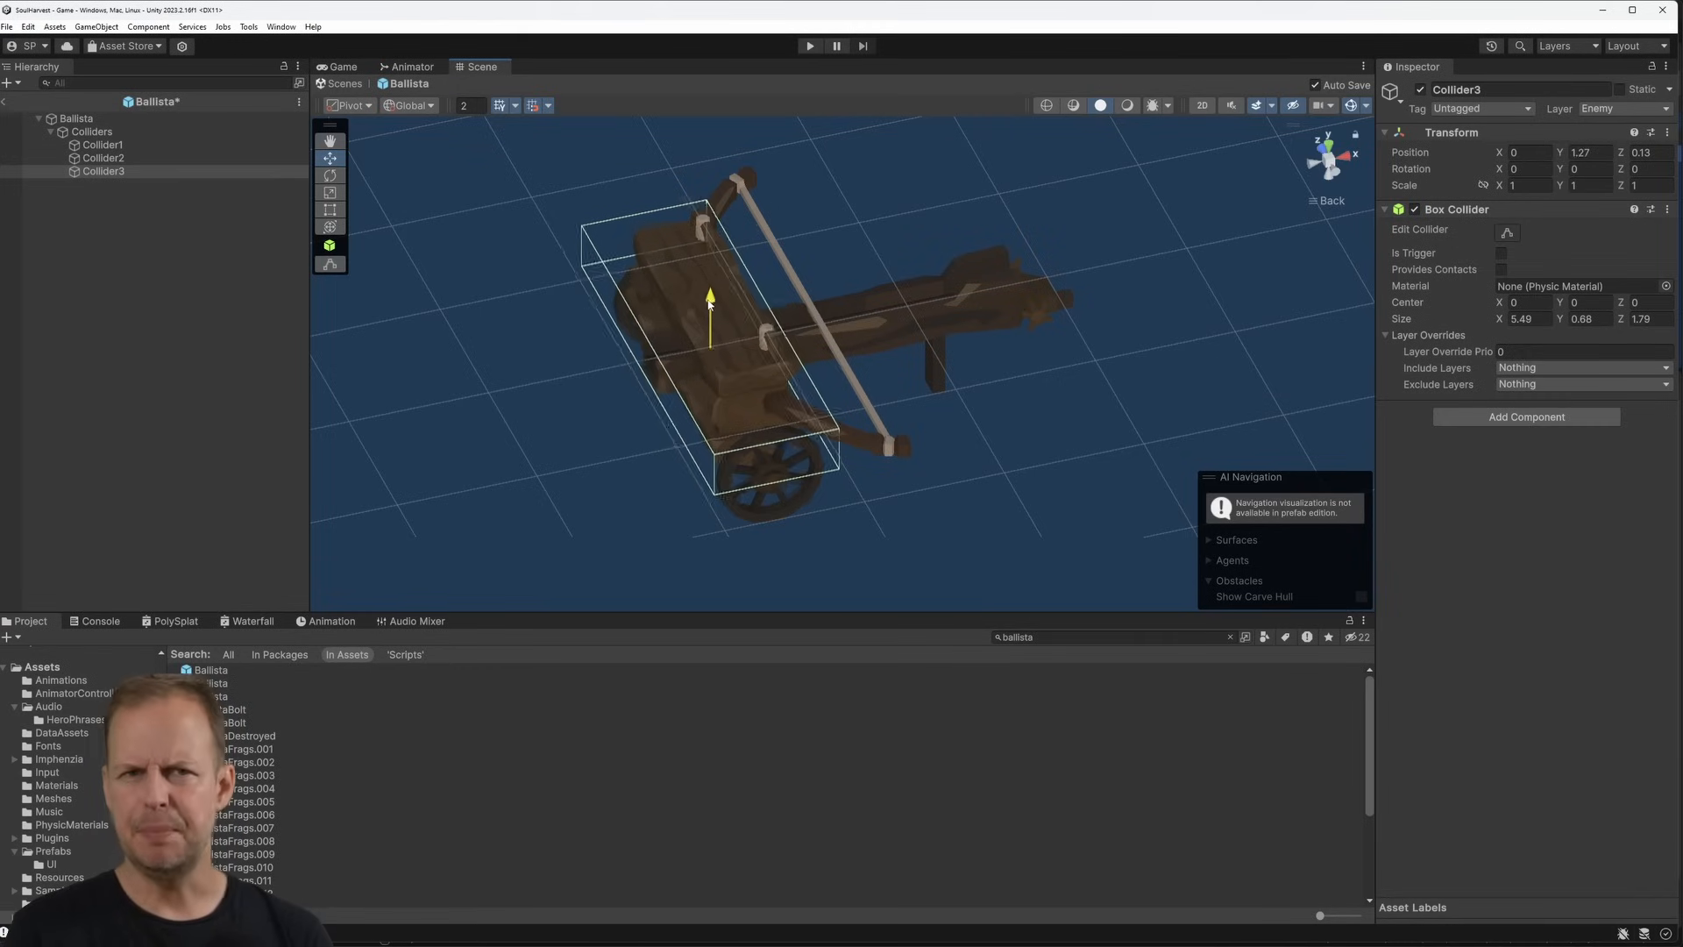
Move Collider3 up over the ballista's bow, then play the MeleeTest scene
drag(711, 321, 818, 311)
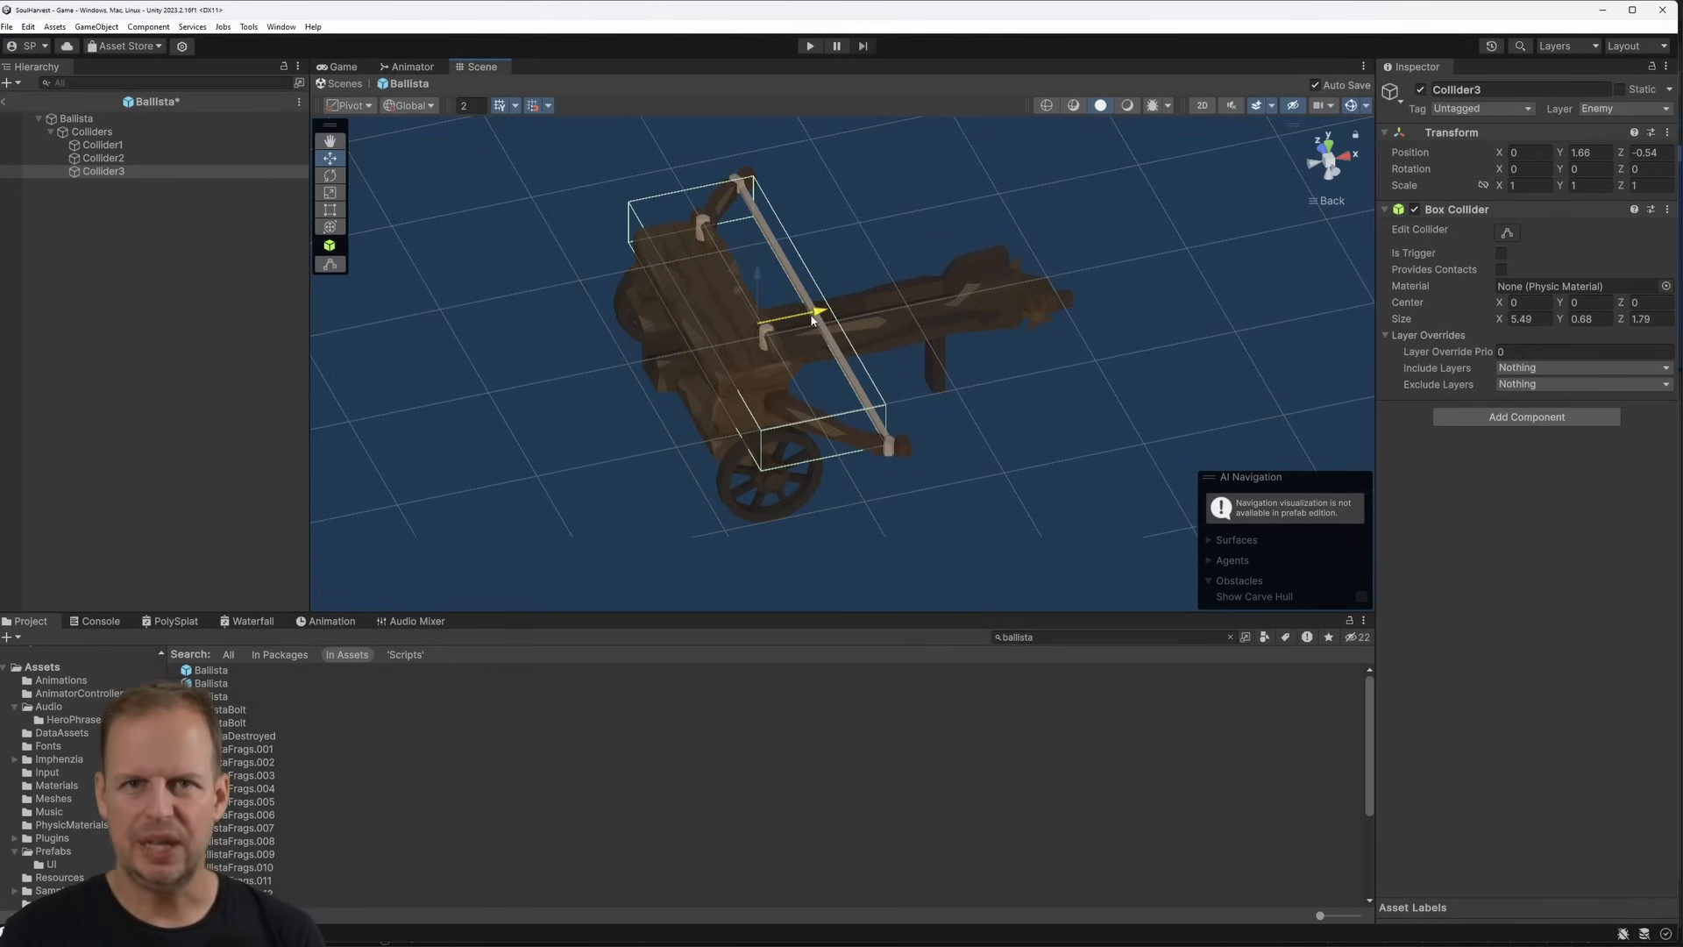
click(809, 44)
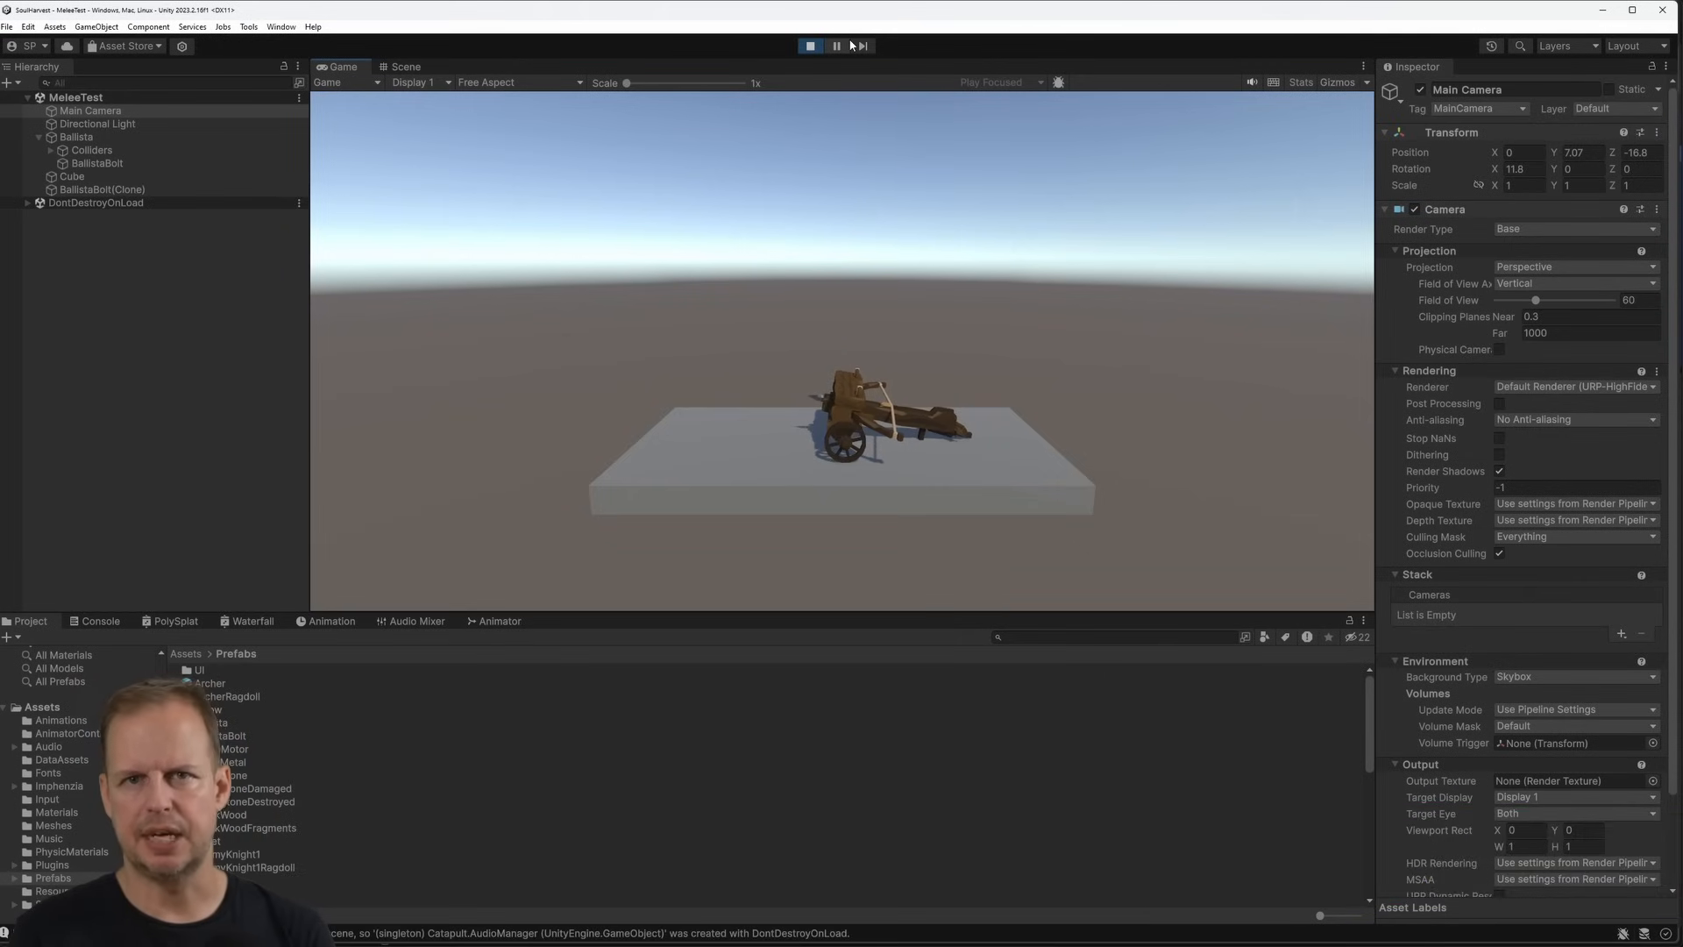
click(813, 45)
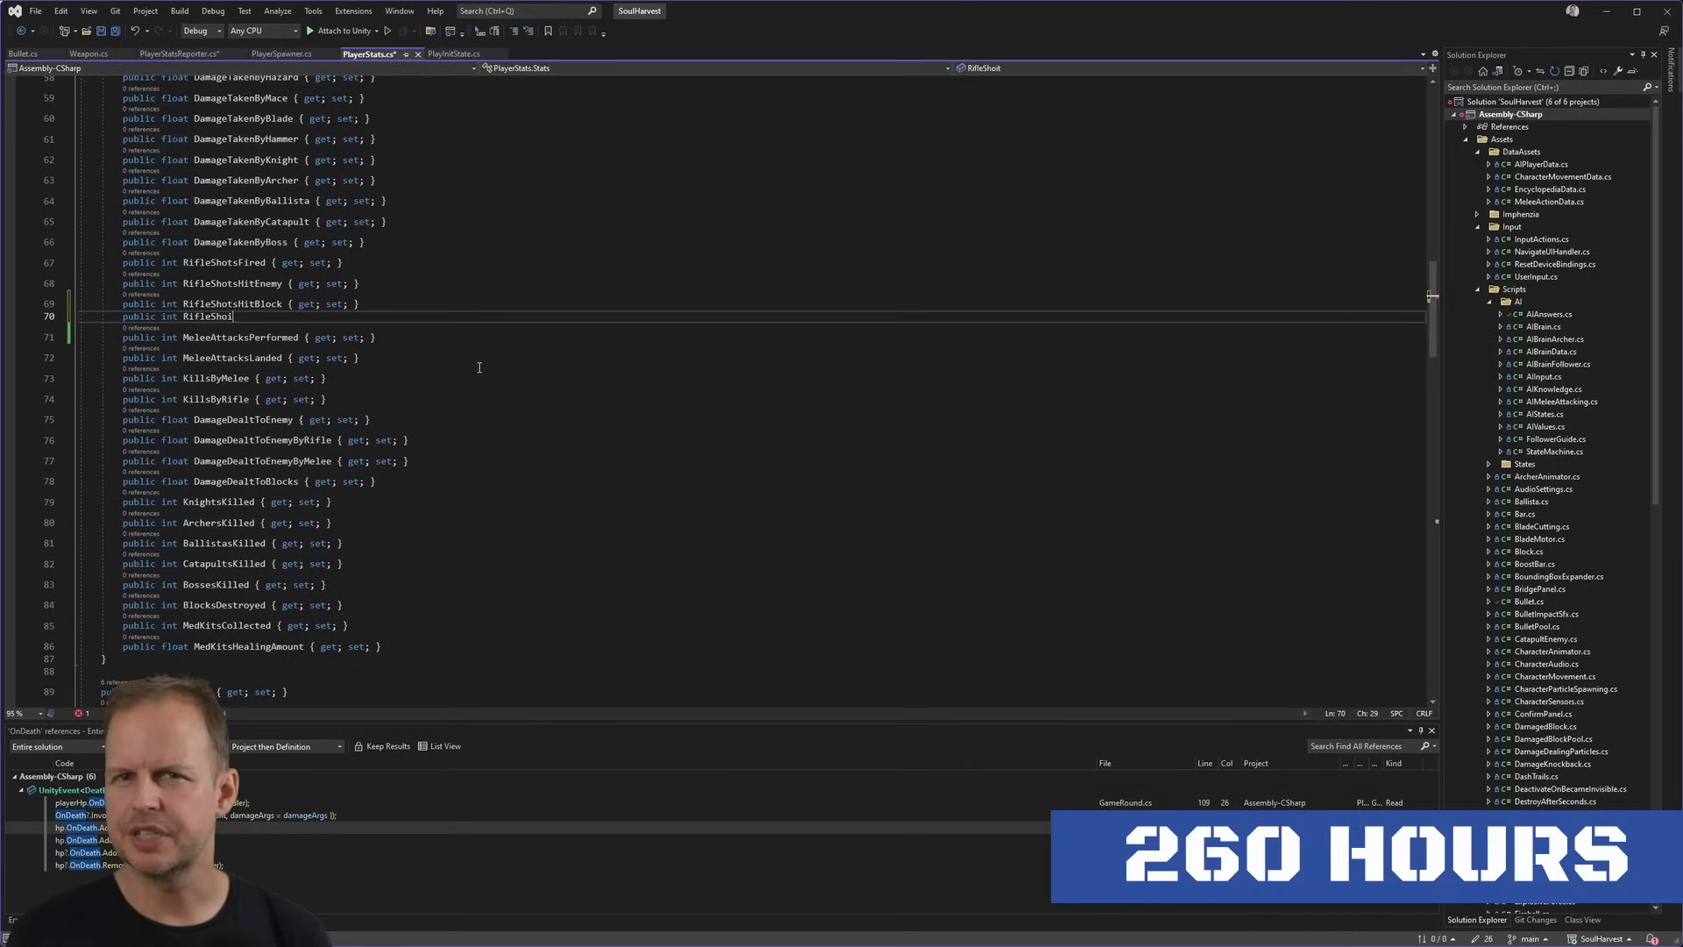
Add 'public int RifleShotsExpired { get; set; }' to PlayerStats and reference it in PlayerStatsReporter's Expired case
text(Expired { get; set;)
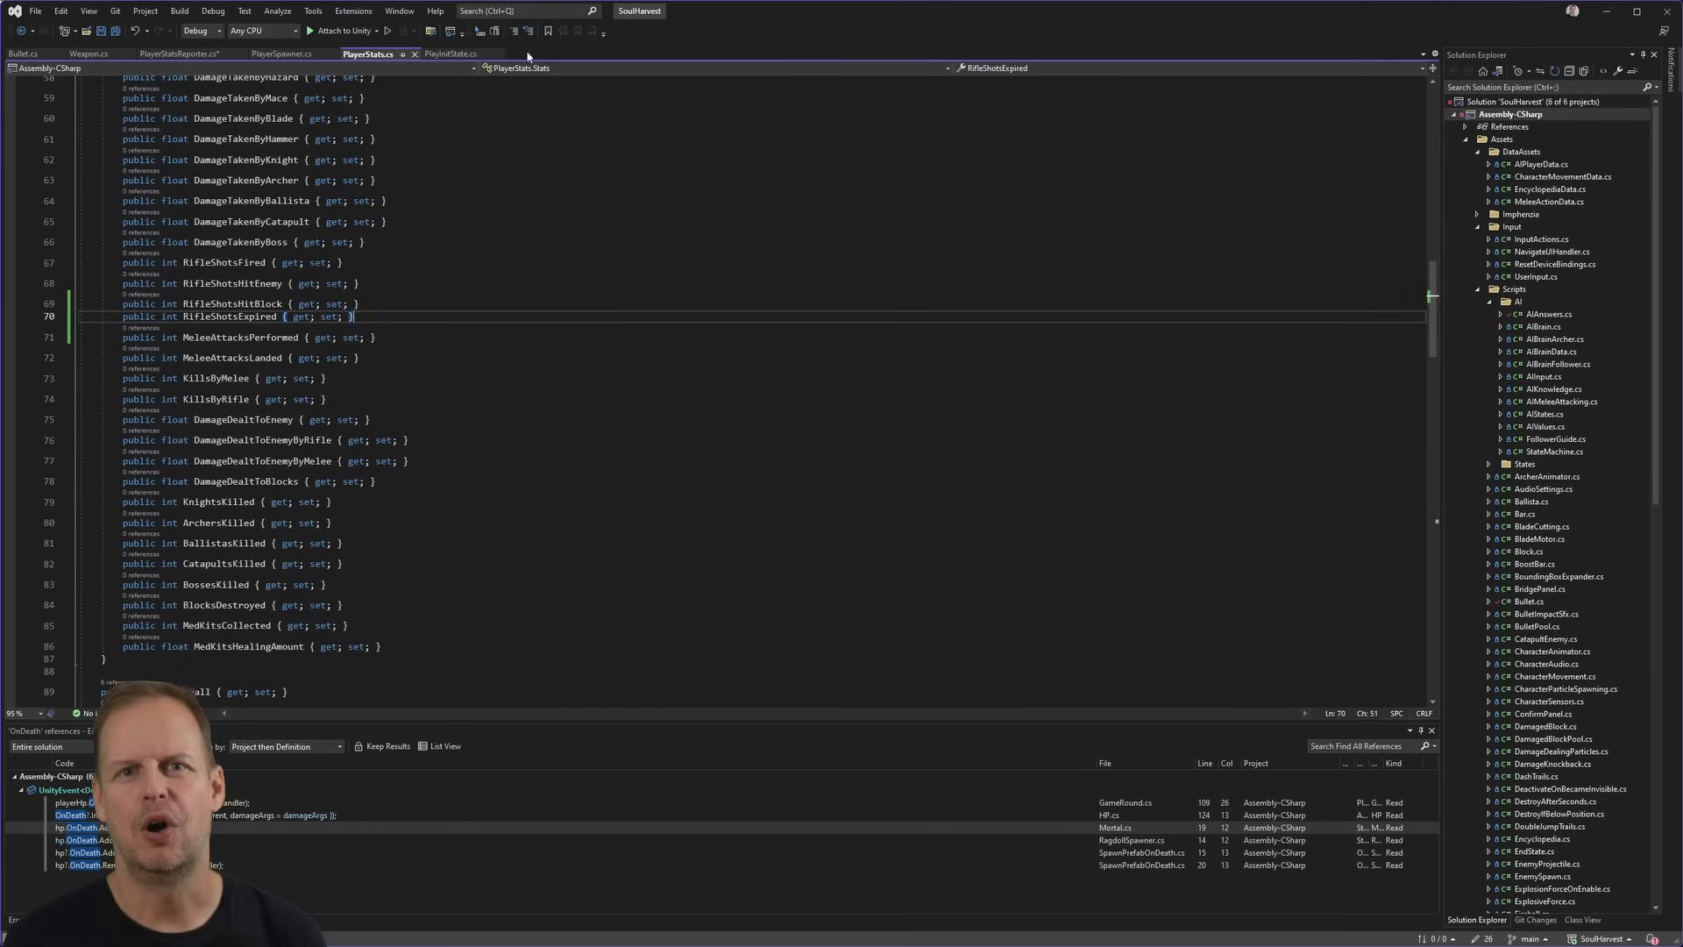
click(180, 53)
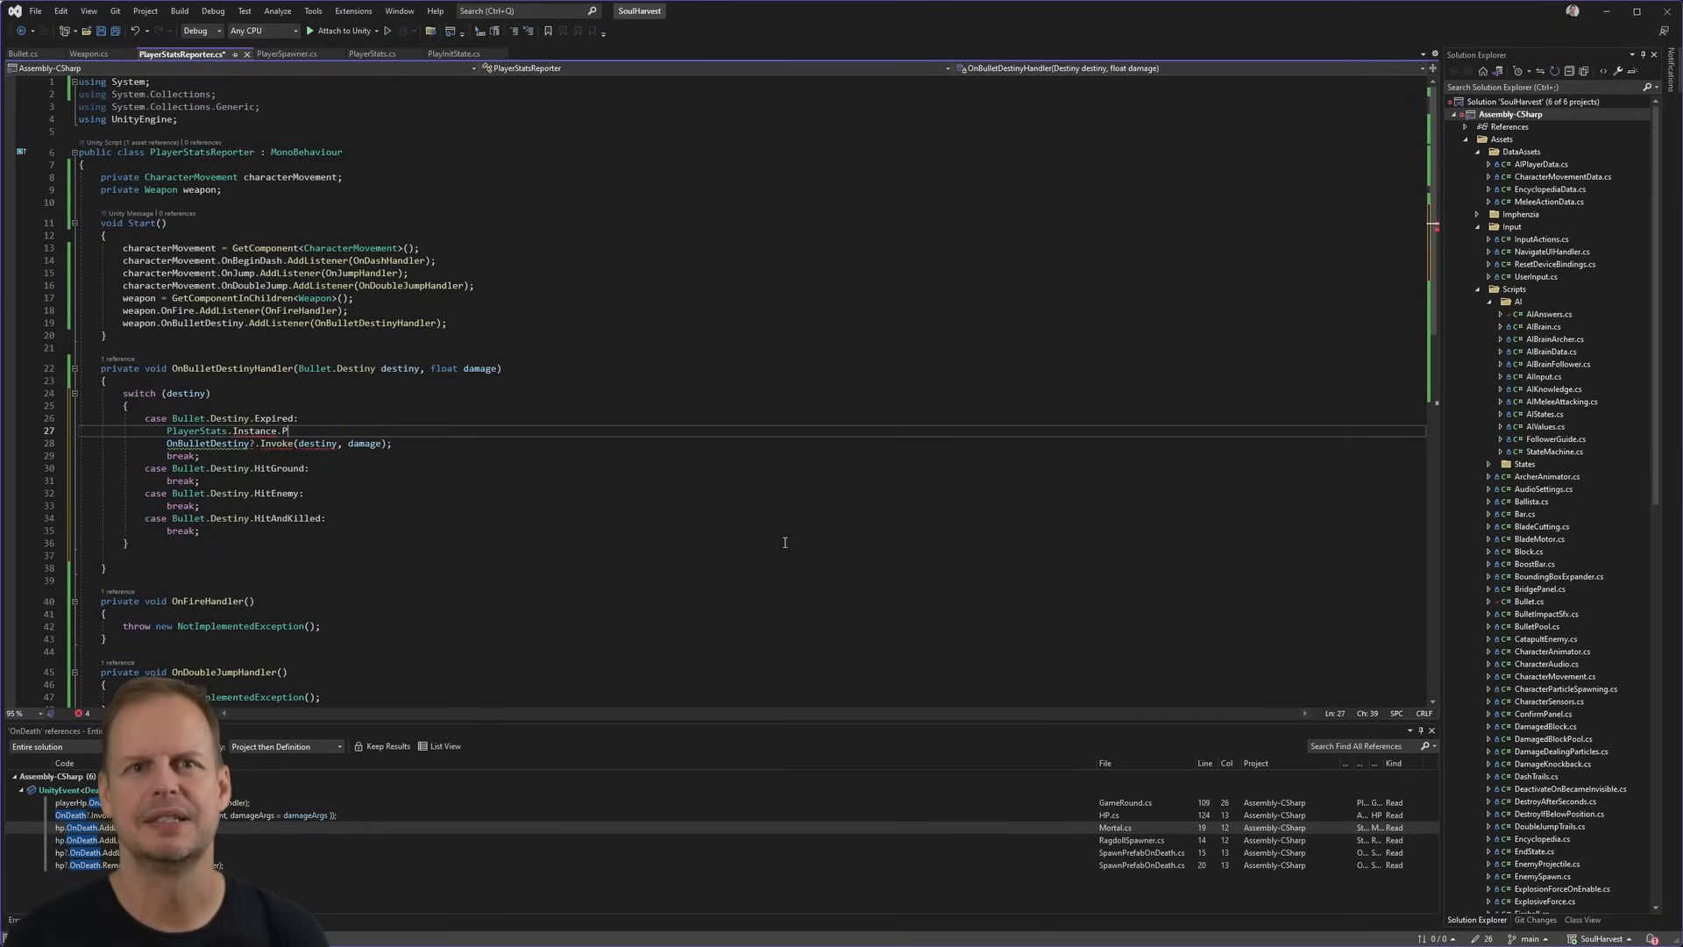
text(if)
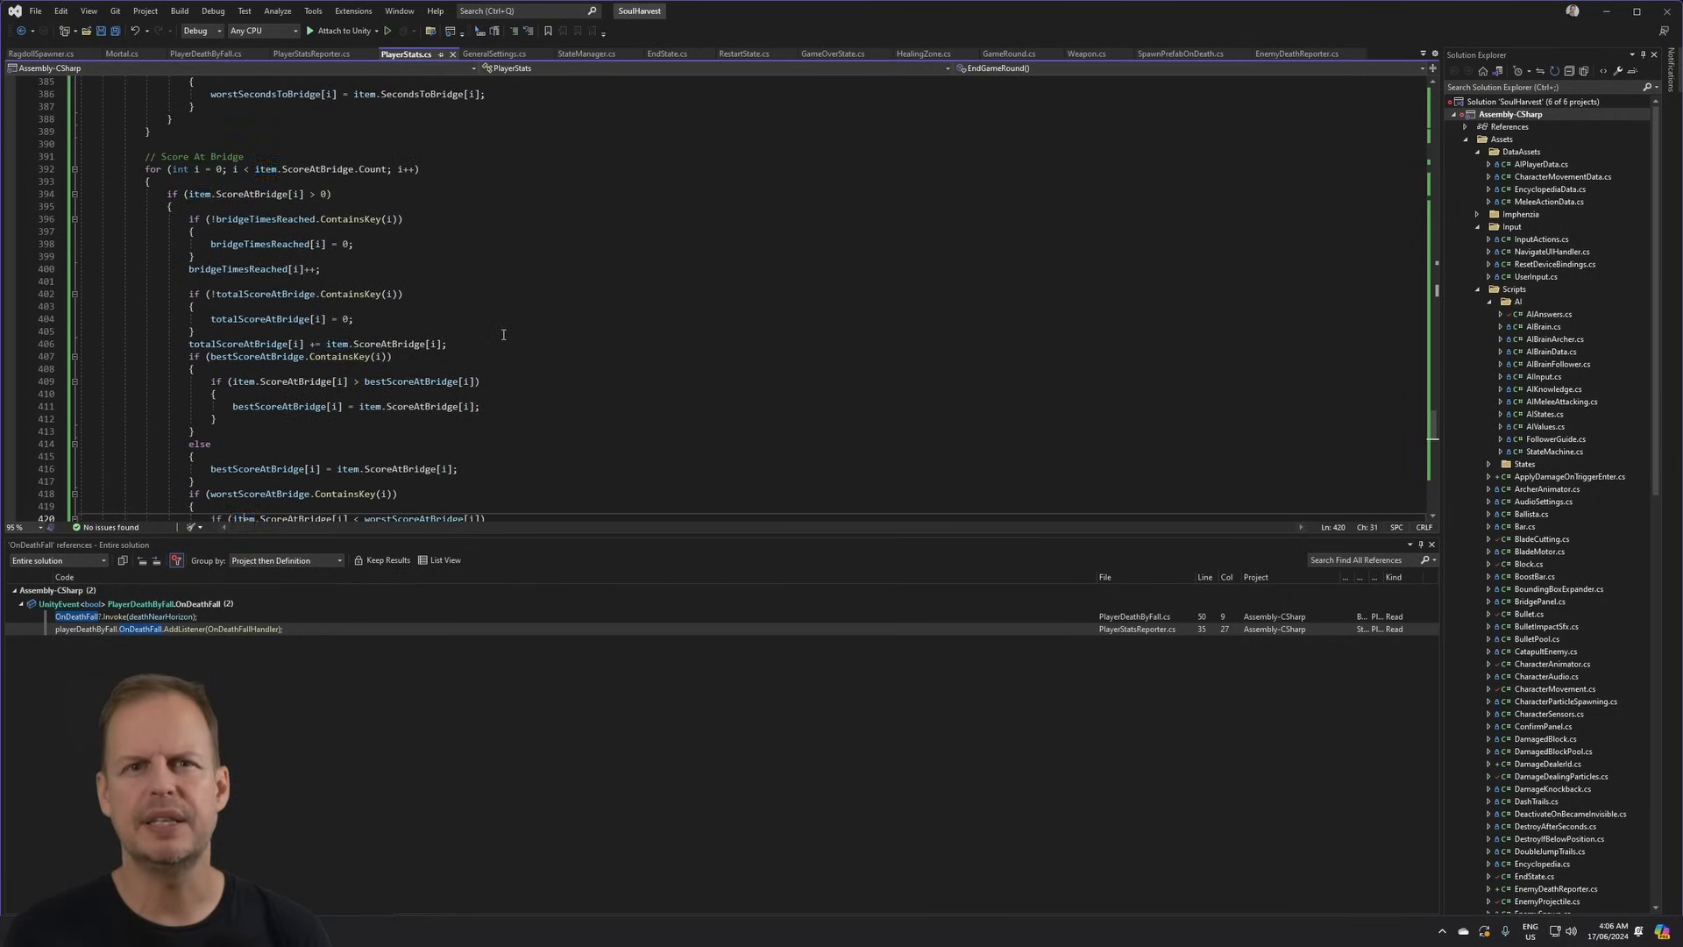
double_click(267, 168)
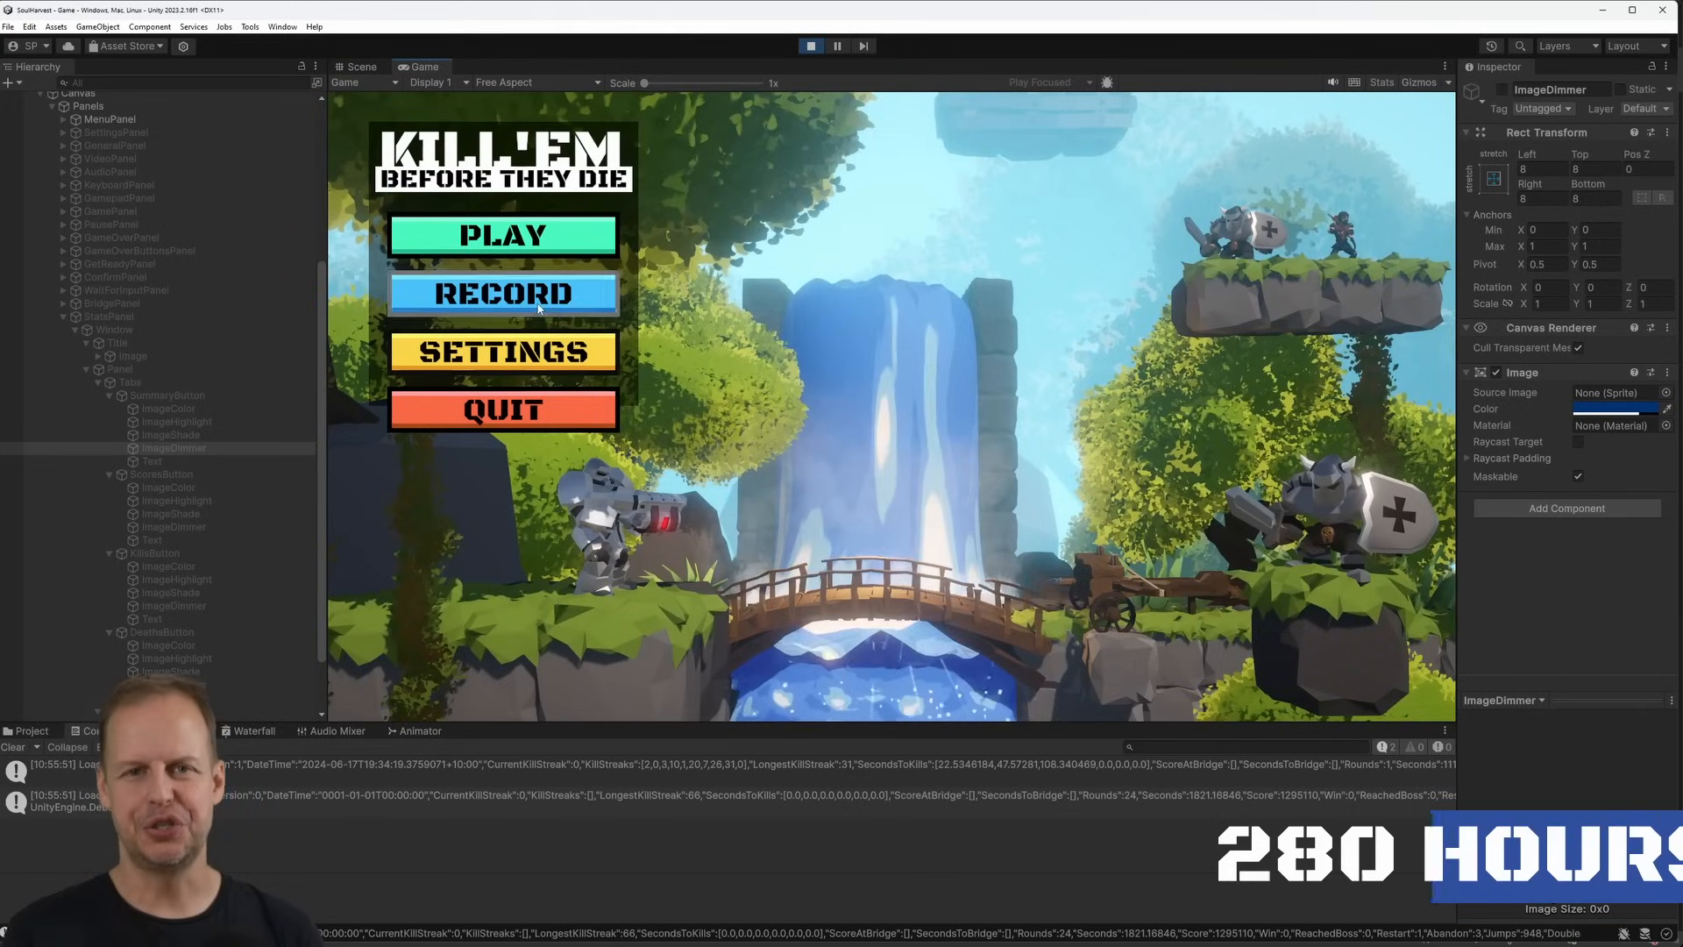
Open the main menu's Record panel and switch between its Deaths and Scores tabs
click(502, 293)
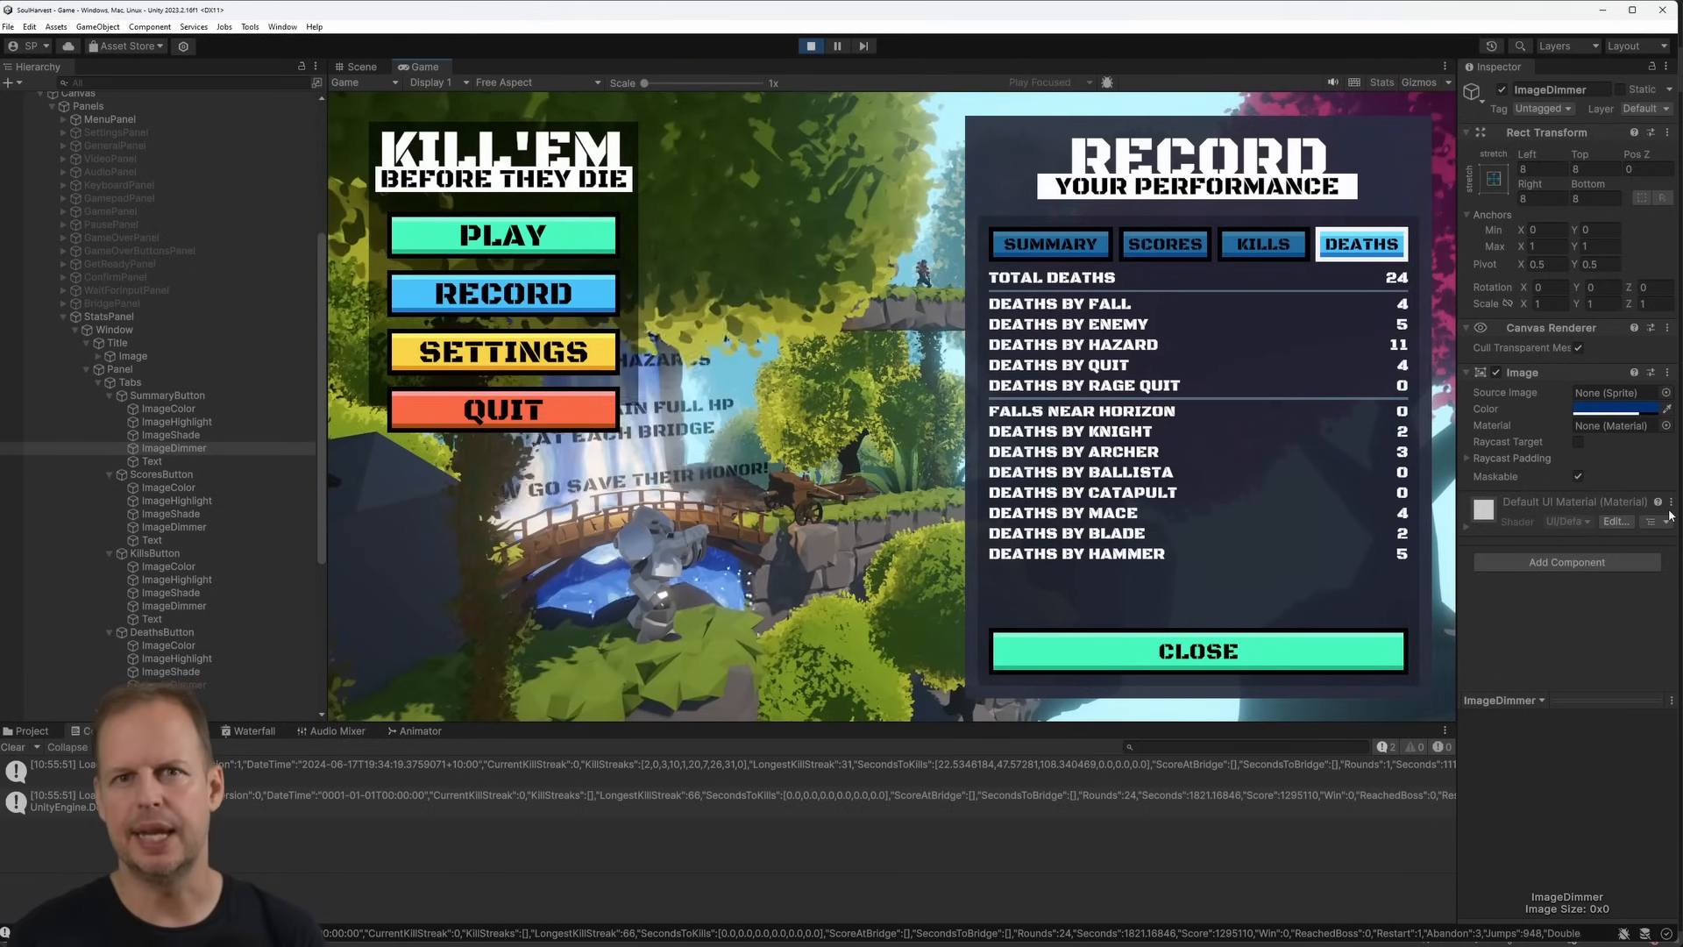
click(1048, 243)
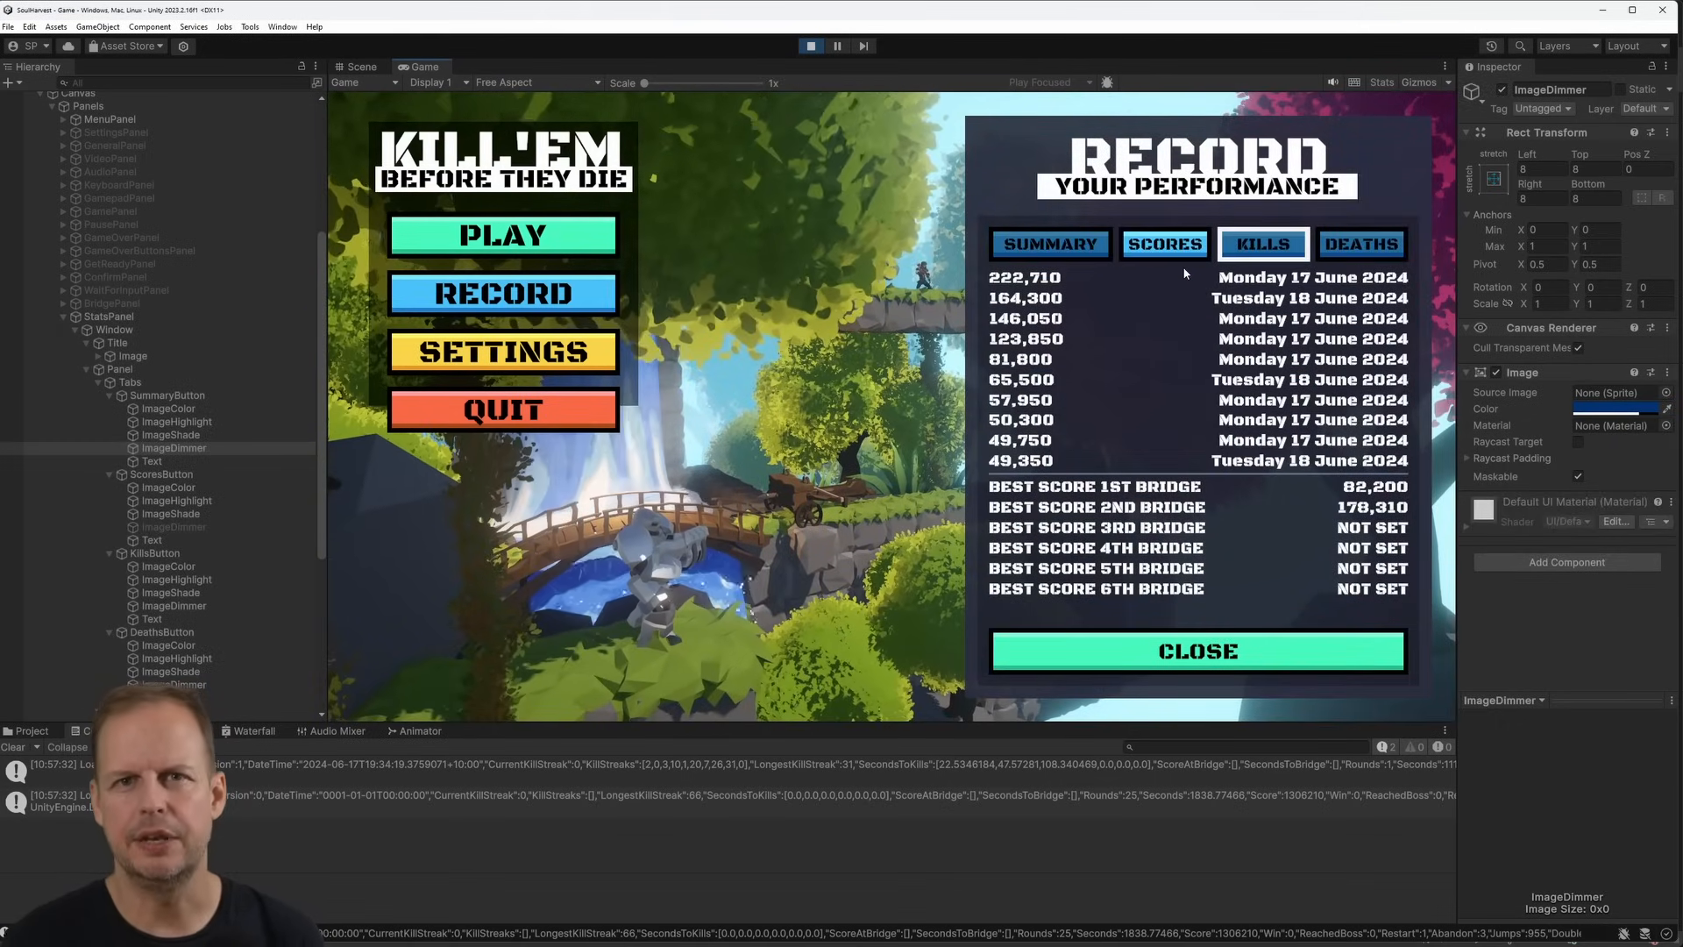
click(1164, 243)
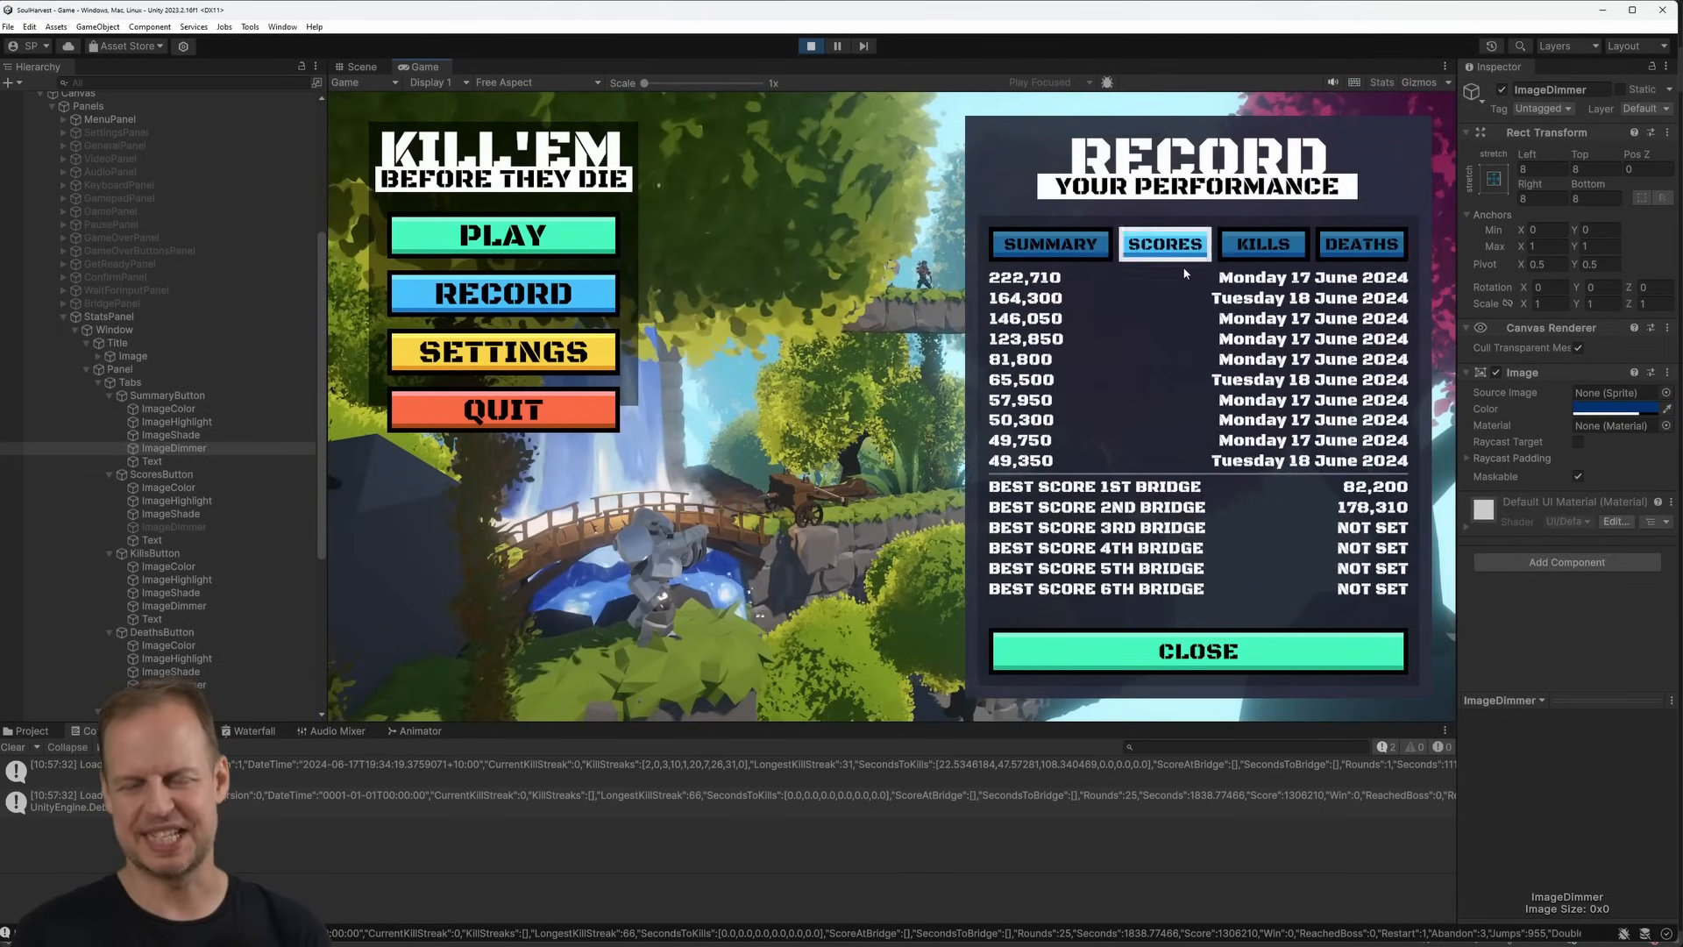
click(1049, 243)
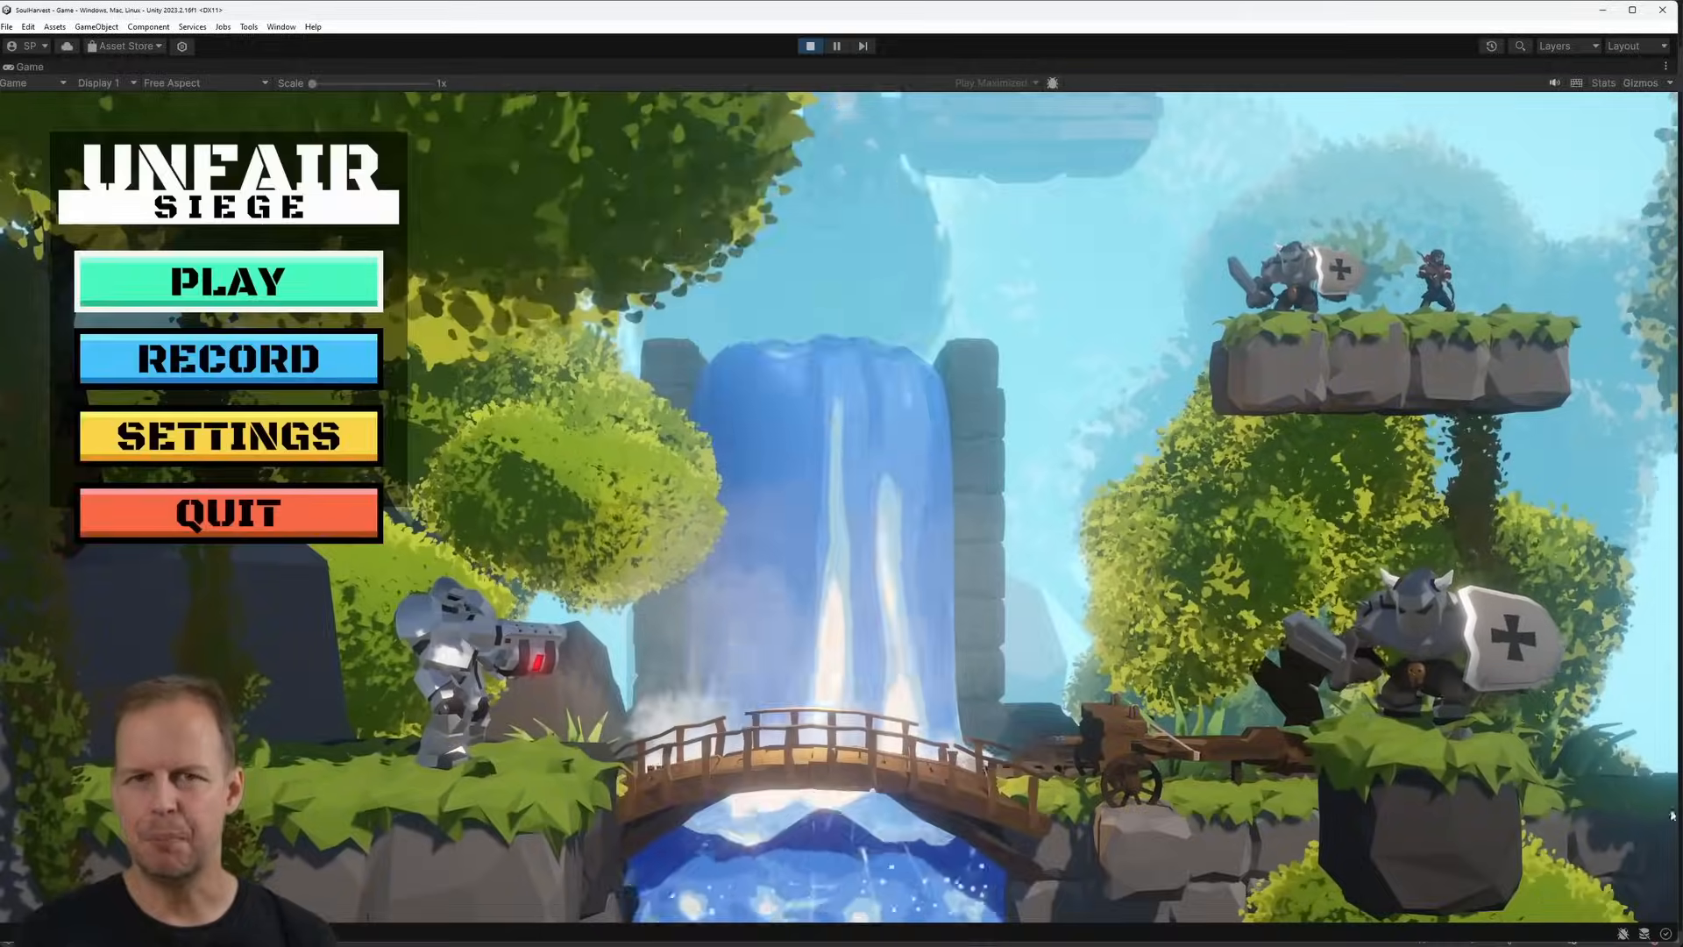
click(228, 281)
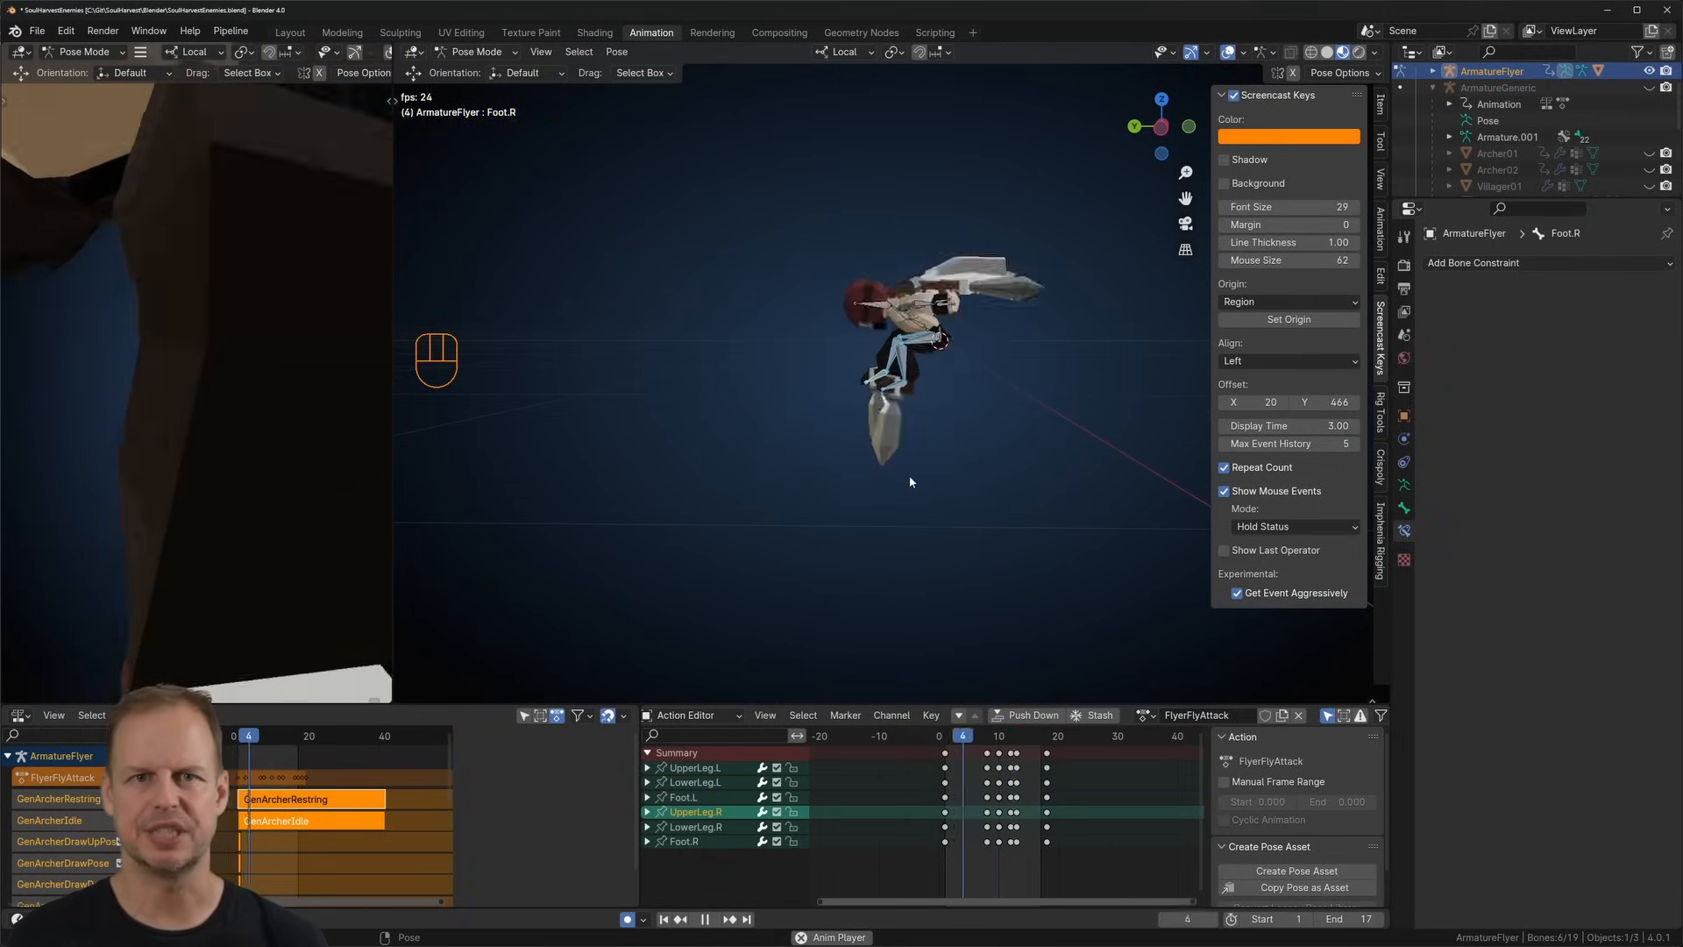
Play back the FlyerFlyAttack animation on the flyer armature's leg bones
key(space)
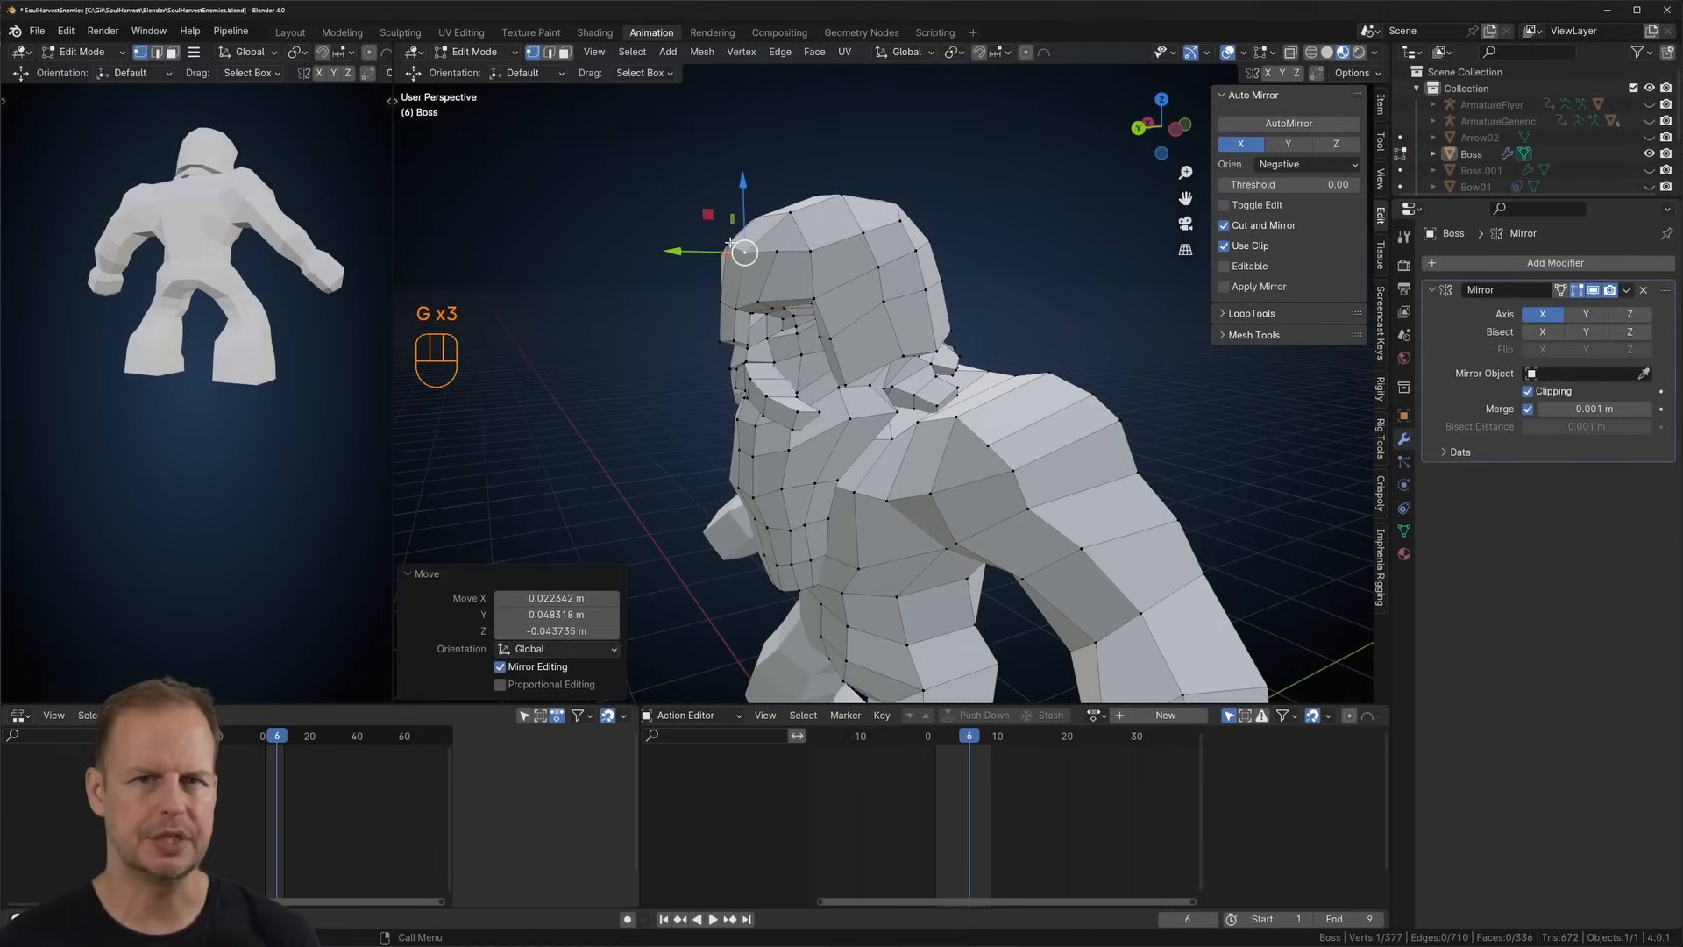
Select a head vertex on the Boss mesh to move it with mirrored editing
click(461, 32)
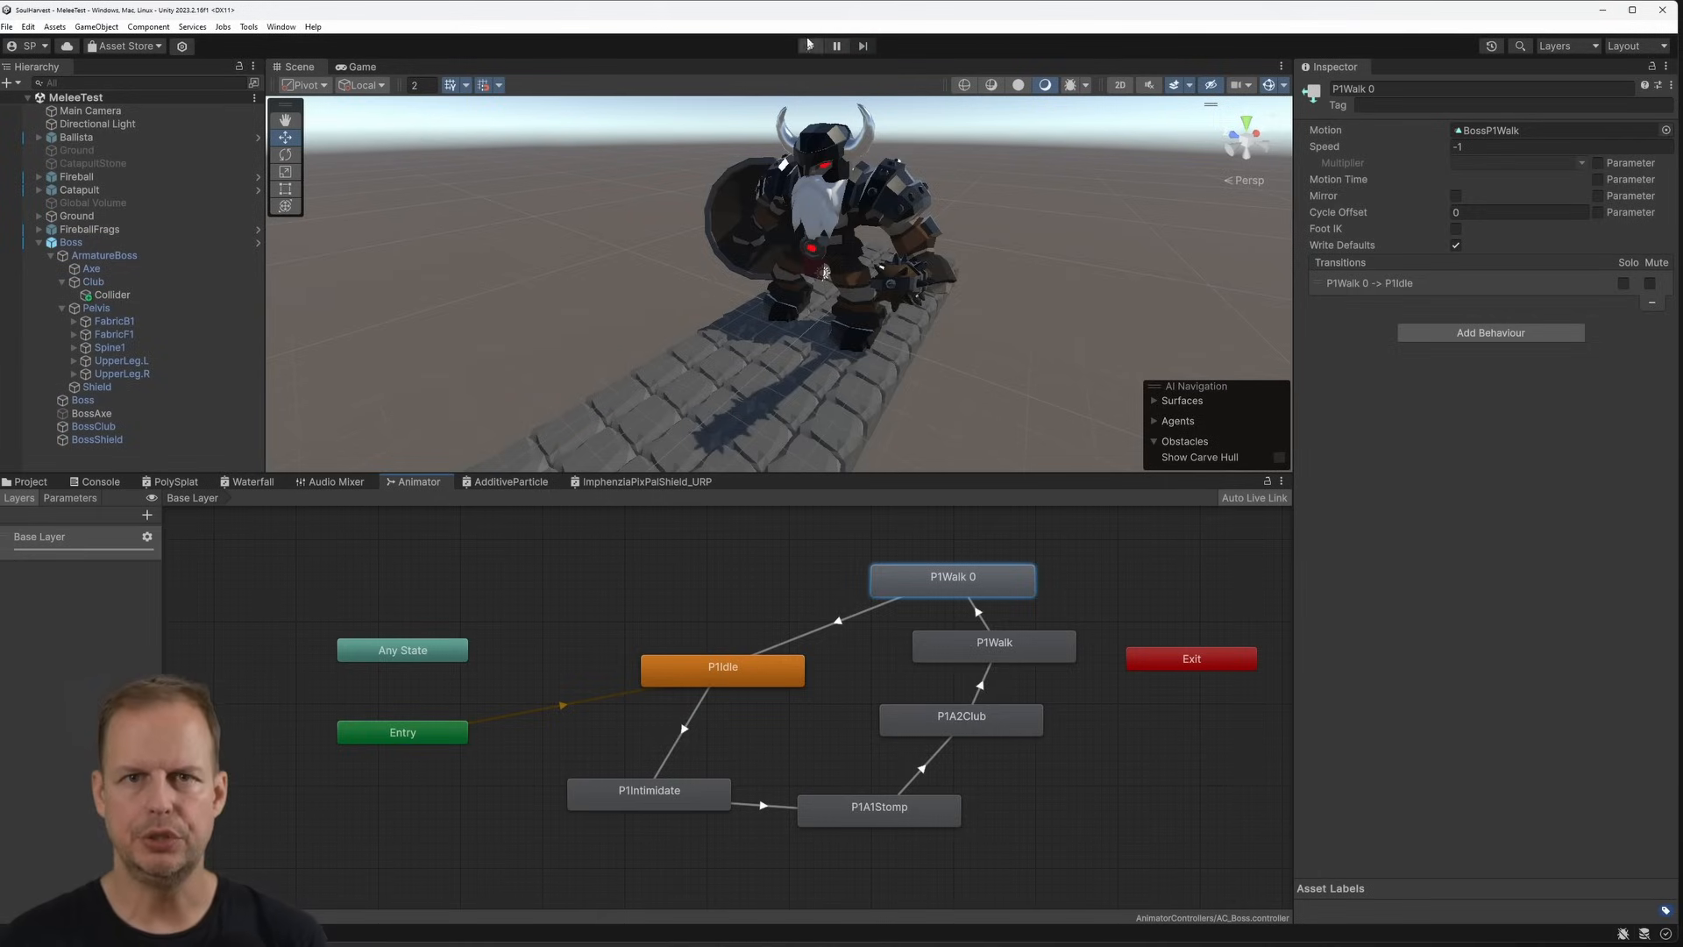
Give the boss's Any State -> GetAxe transition the condition ShieldBroken = true
click(809, 45)
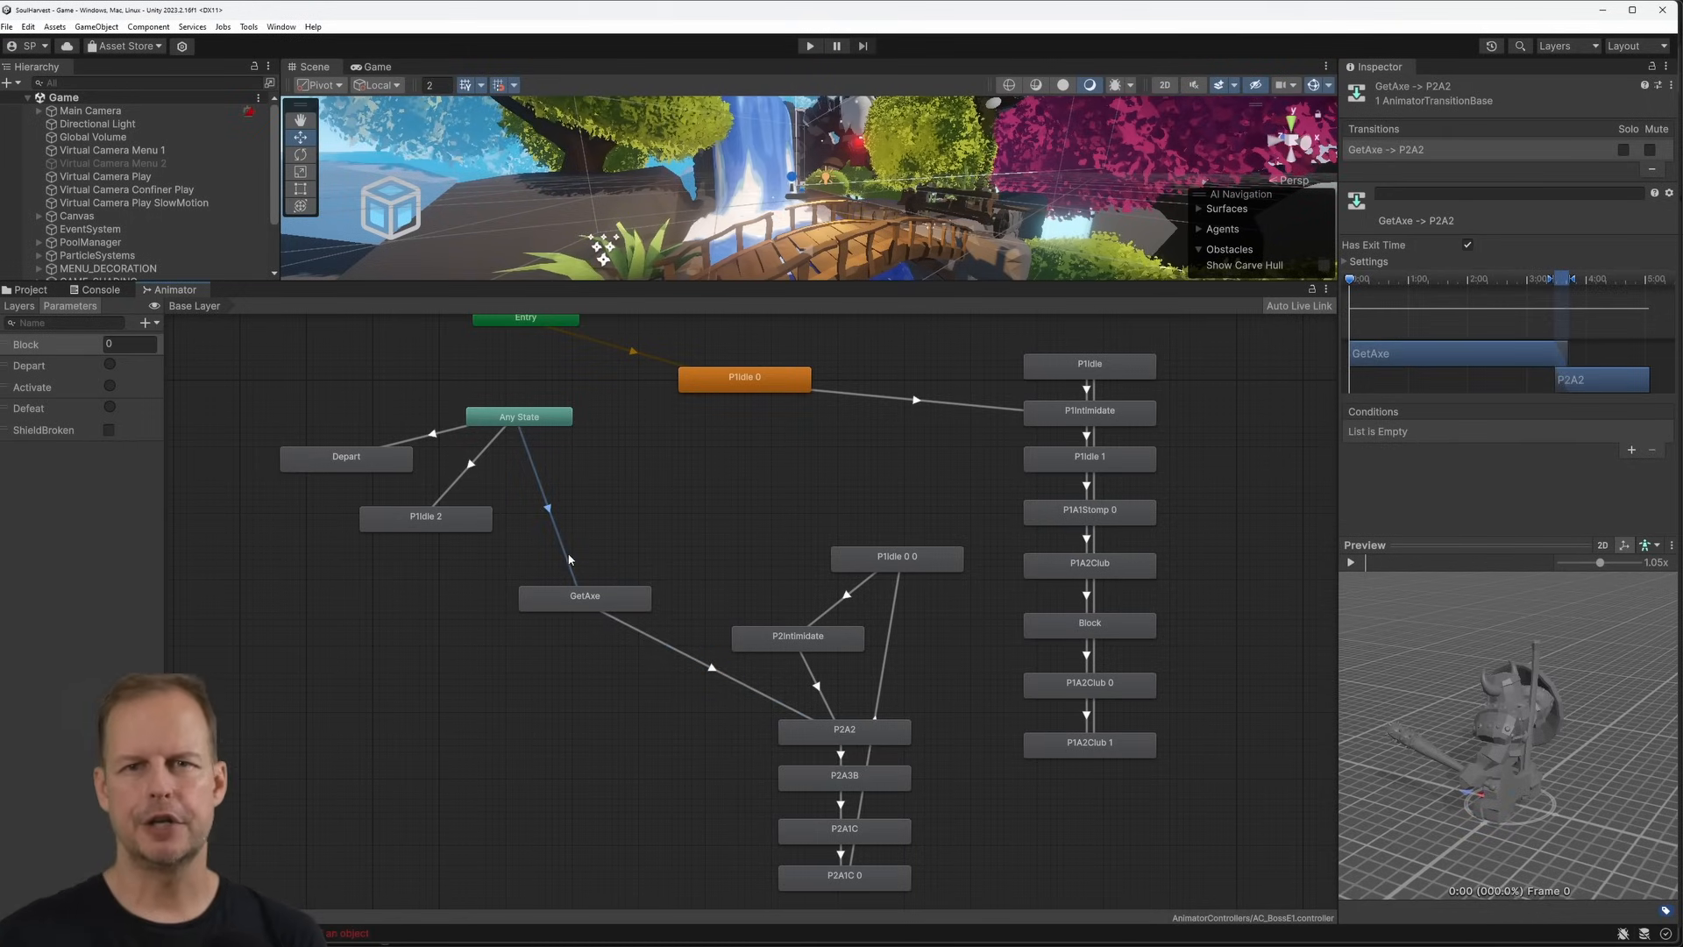
click(544, 506)
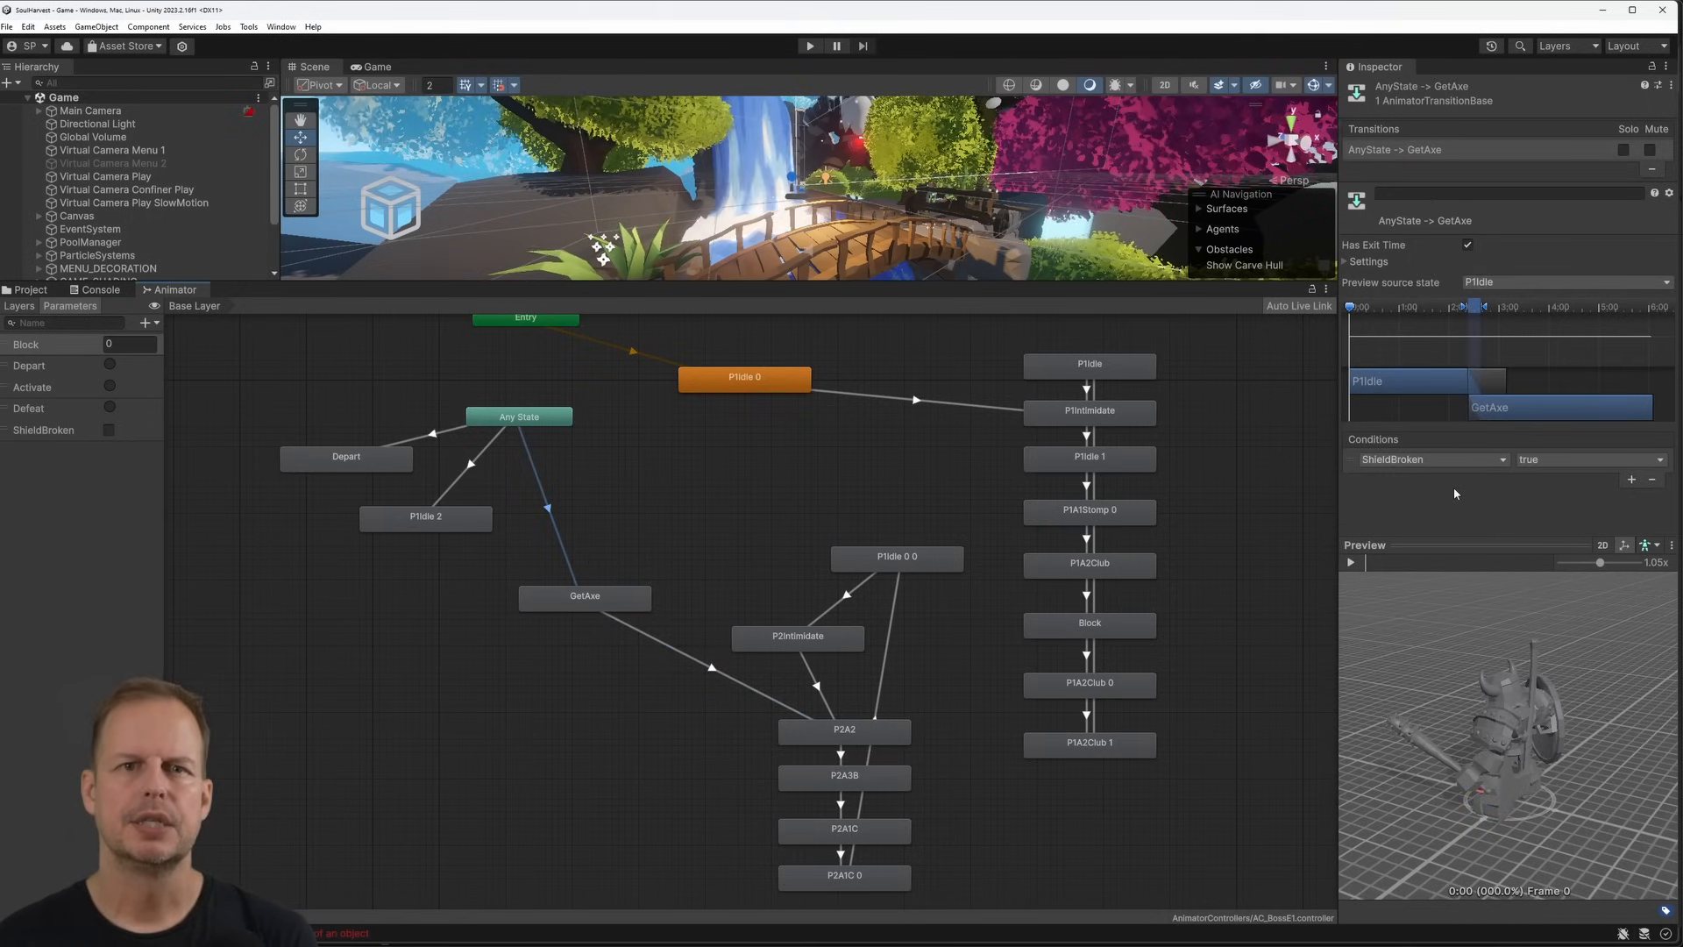
click(808, 45)
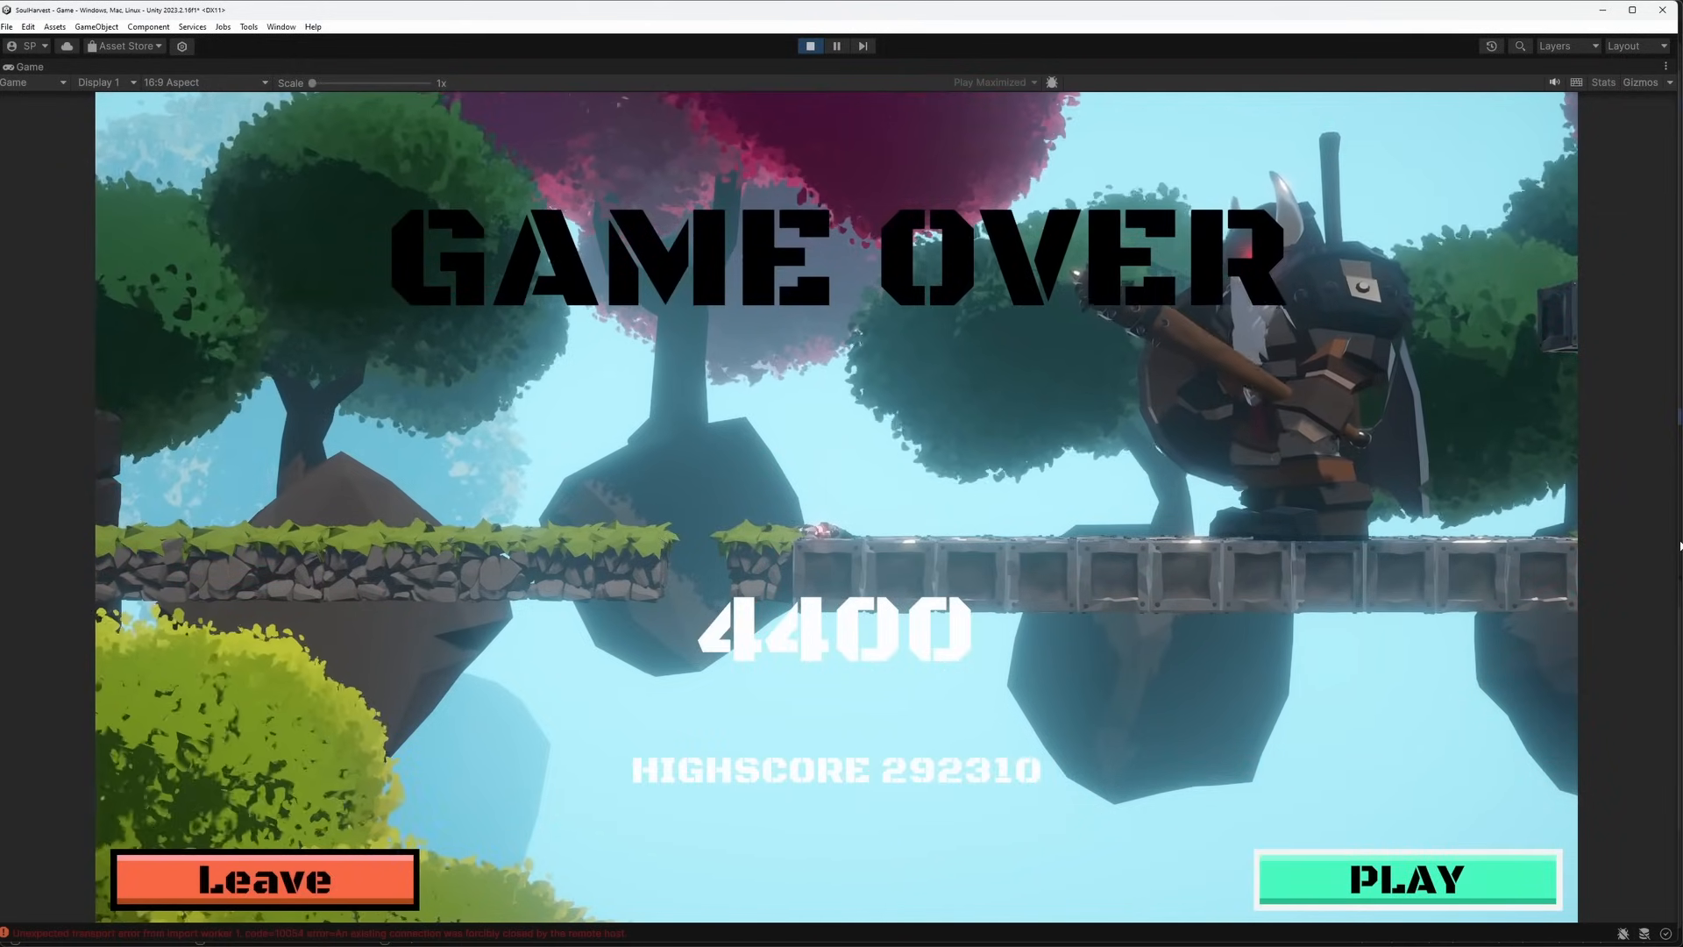
Retry the boss fight several times from the Game Over screen
click(1405, 878)
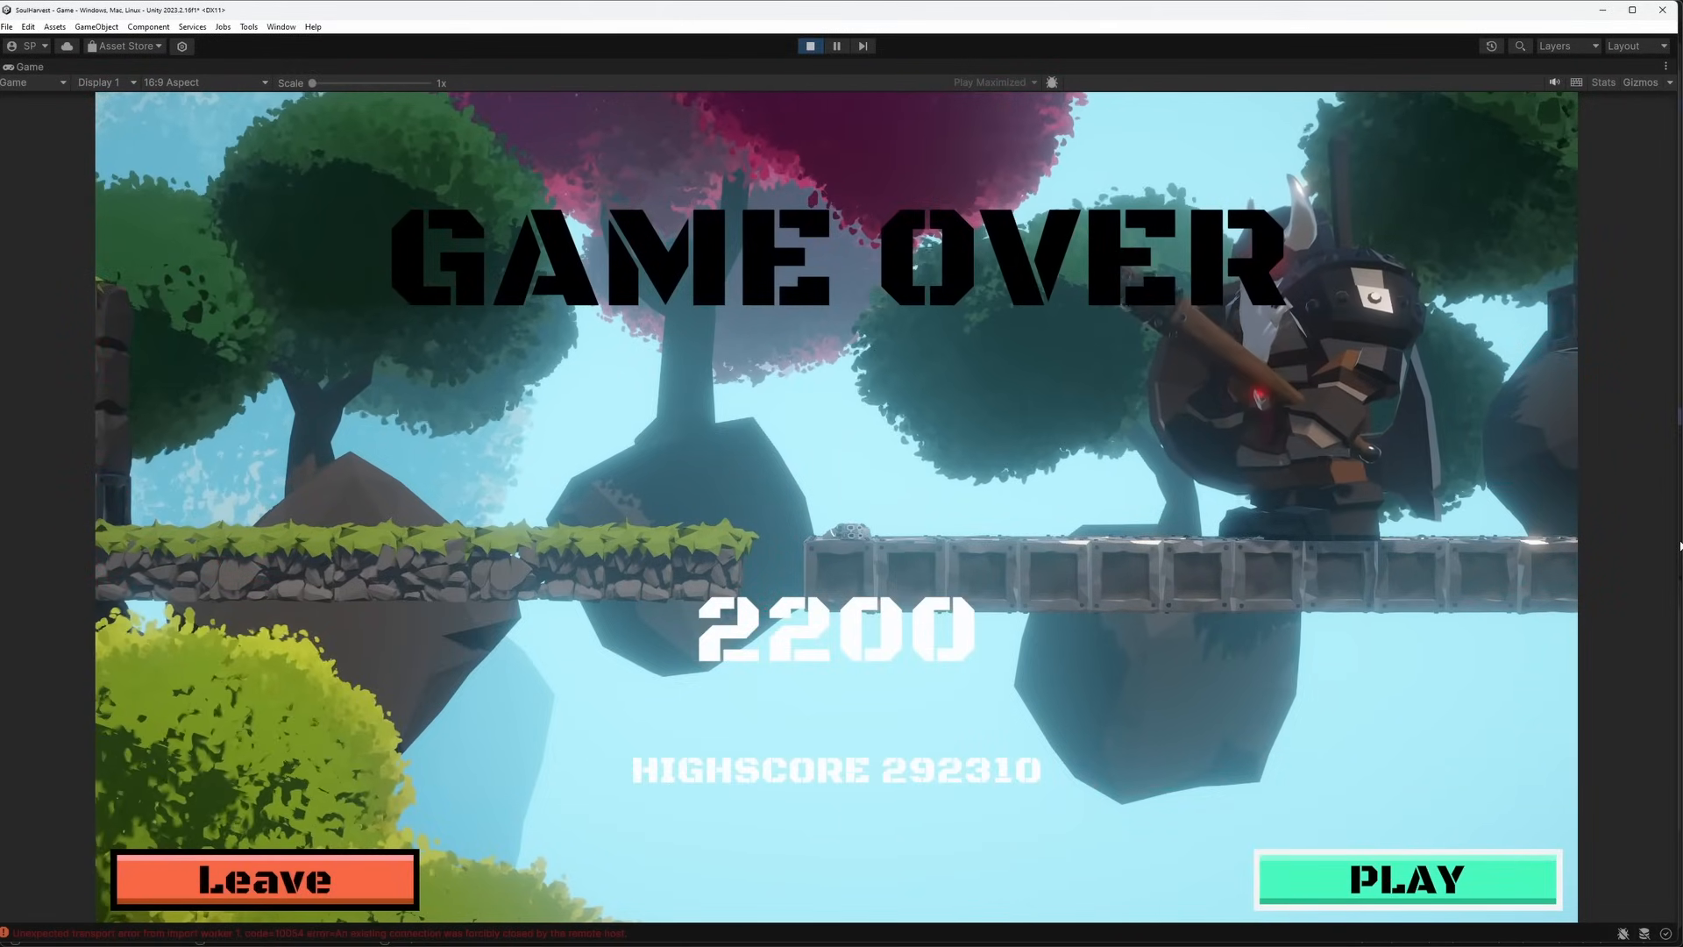
click(1405, 878)
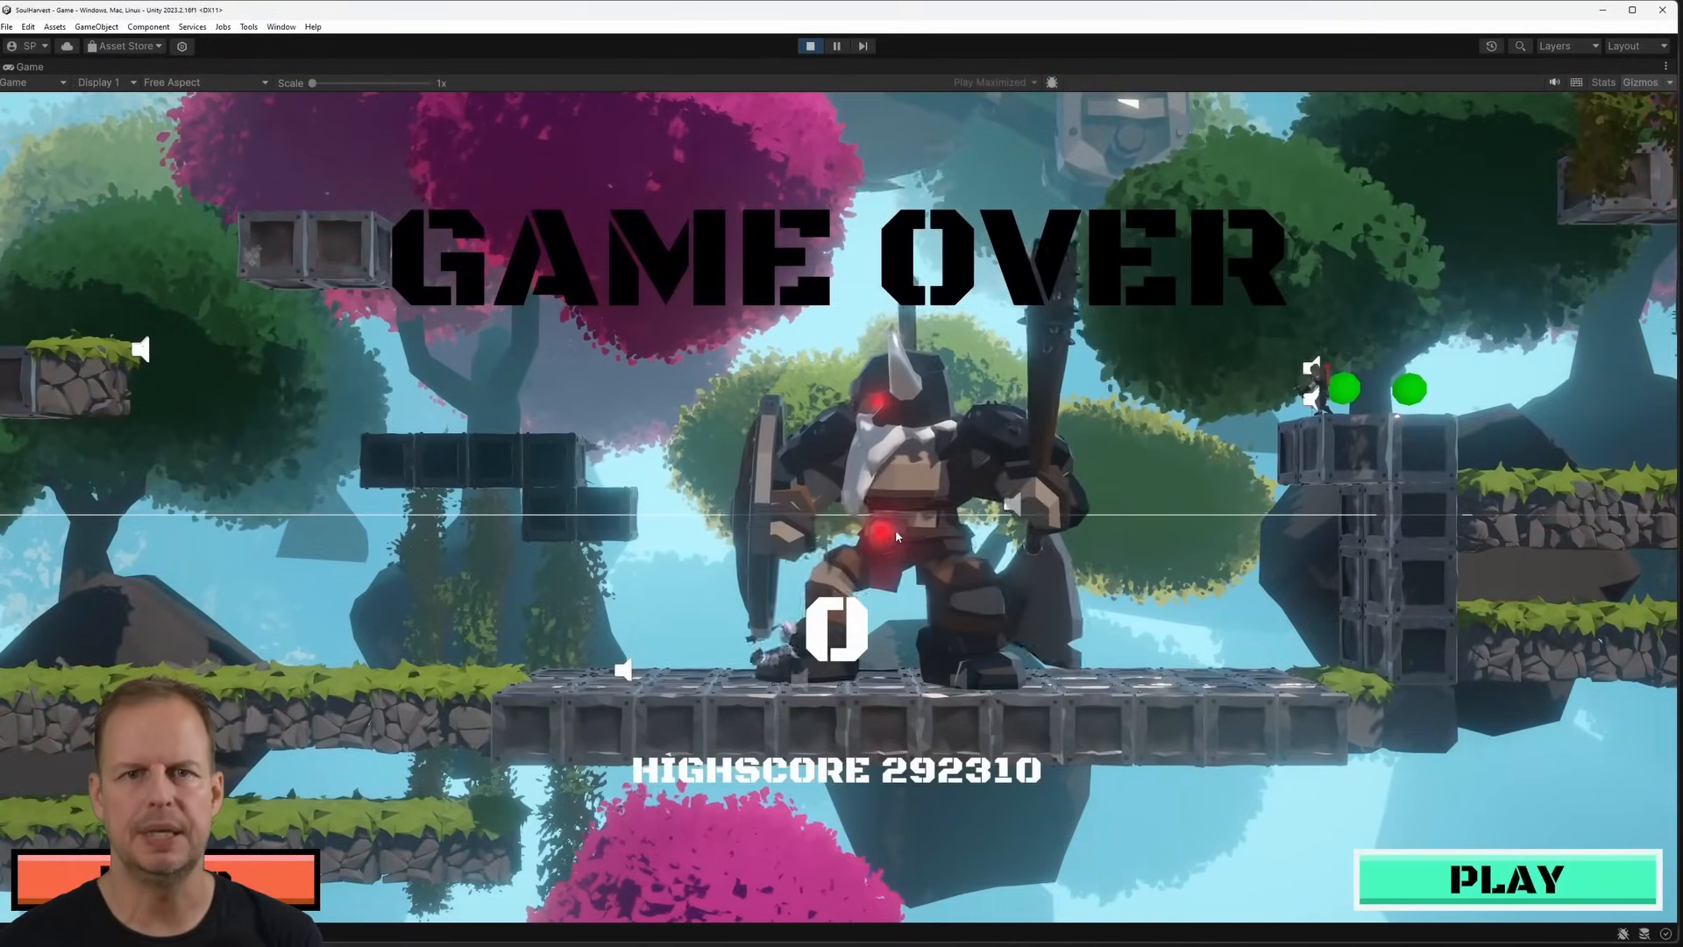
click(1507, 876)
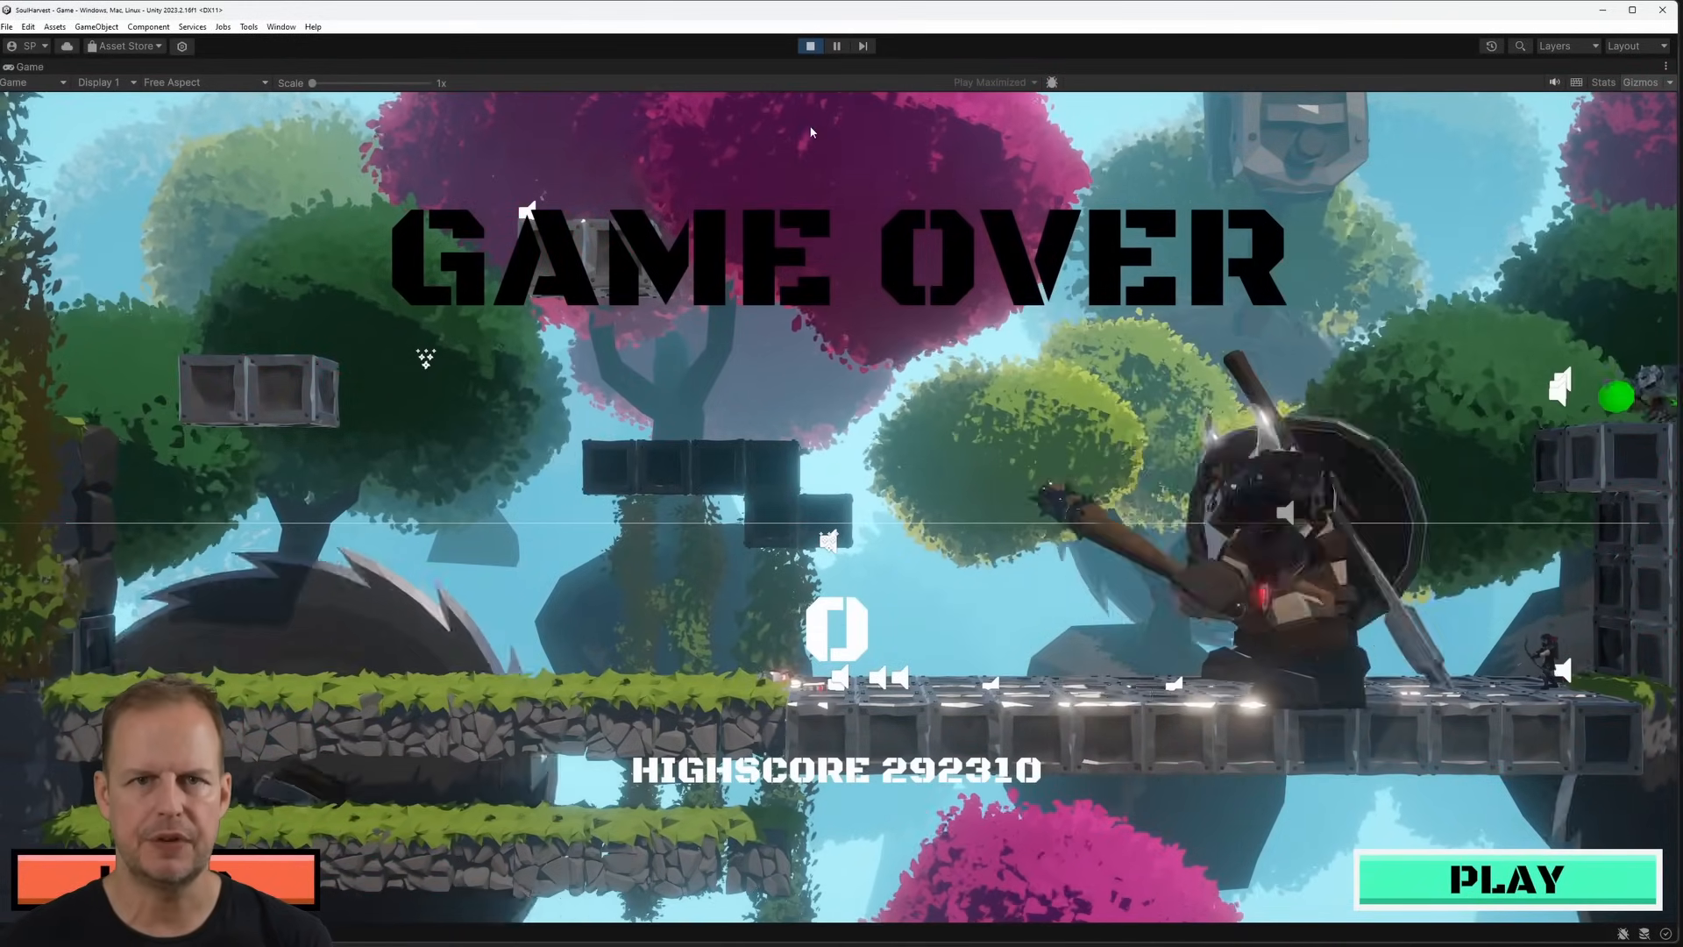
click(1507, 879)
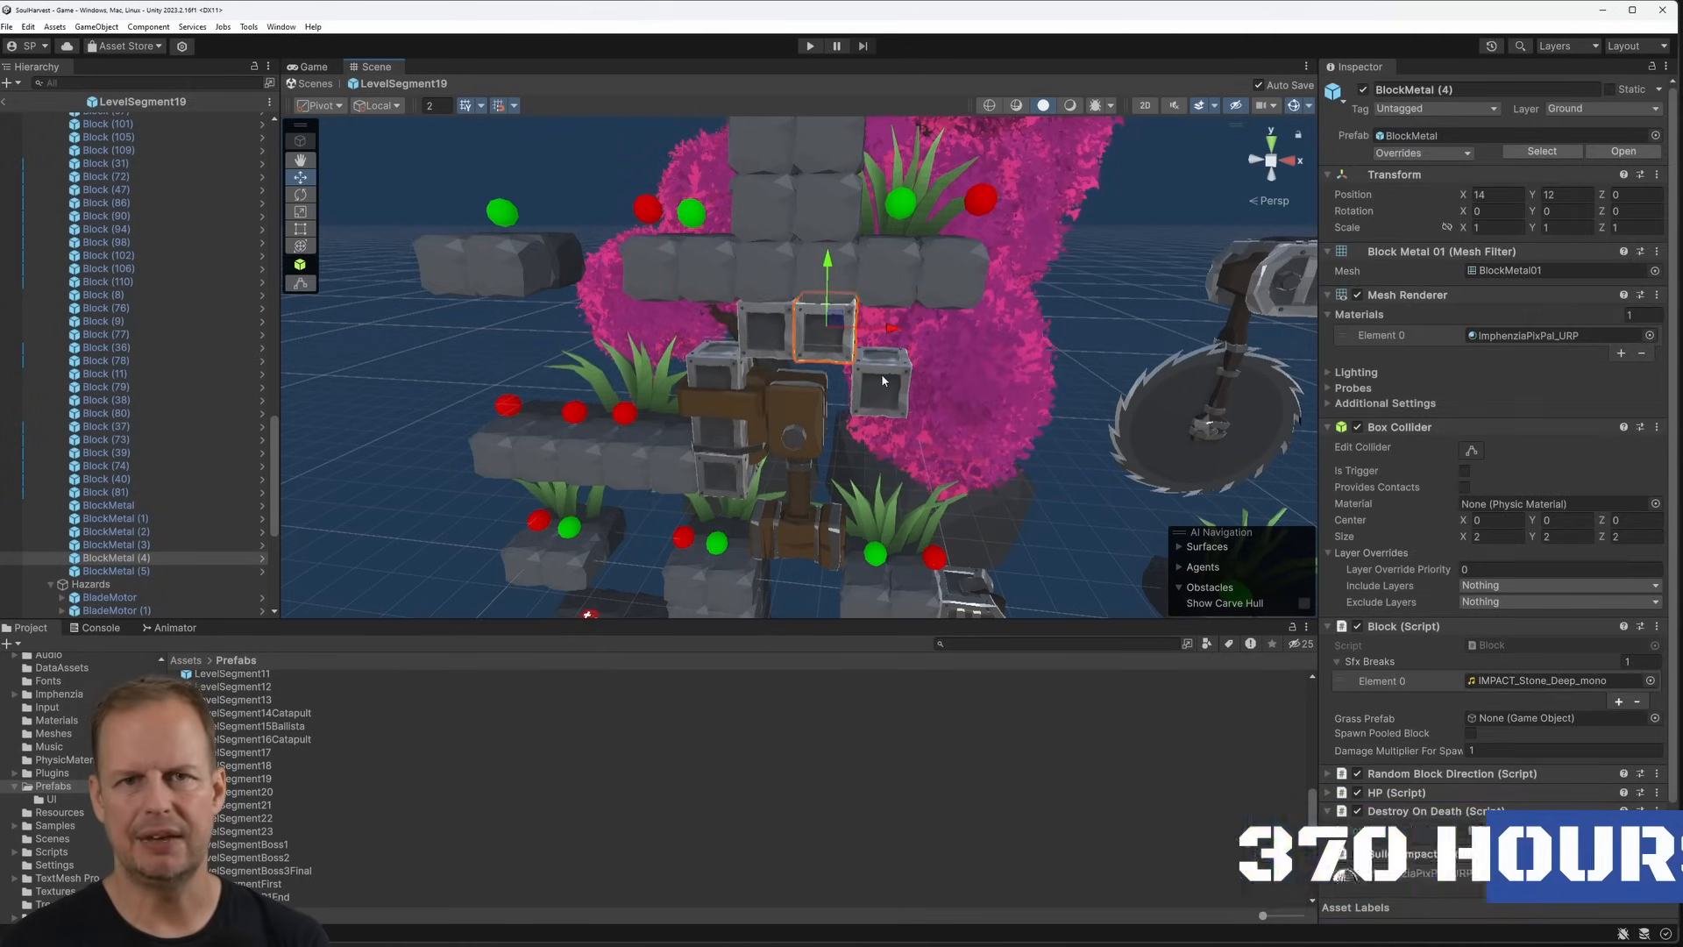
Select a BlockMetal block in LevelSegment19 to inspect its components
click(808, 45)
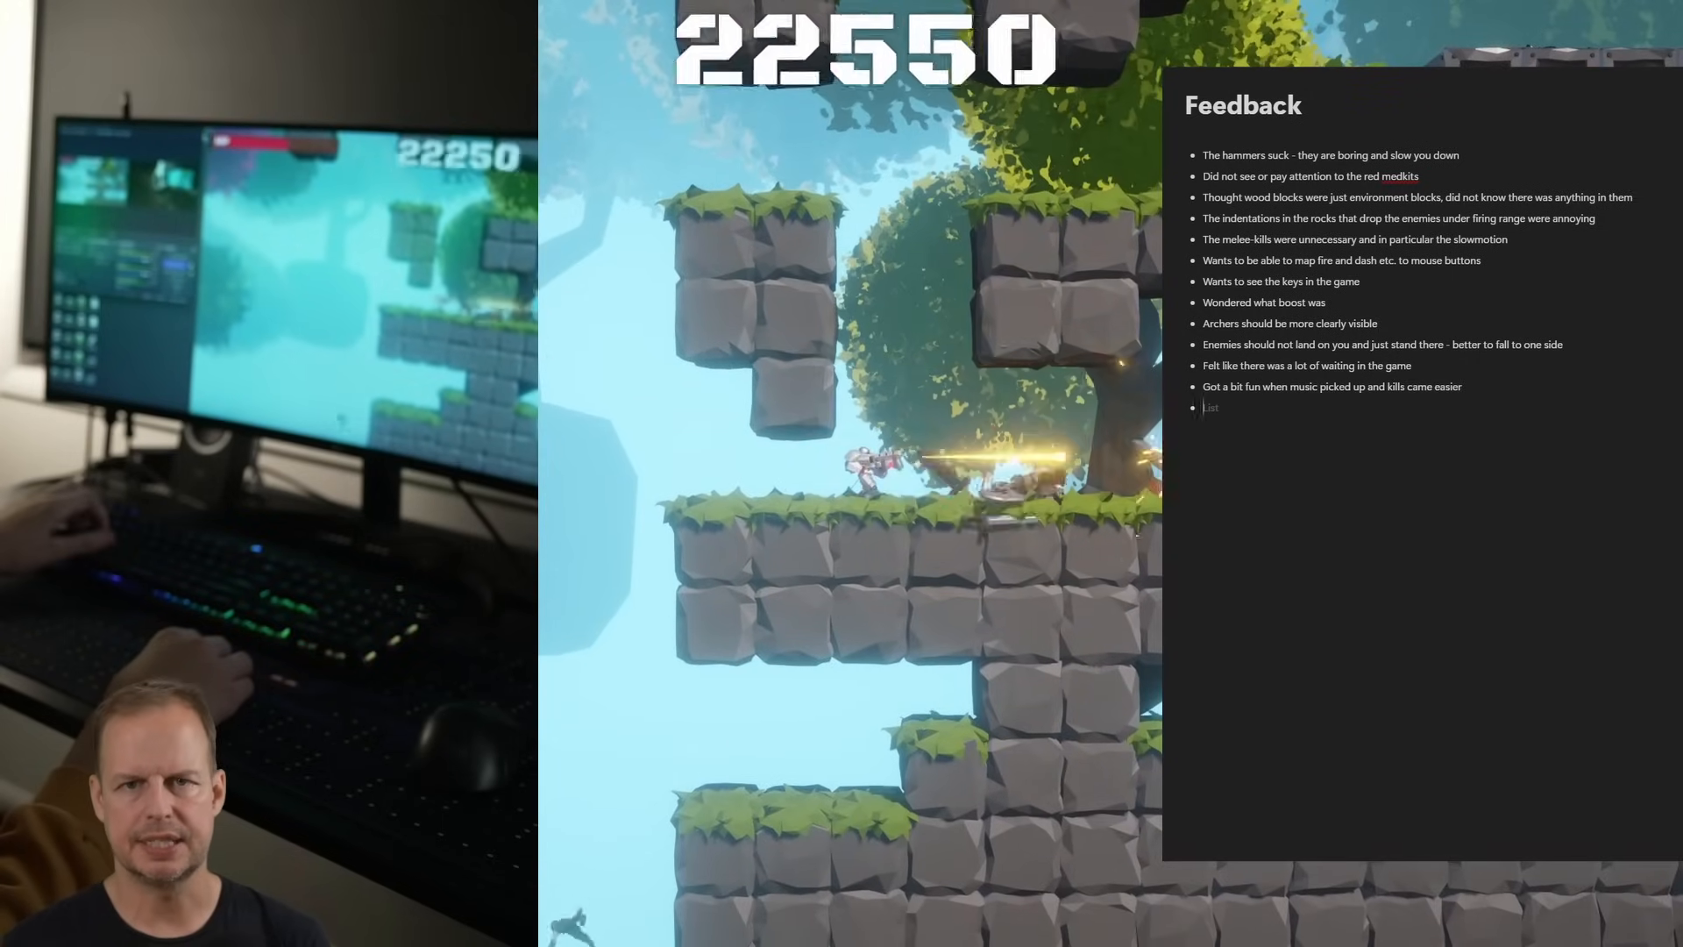
Add feedback notes: wall jump expected all the time, and slow-motion mode should be disableable
text(Wanted and expected to be able to wall jump all the time)
text(Though he could land on the decorative dark blocks that are revealed when you destroy a block)
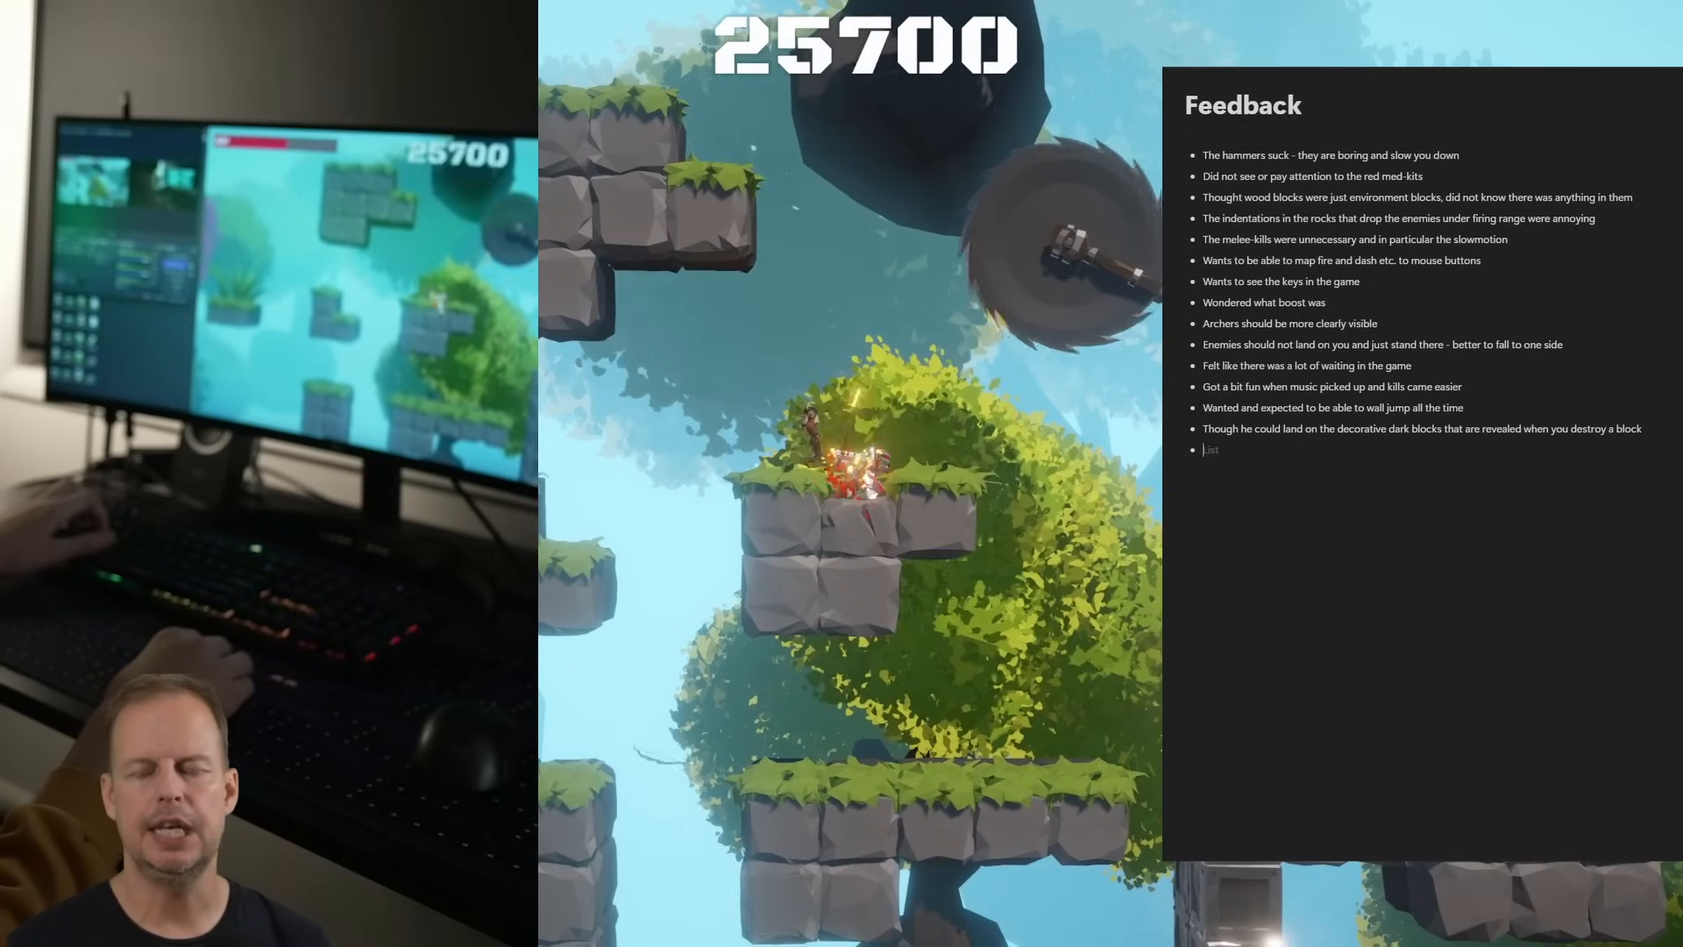
text(Should be able to disable the slow-motion mode)
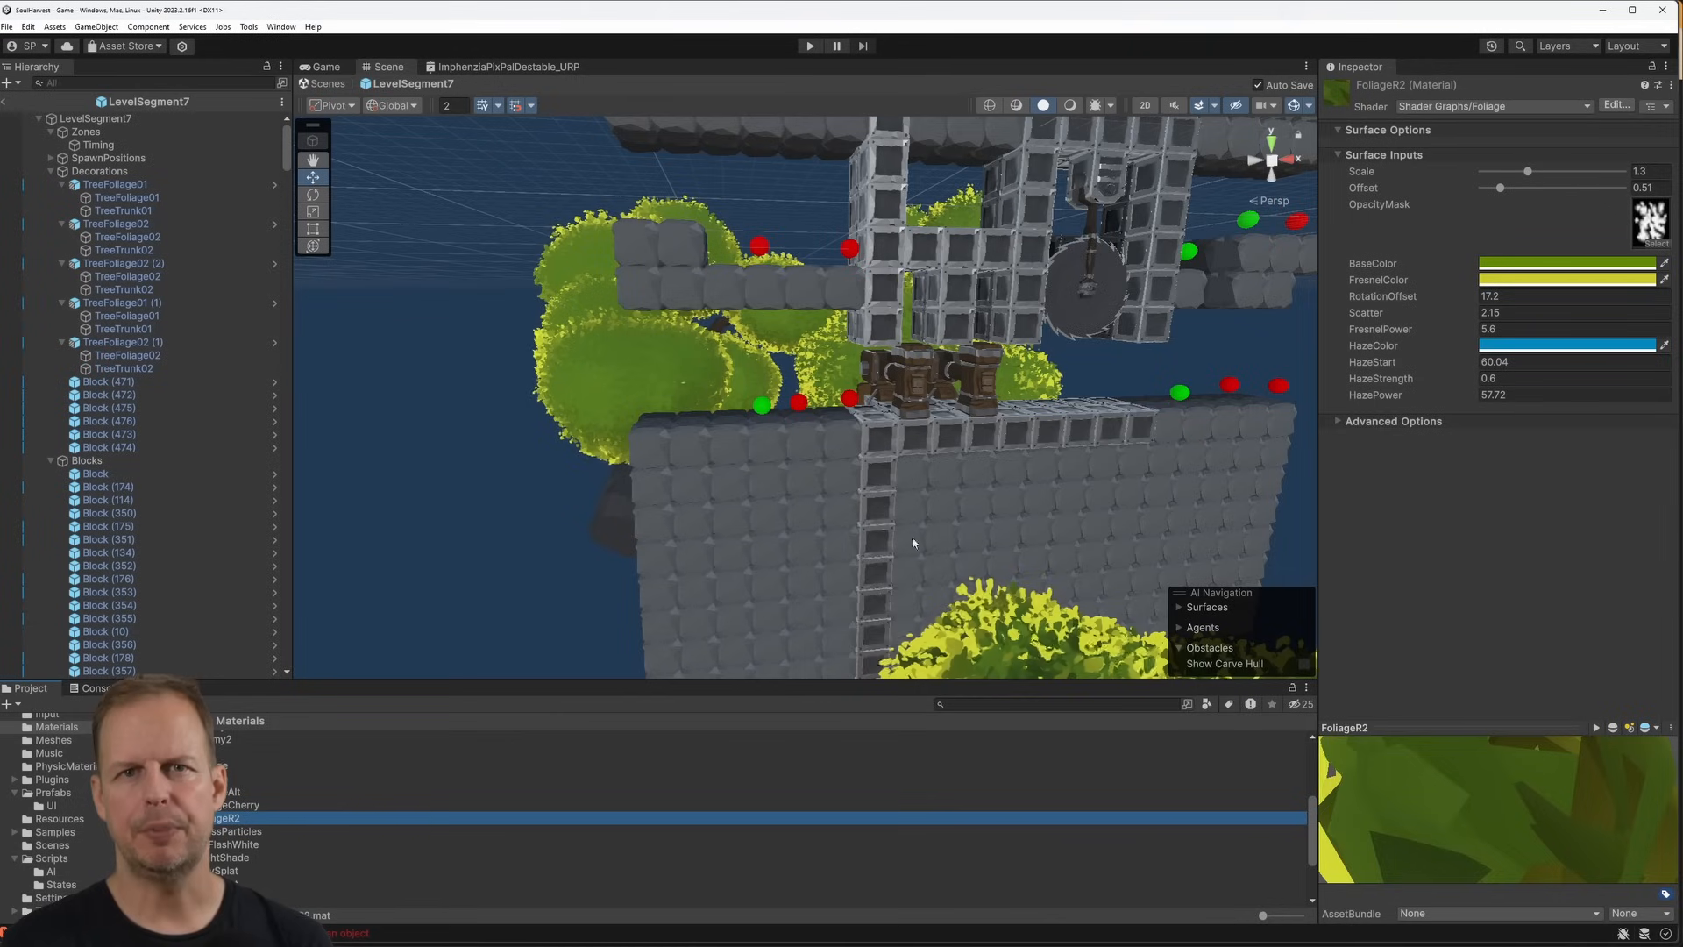
Shift the FoliageR2 material's BaseColor from yellow toward orange on the colour wheel
click(1564, 263)
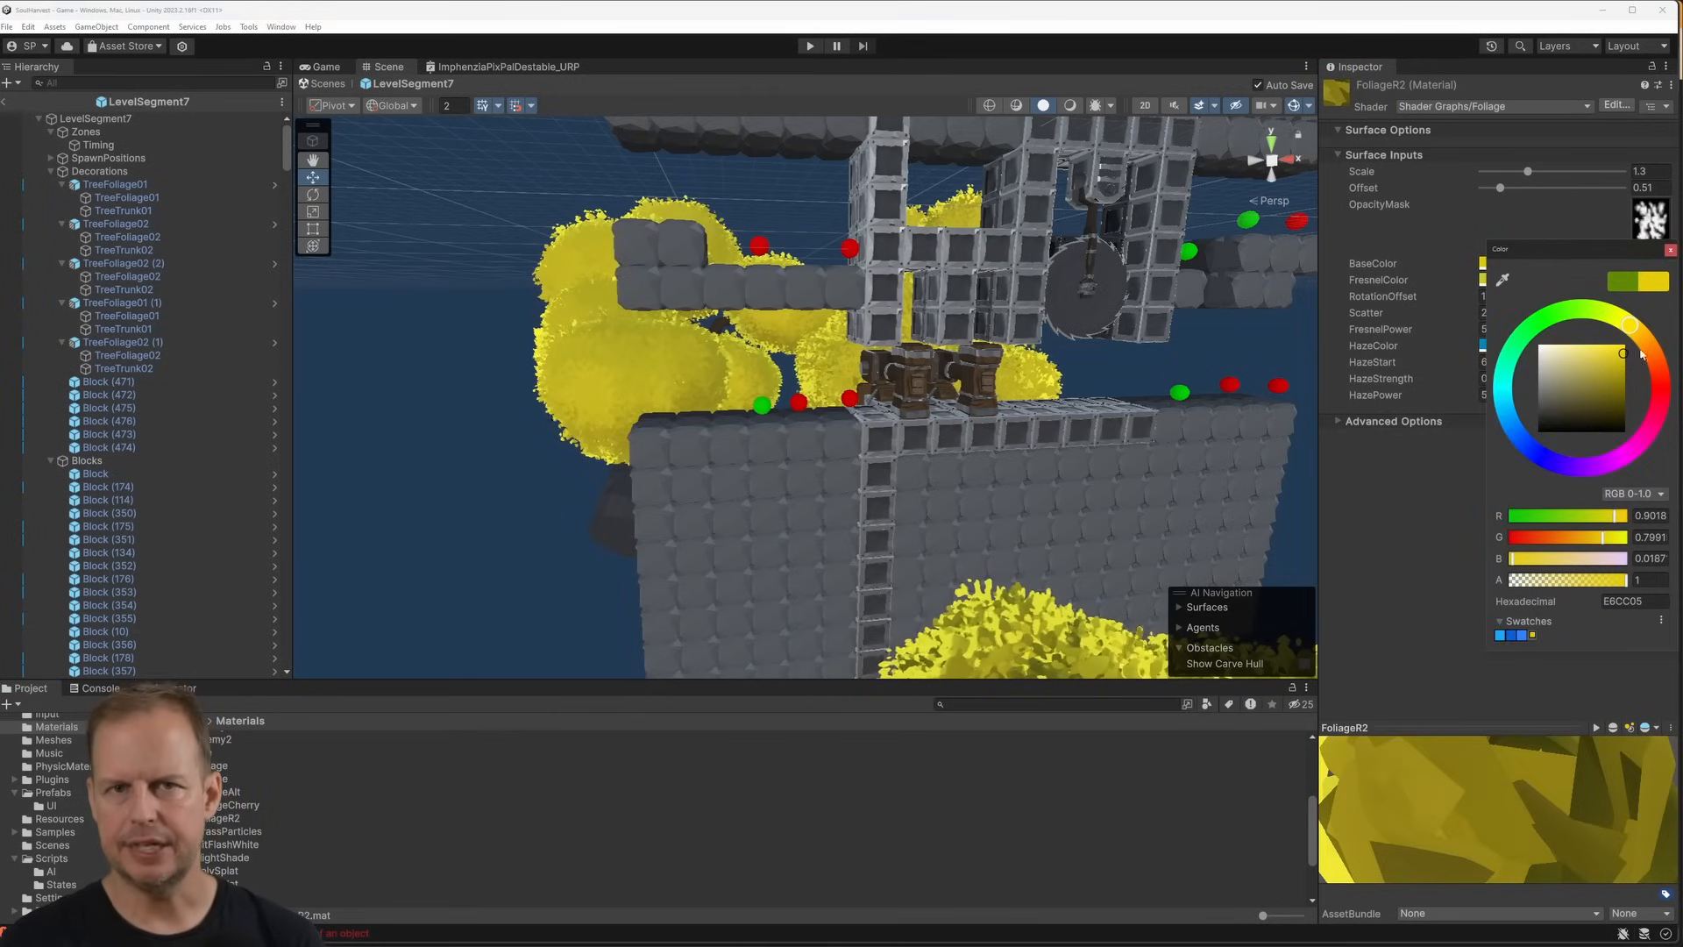
drag(1628, 327, 1641, 344)
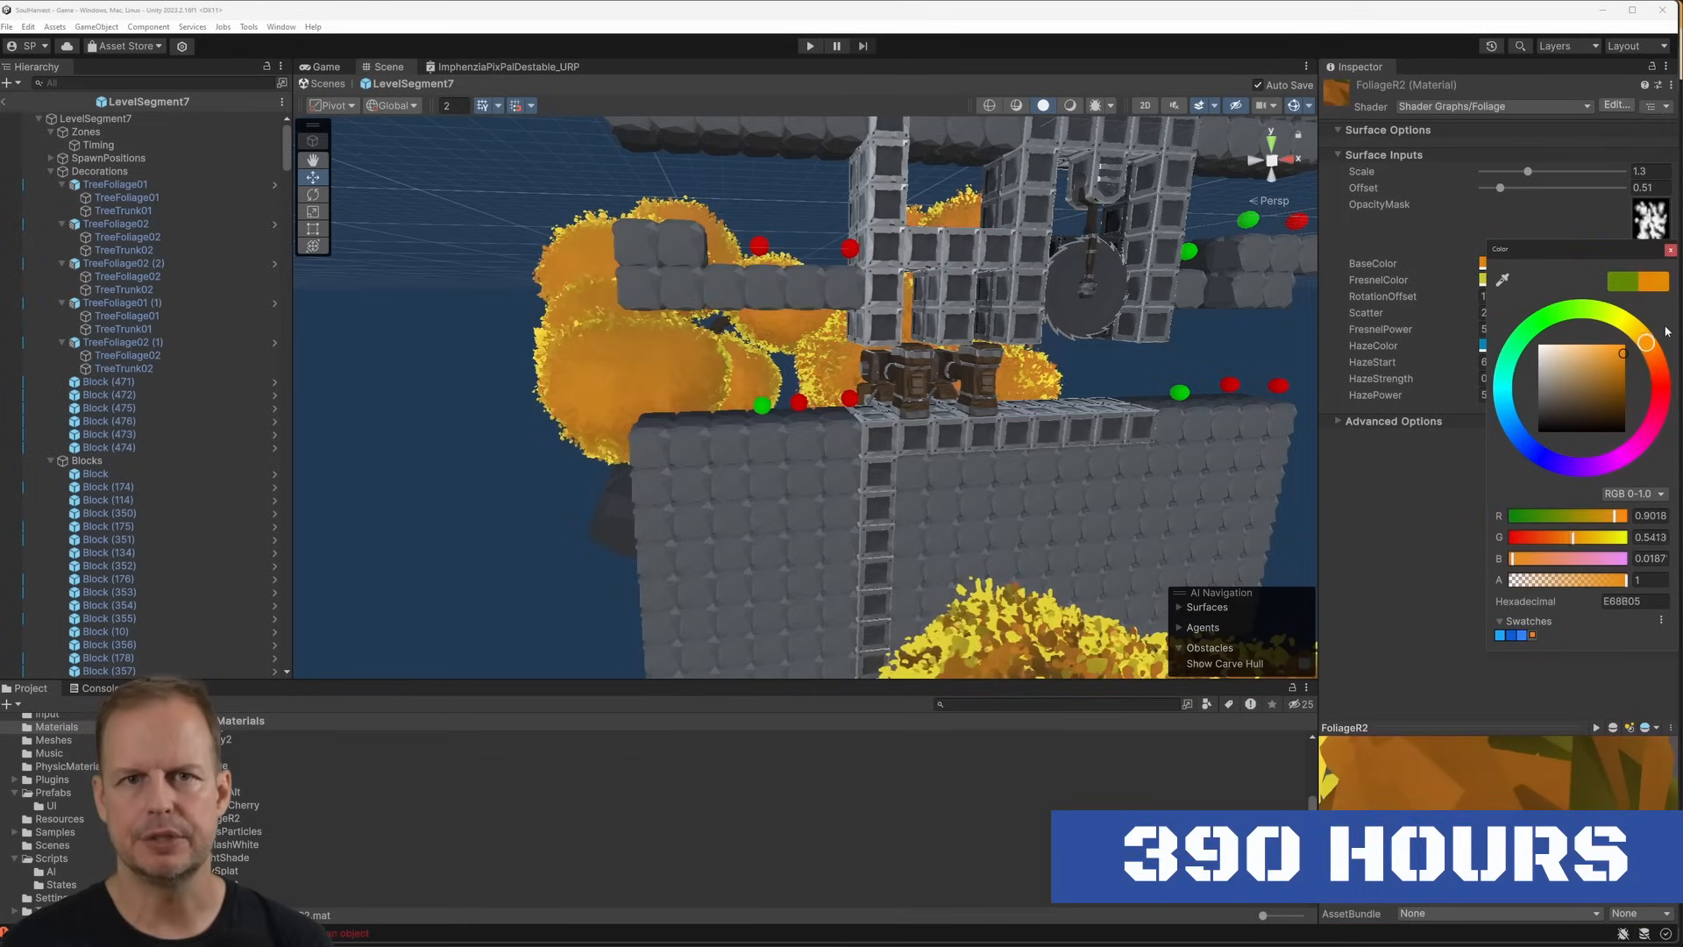